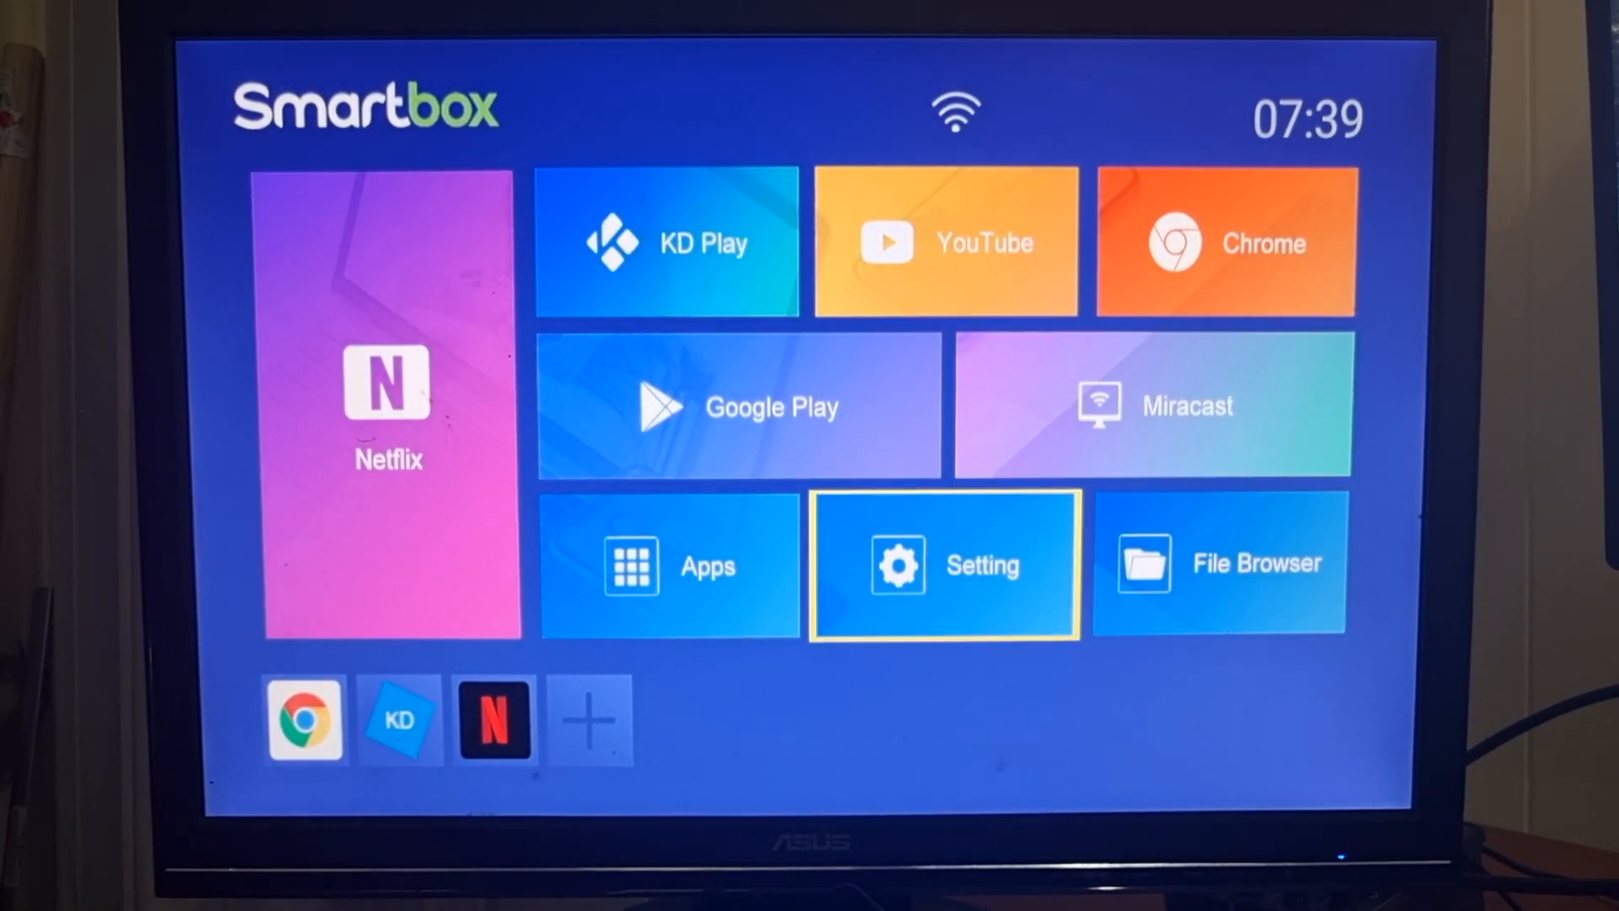
Scroll the X96Q listing past related items down to the Item specifics table.
left_click(667, 565)
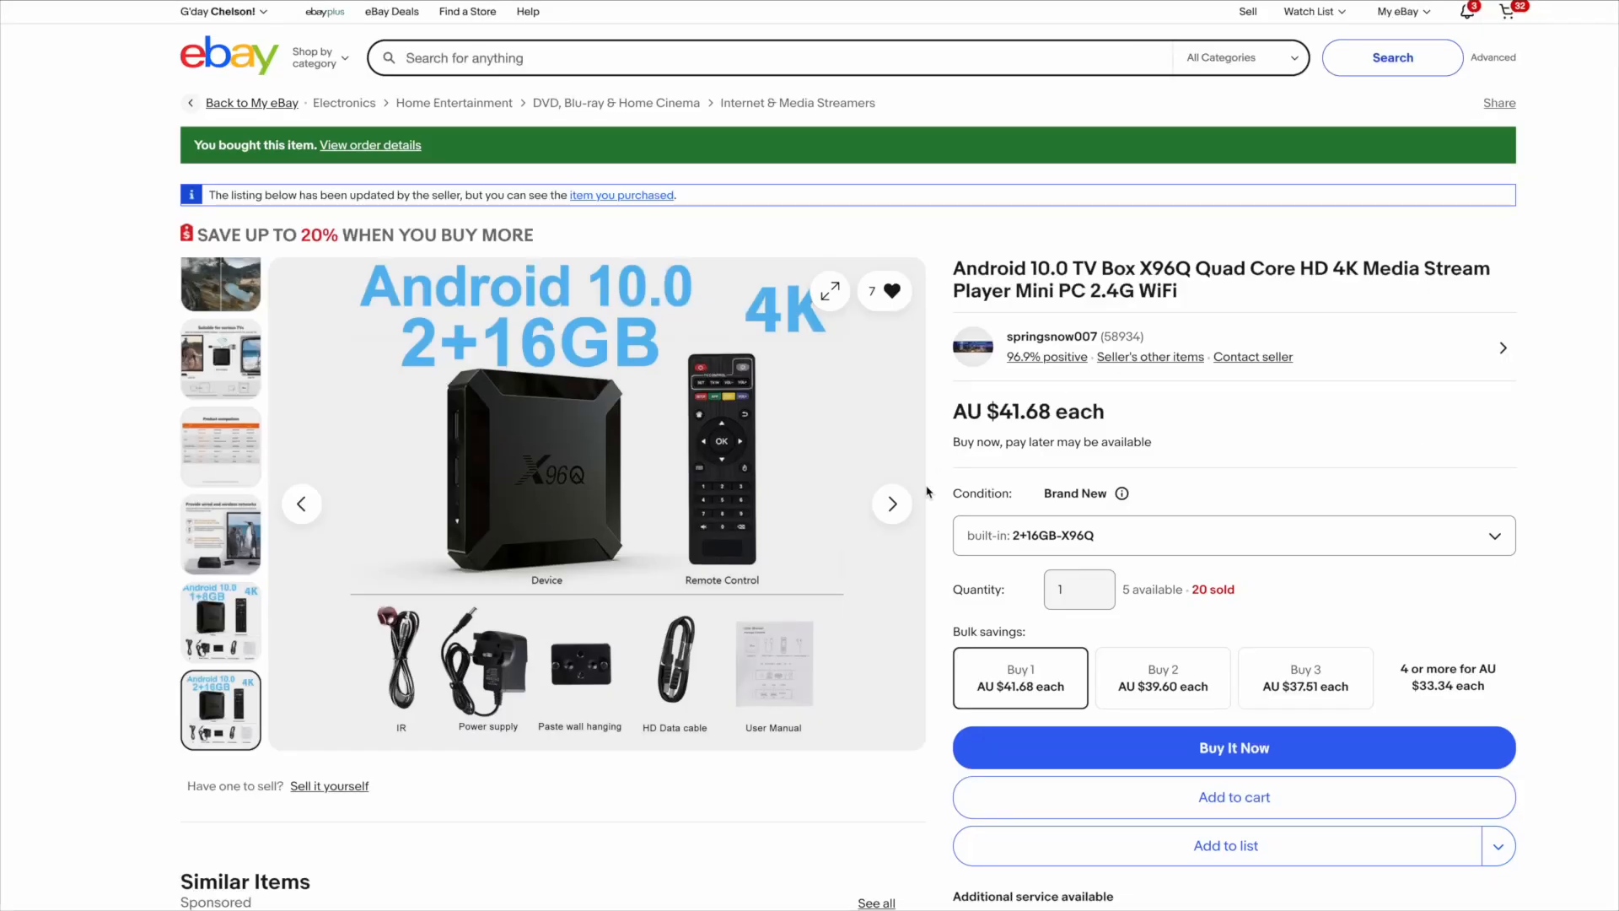
scroll("down", 3)
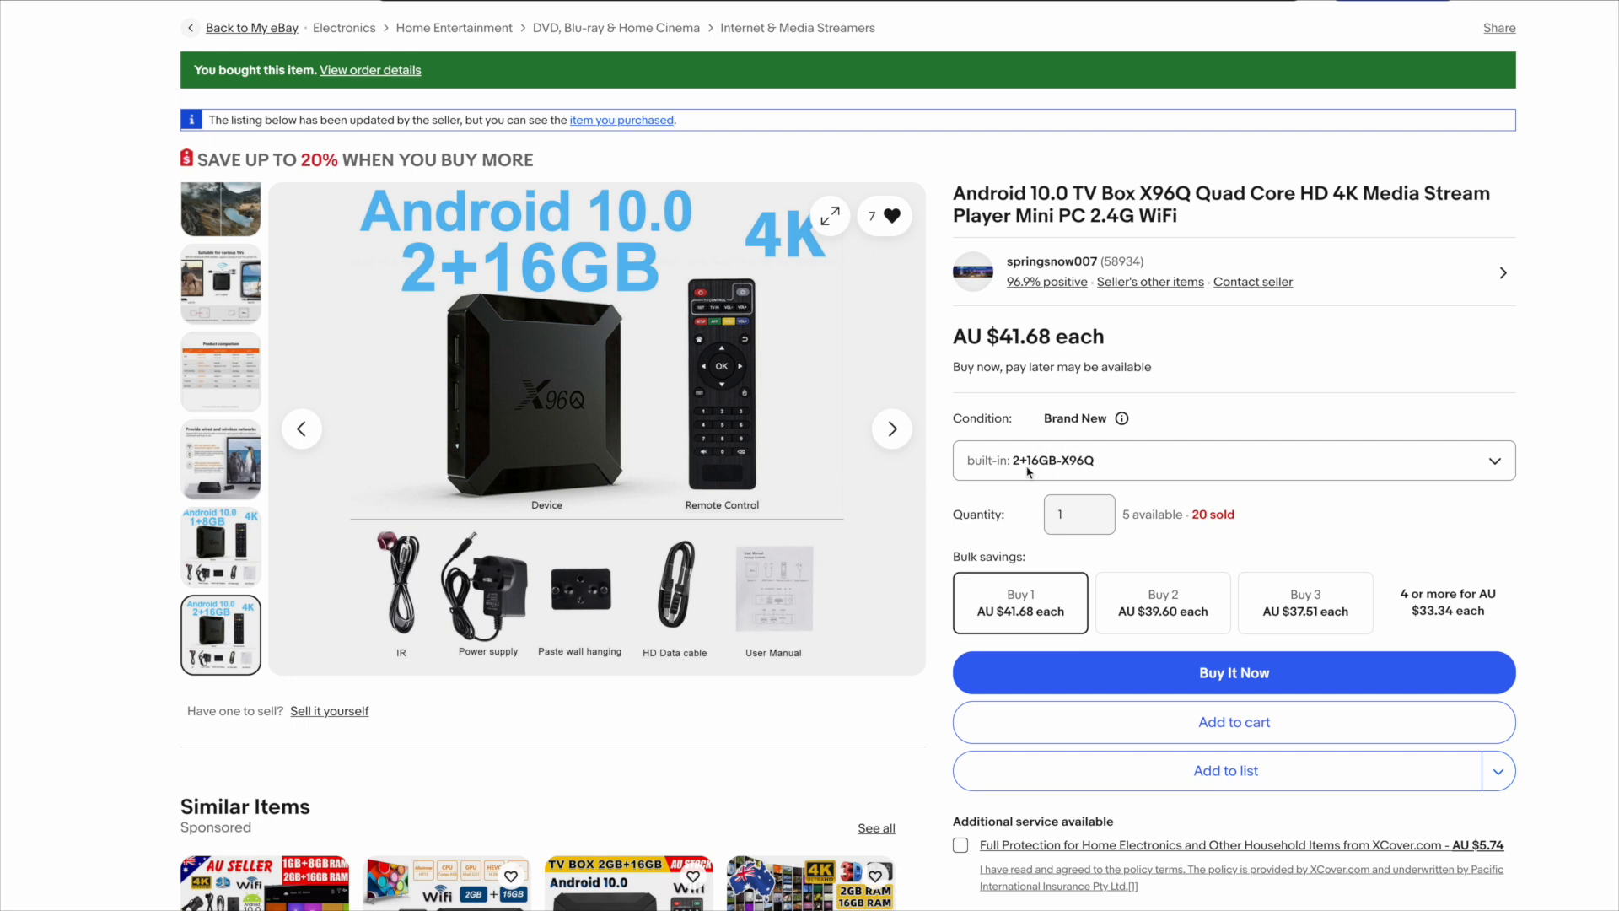
mouse_move(1046, 472)
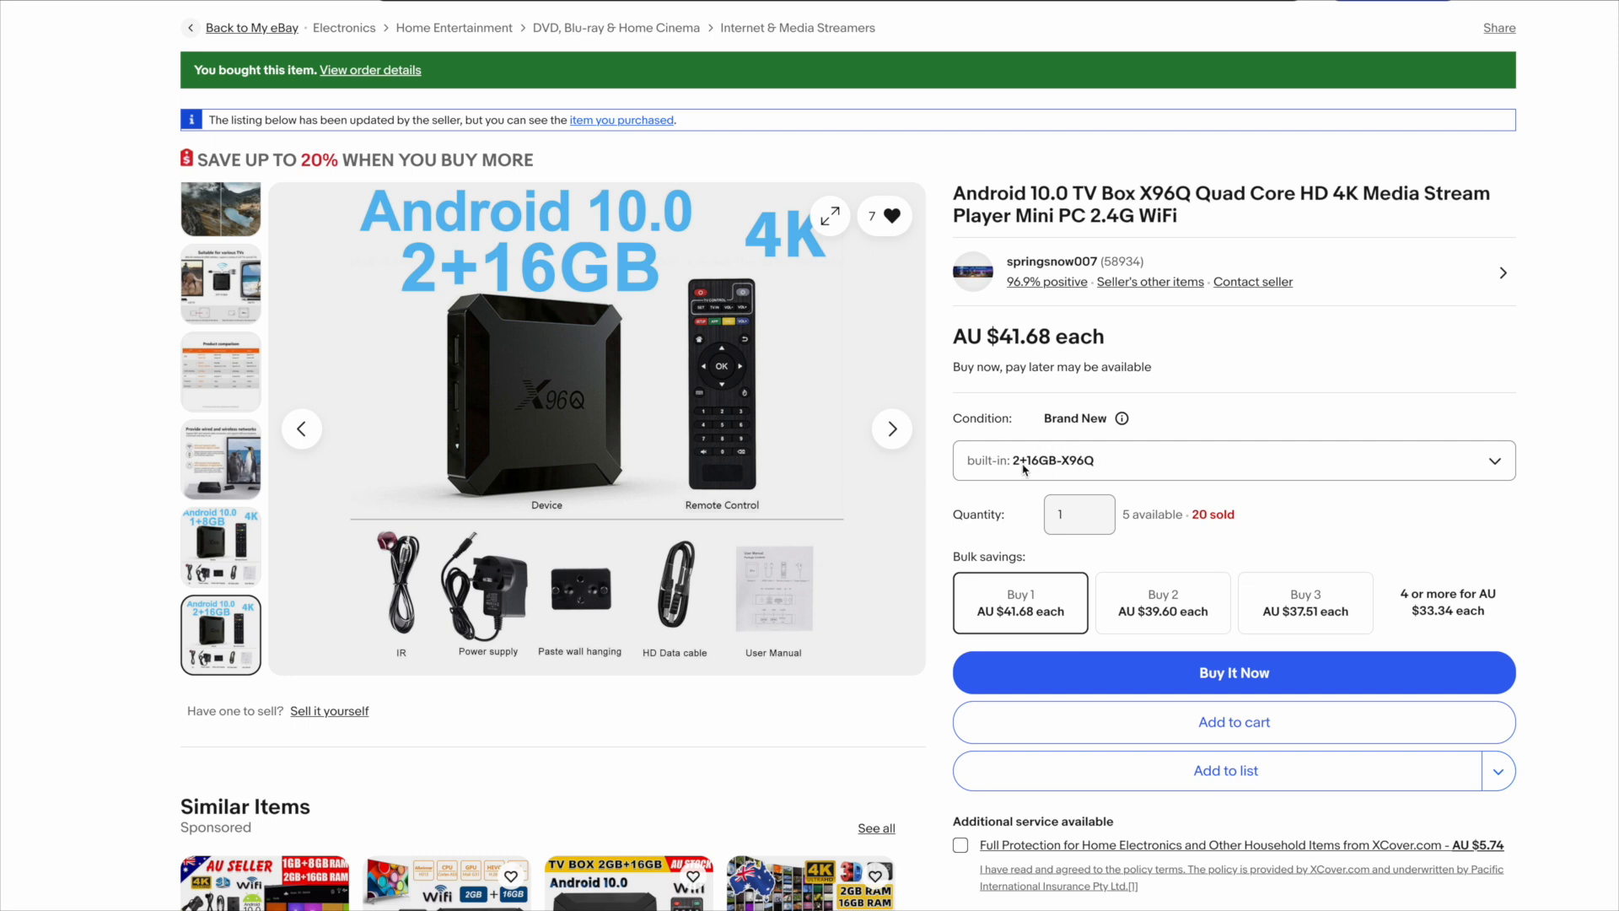
mouse_move(990, 357)
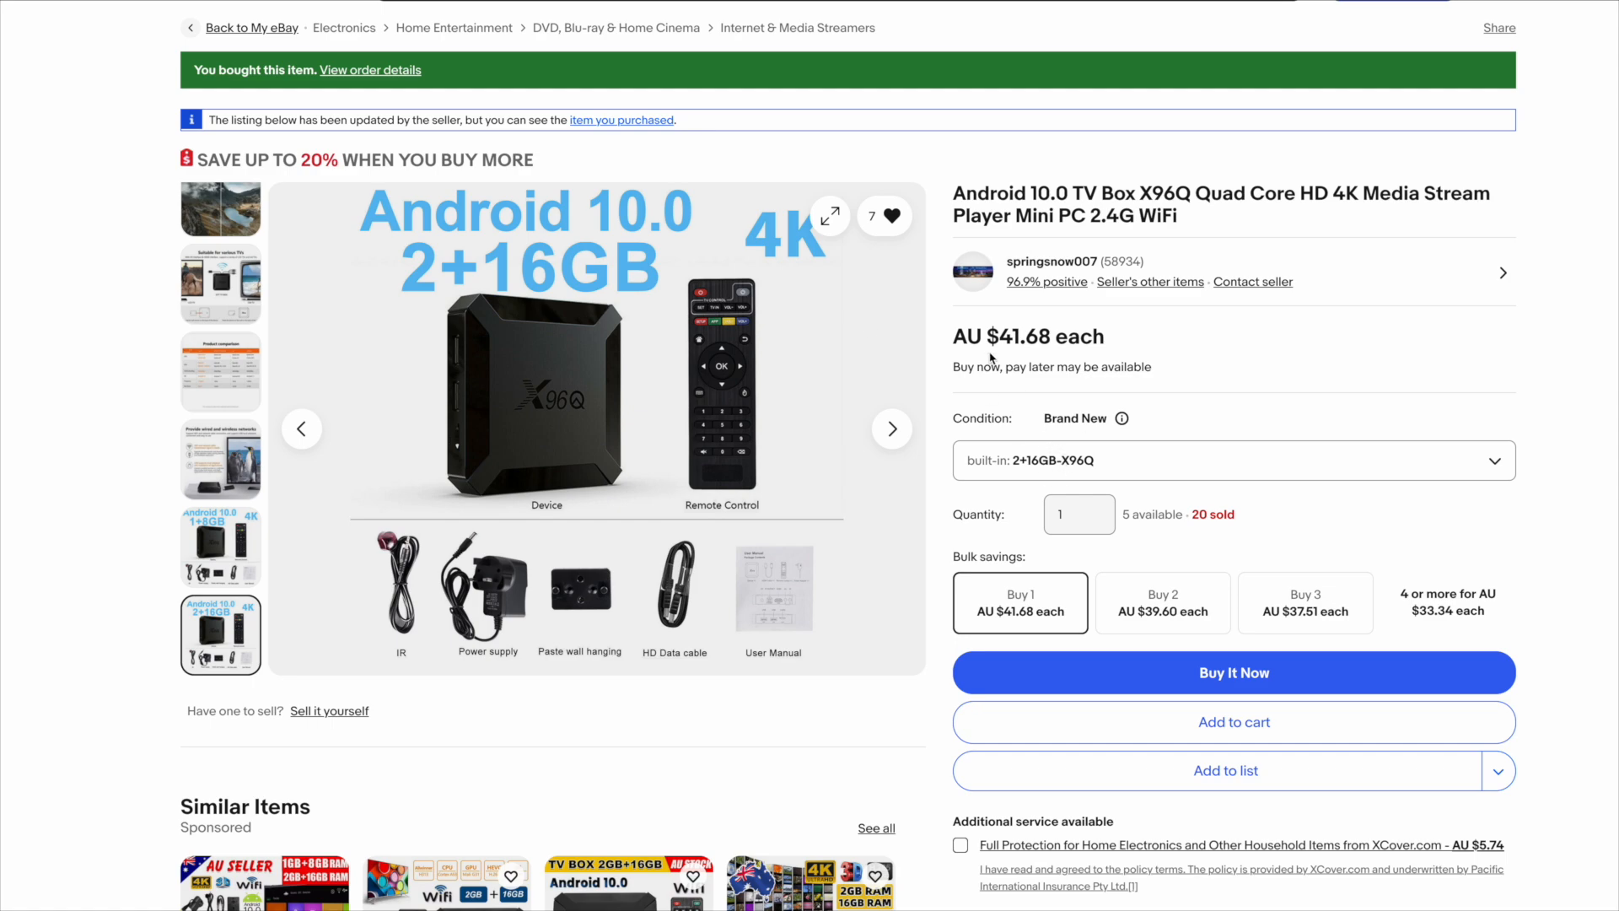
scroll("down", 3)
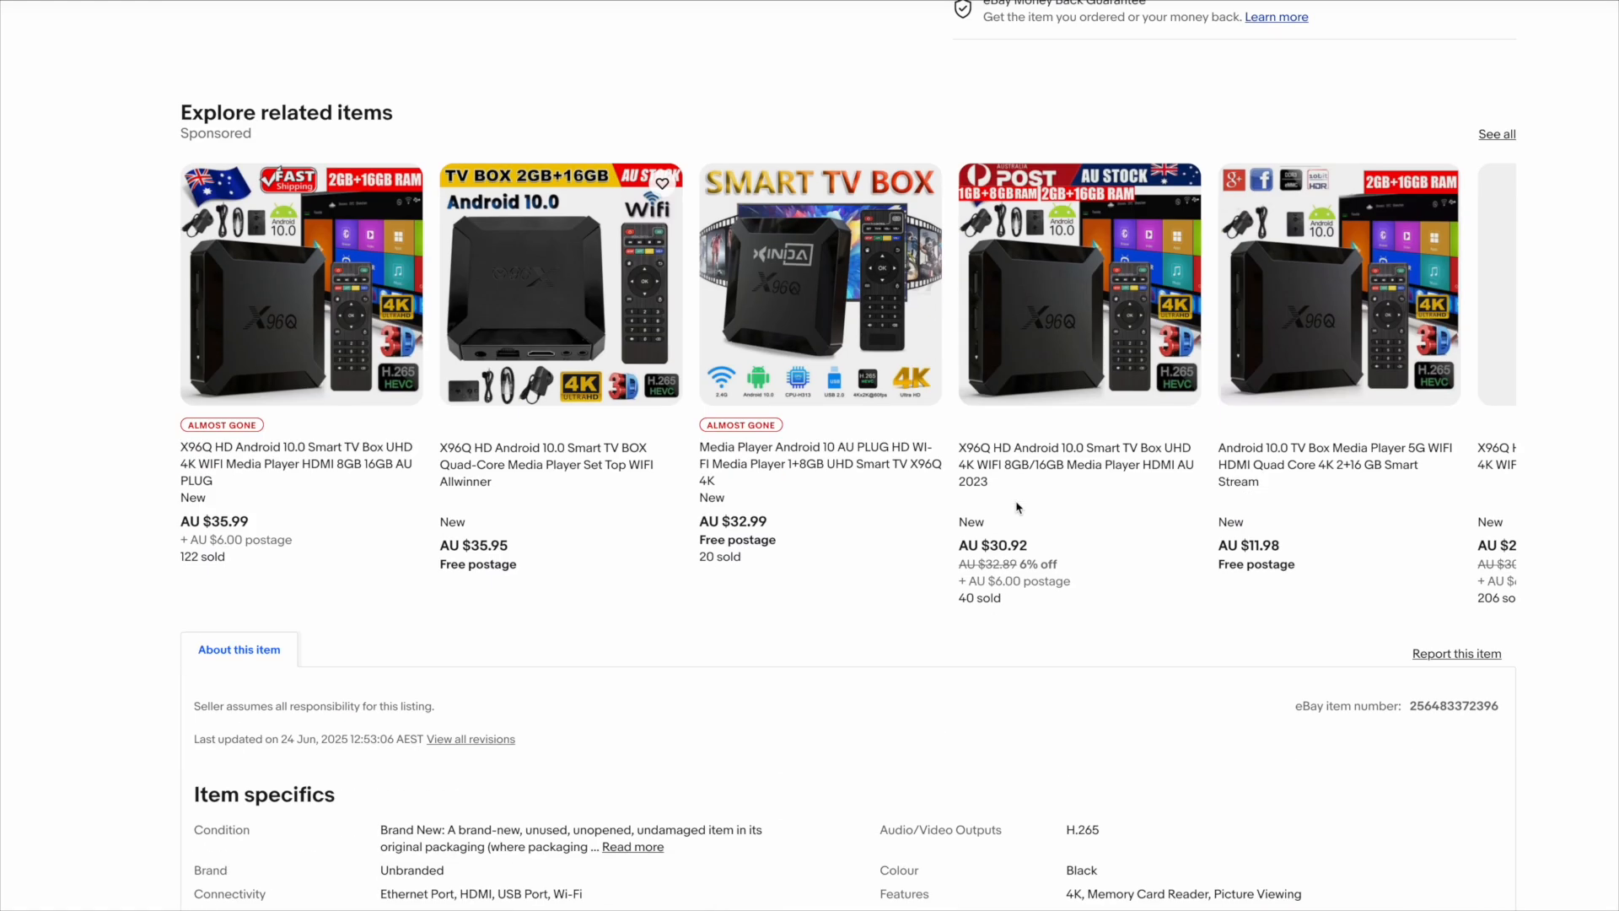
scroll("down", 3)
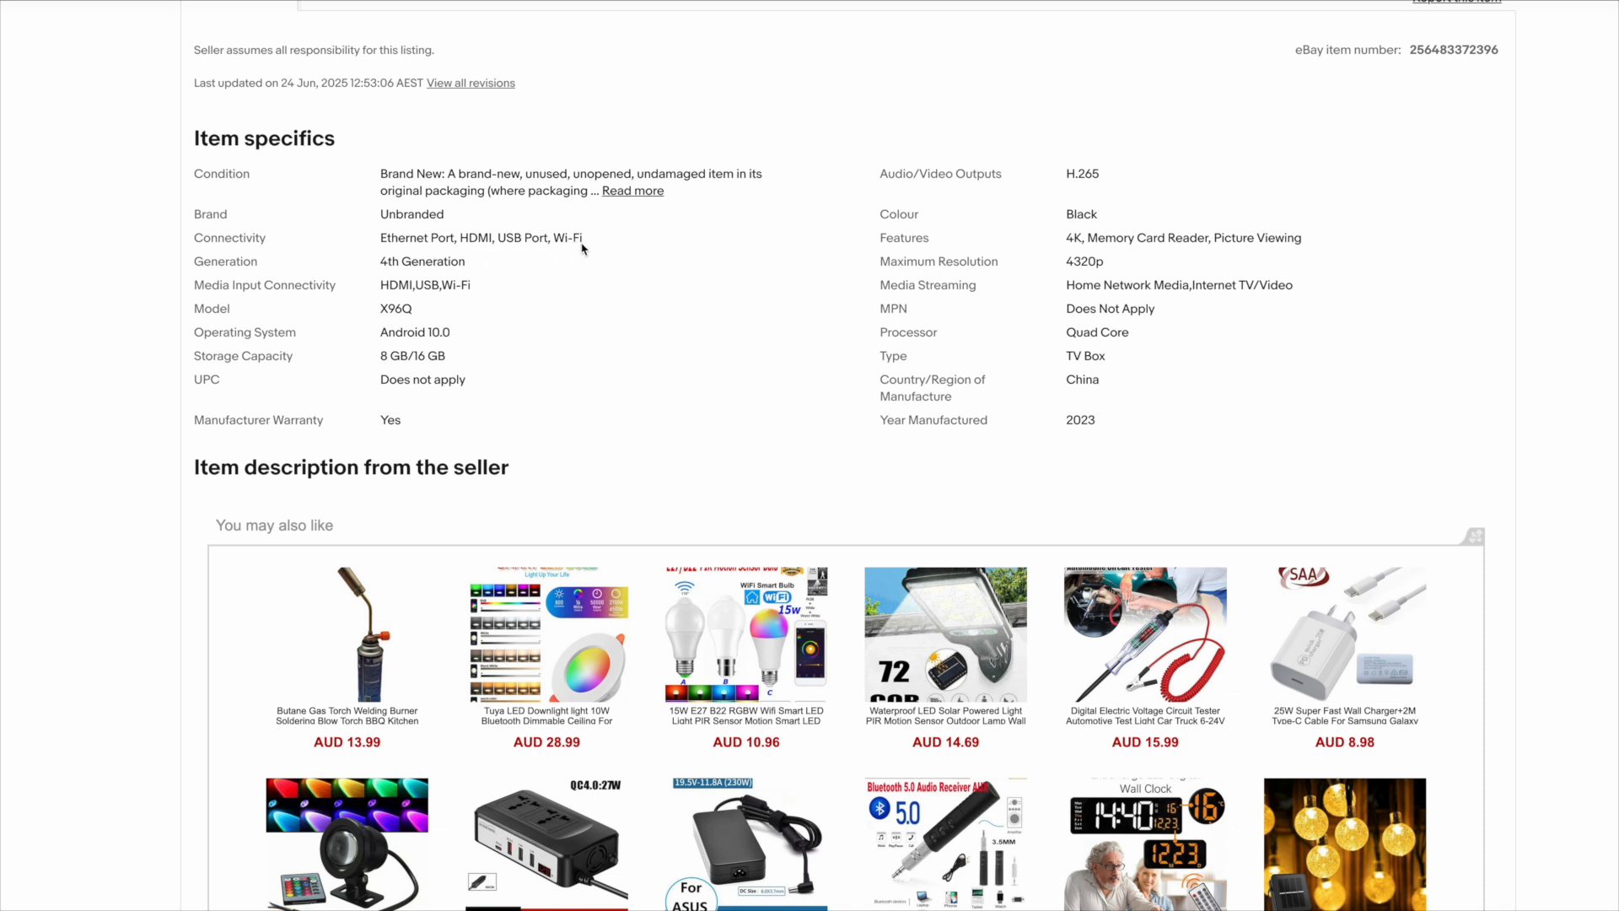
mouse_move(435, 300)
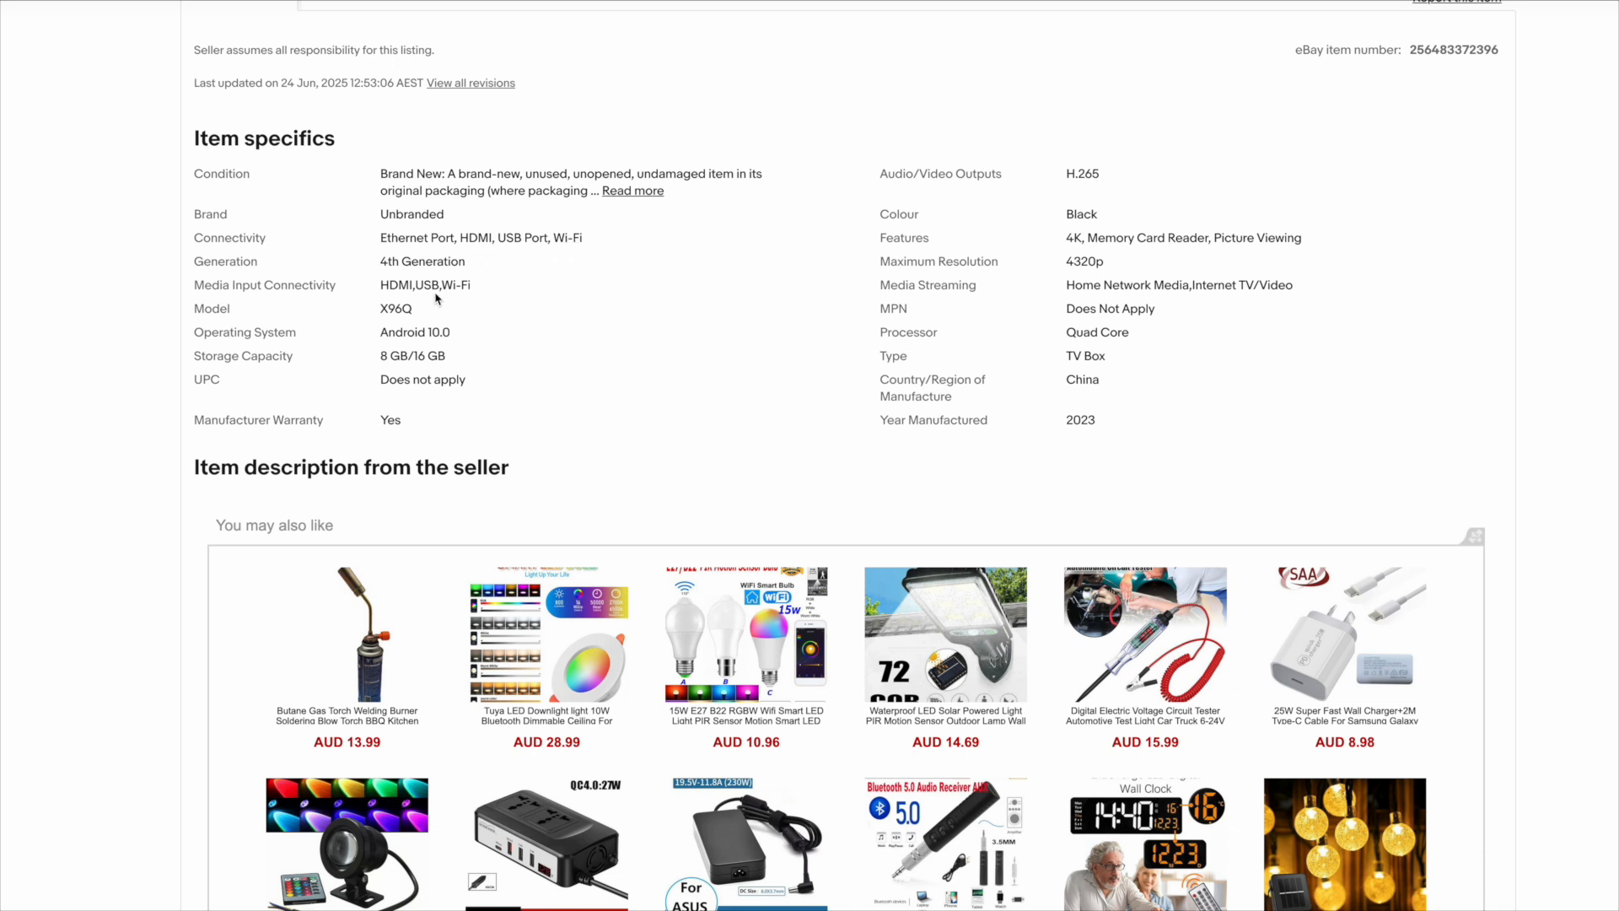
mouse_move(738, 369)
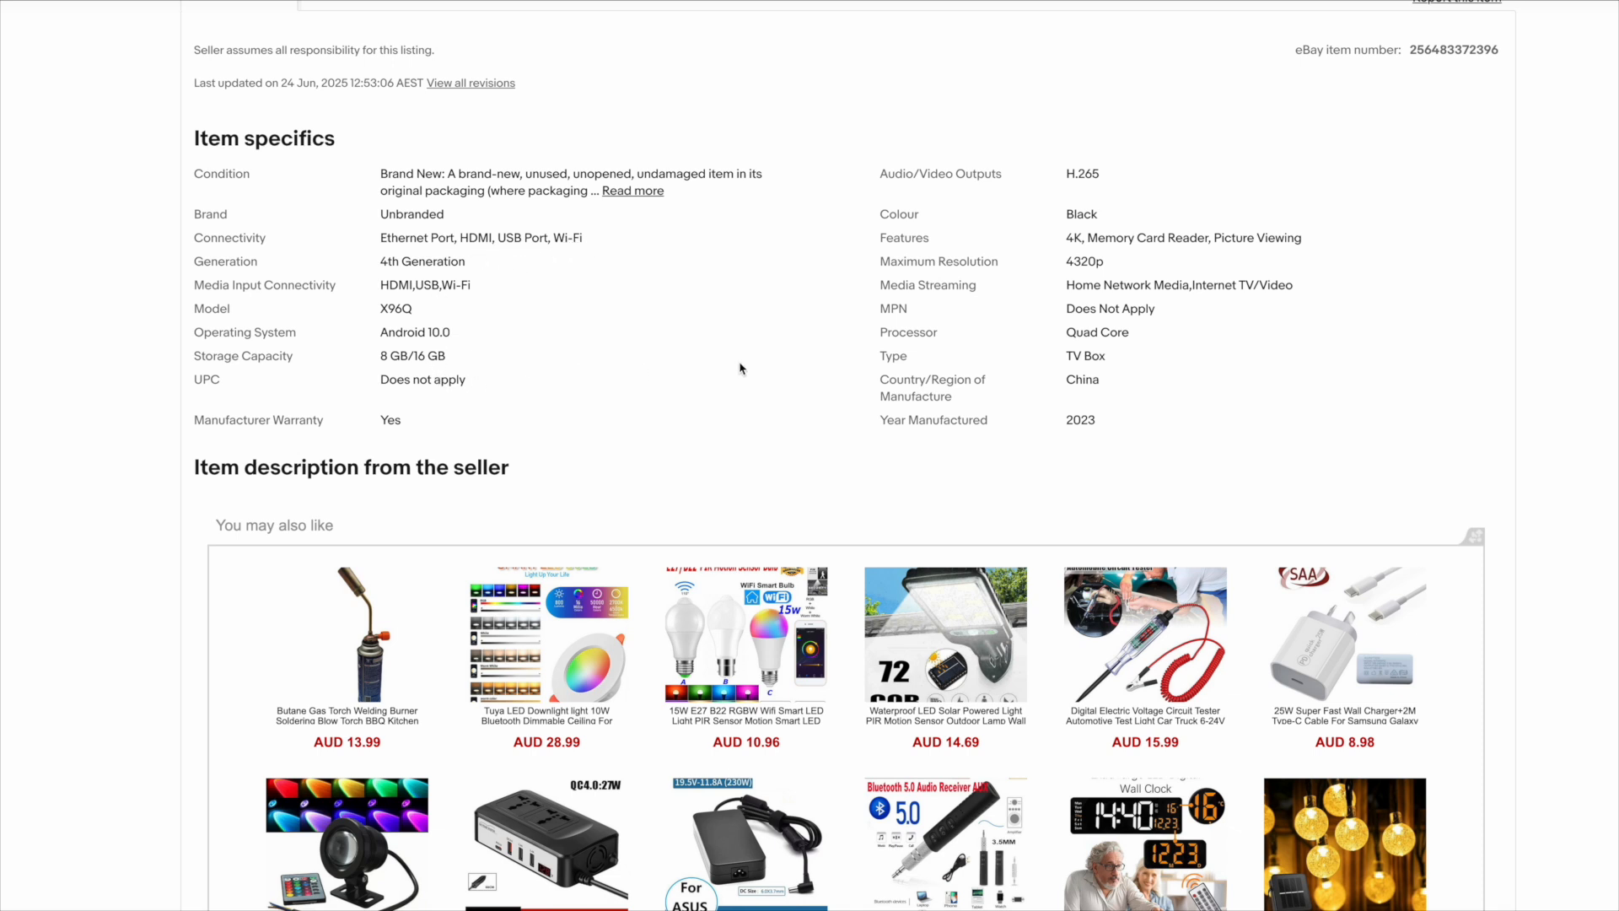
mouse_move(1128, 336)
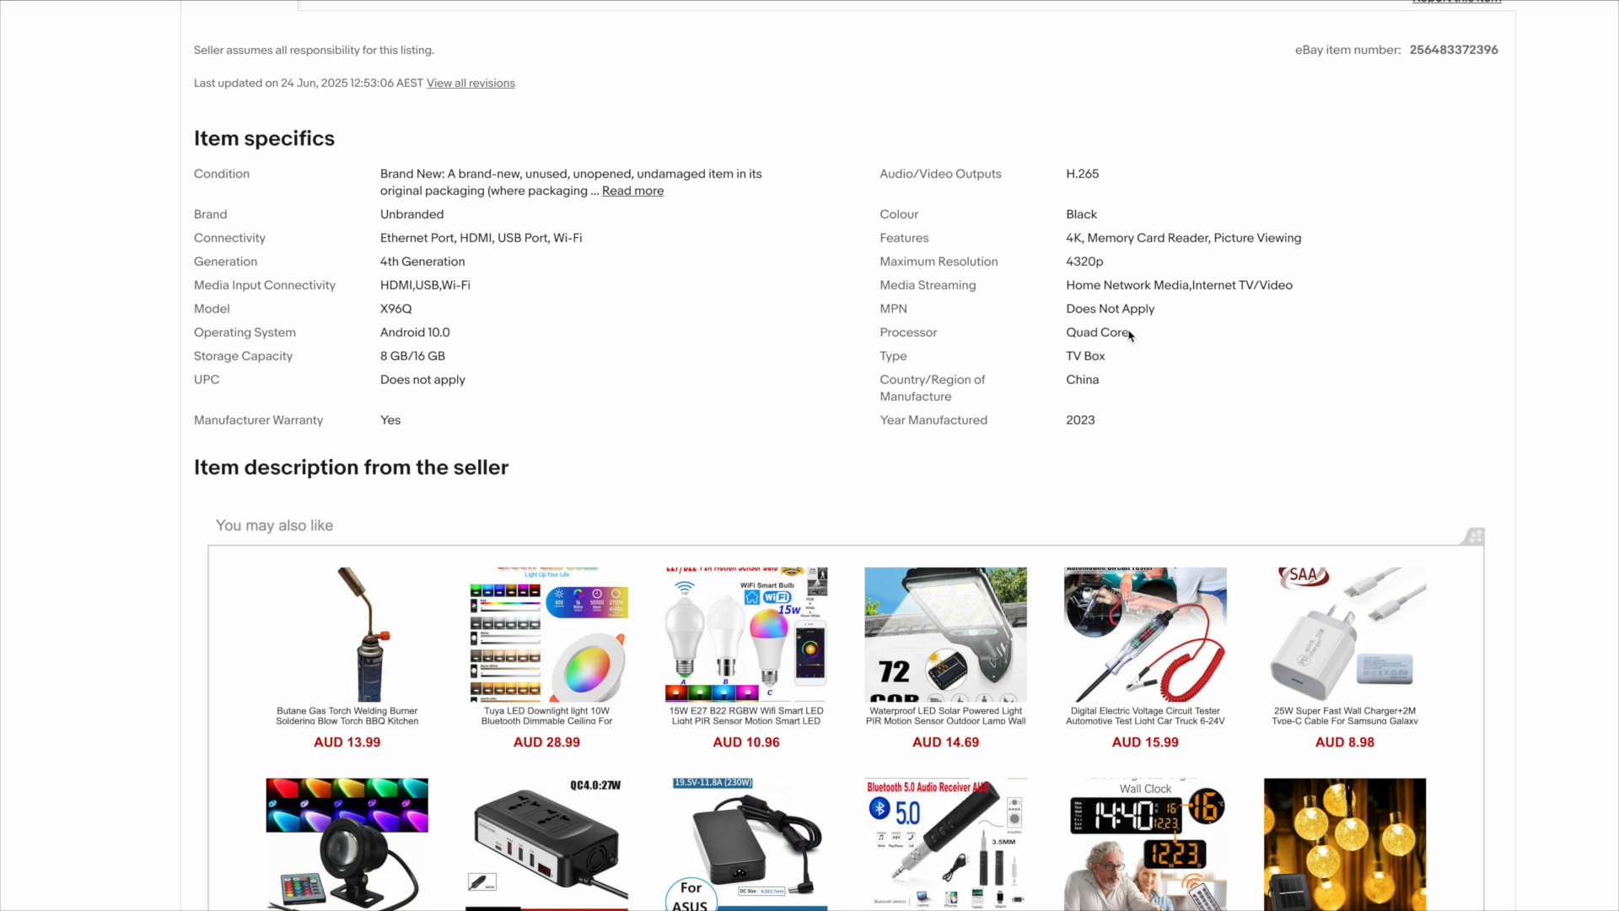
mouse_move(1081, 434)
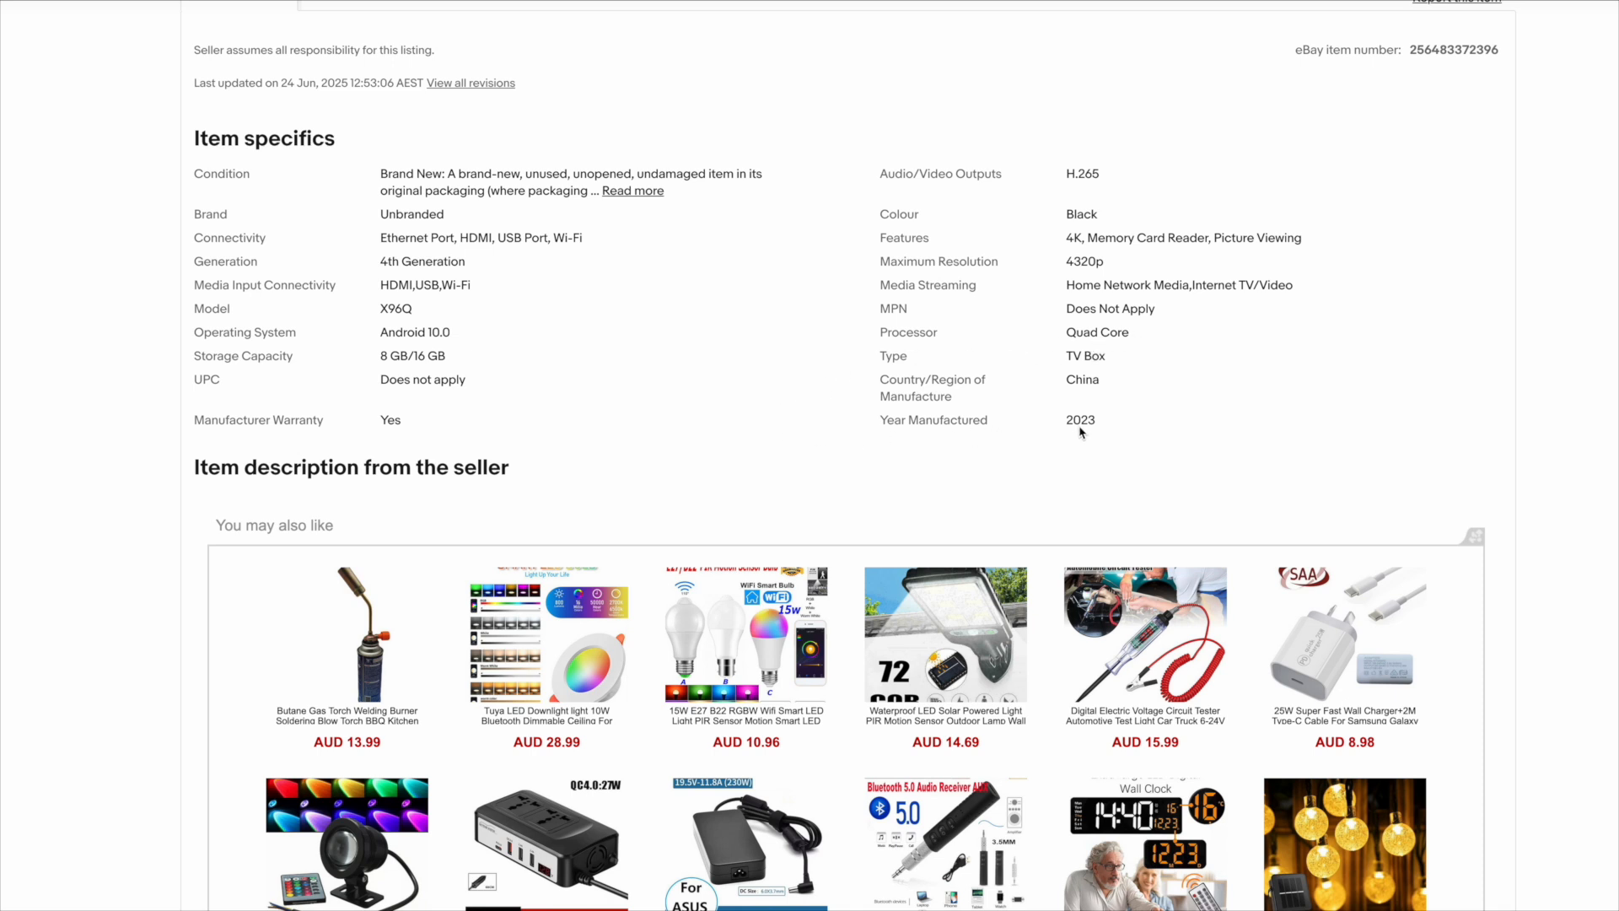
mouse_move(602, 426)
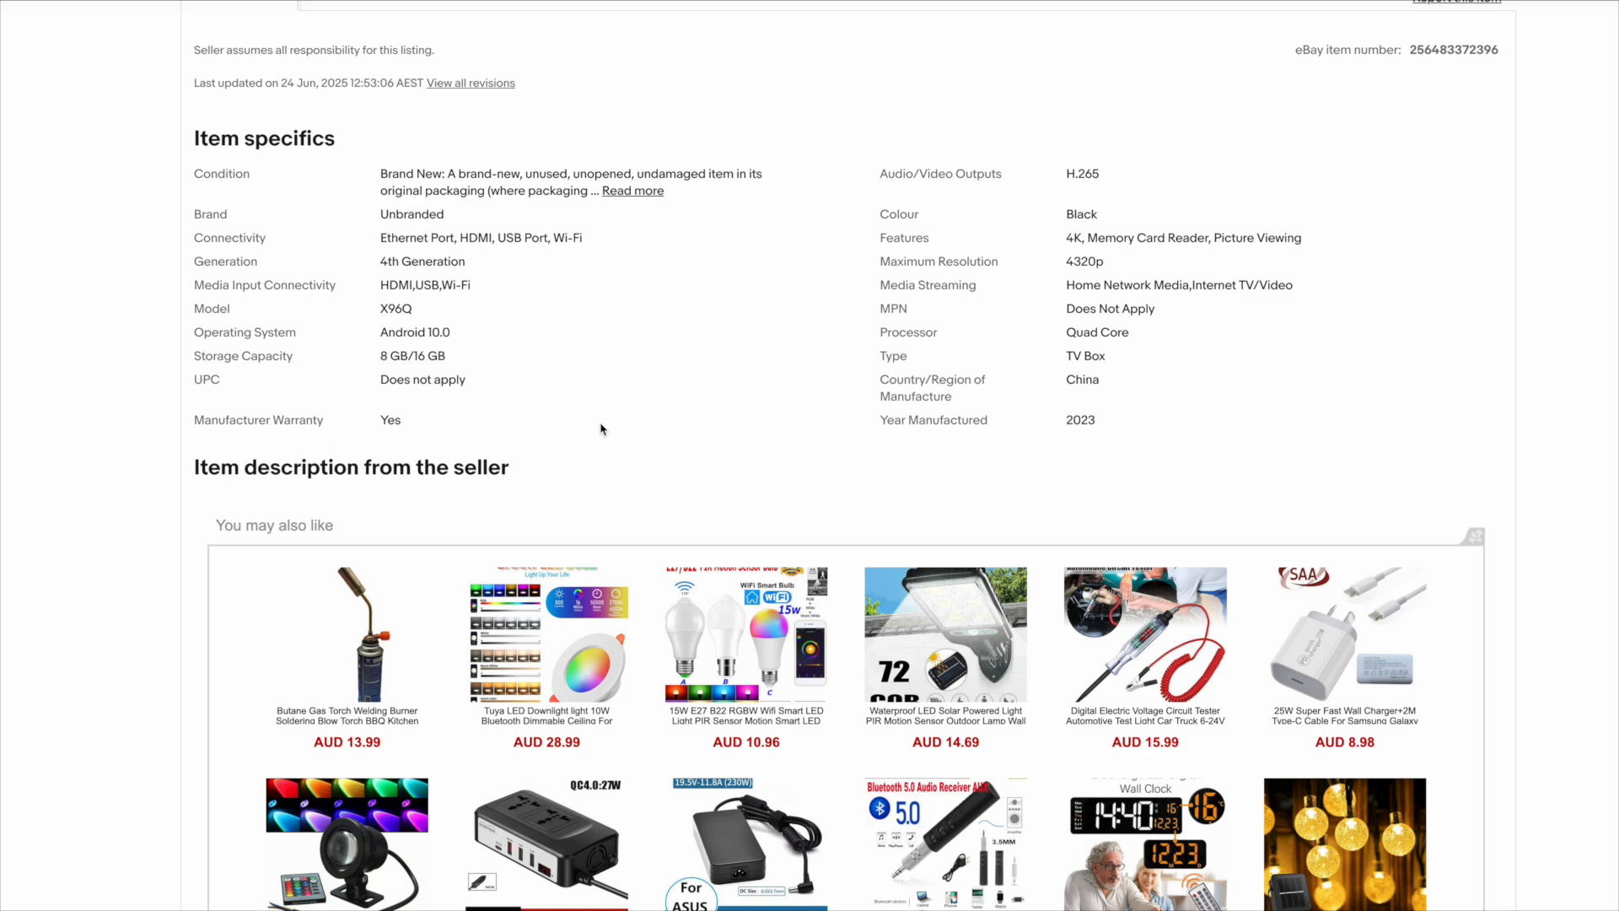
Scroll through the seller's description covering the H313 chipset, RAM/ROM options and package contents.
scroll("down", 3)
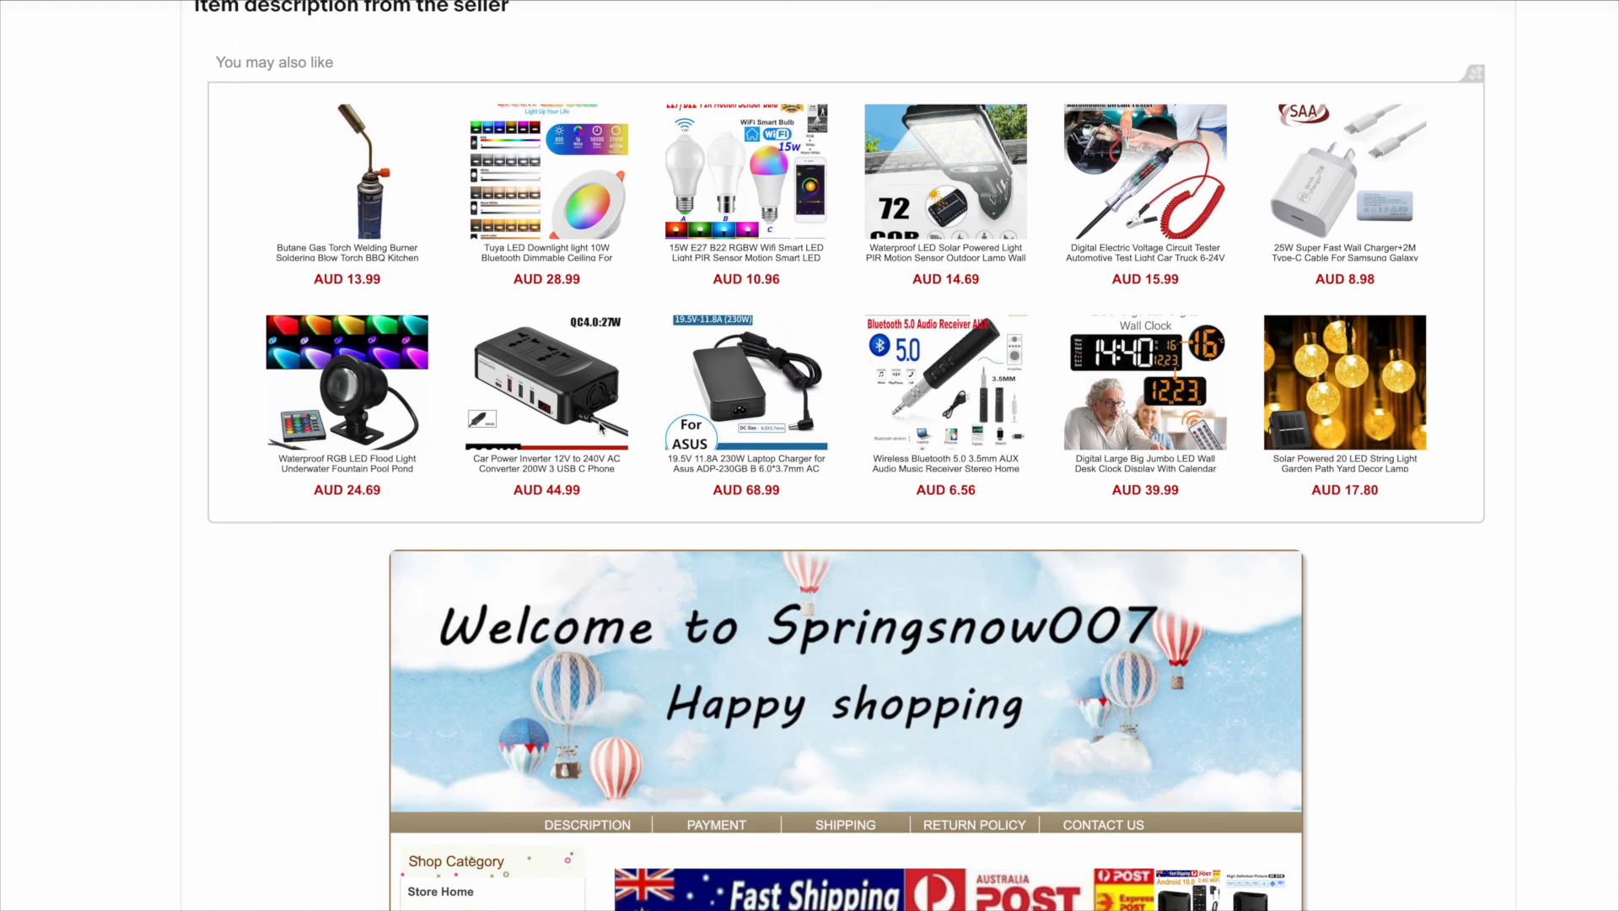
scroll("down", 3)
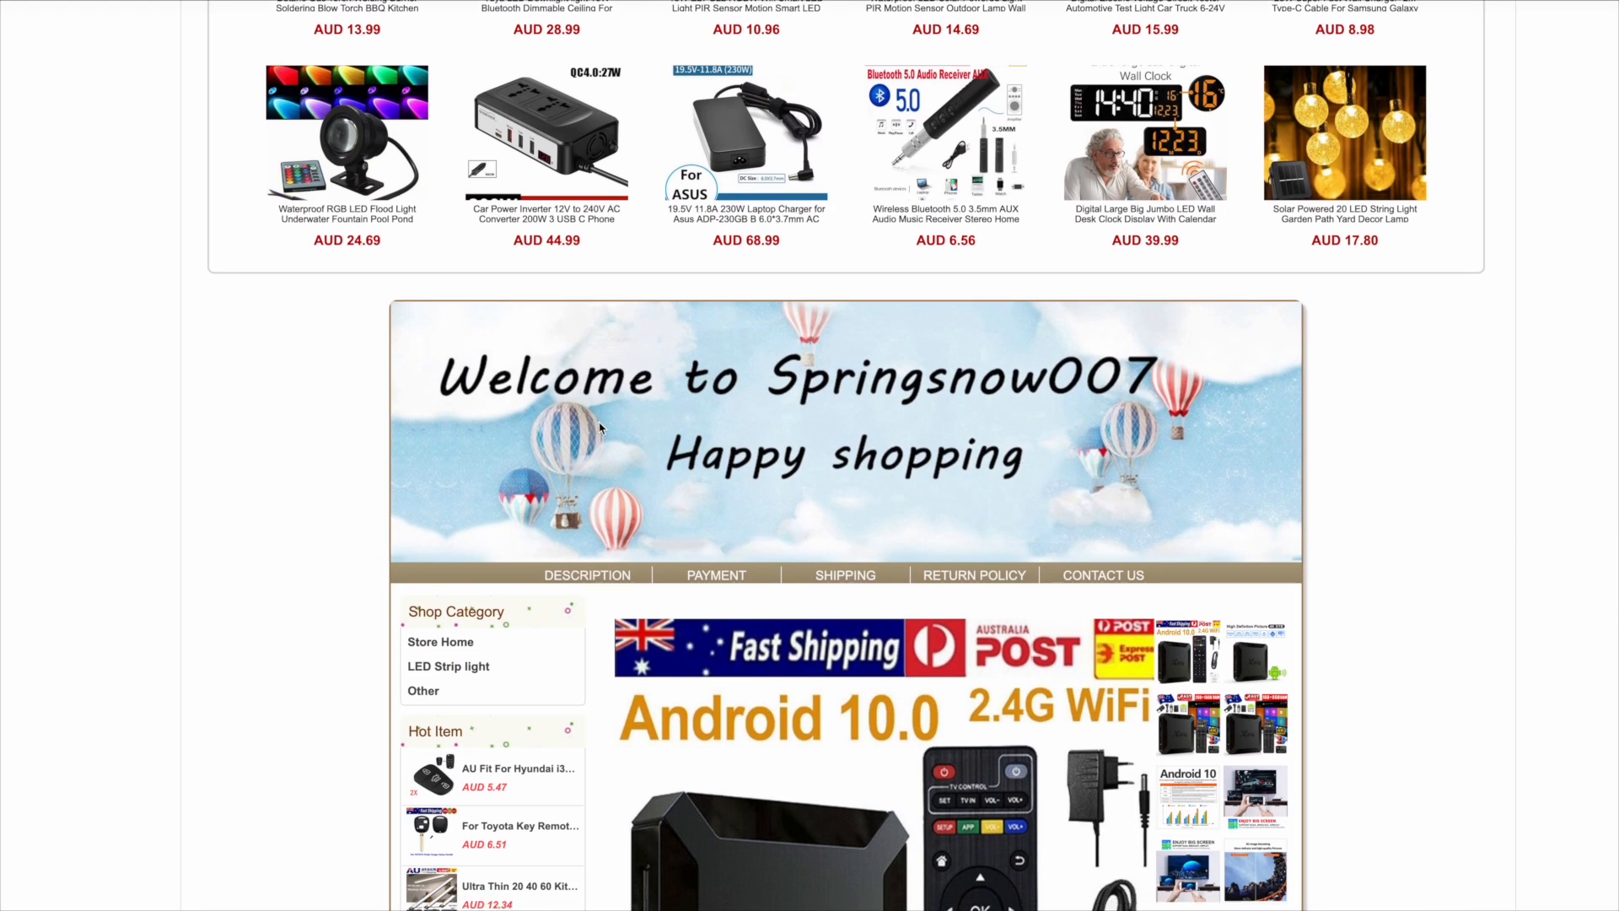
scroll("down", 3)
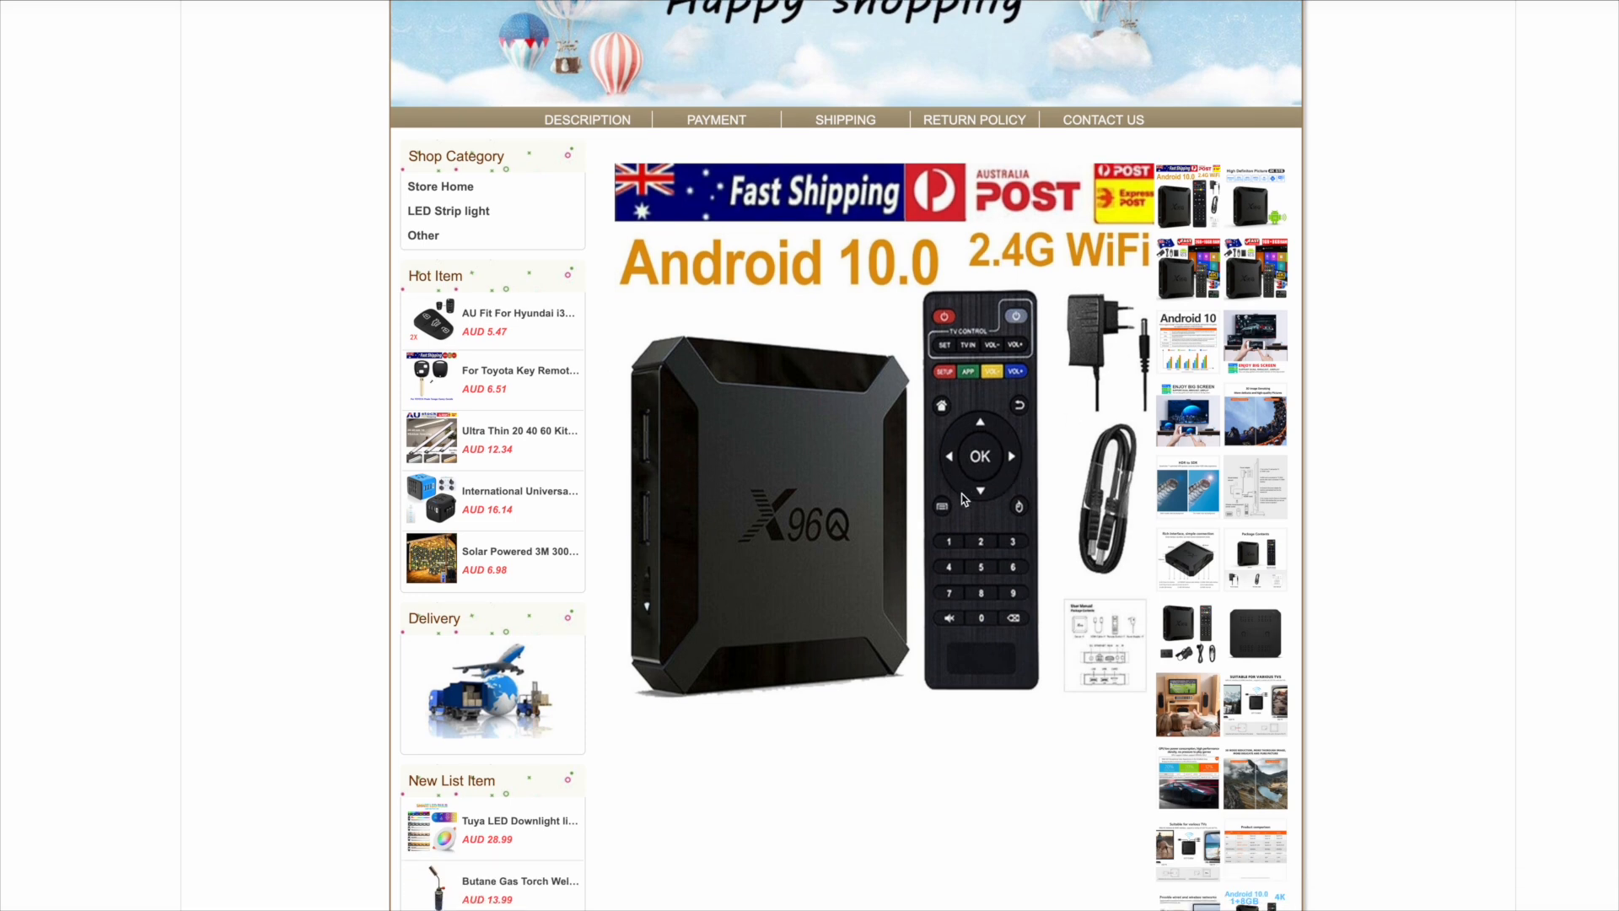
scroll("down", 3)
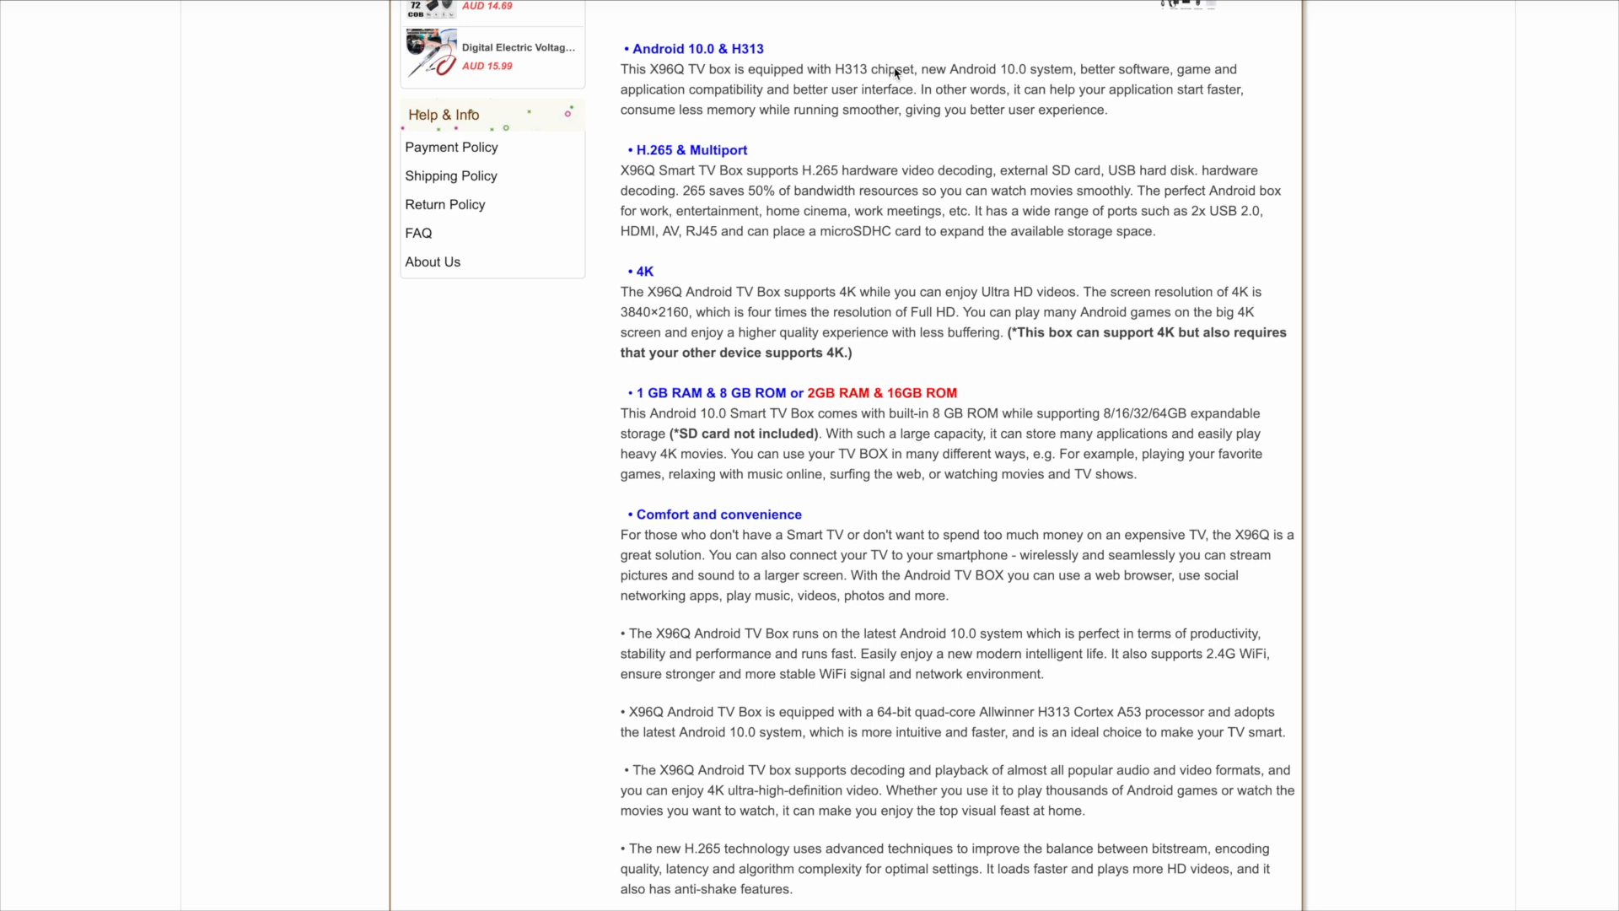
mouse_move(958, 145)
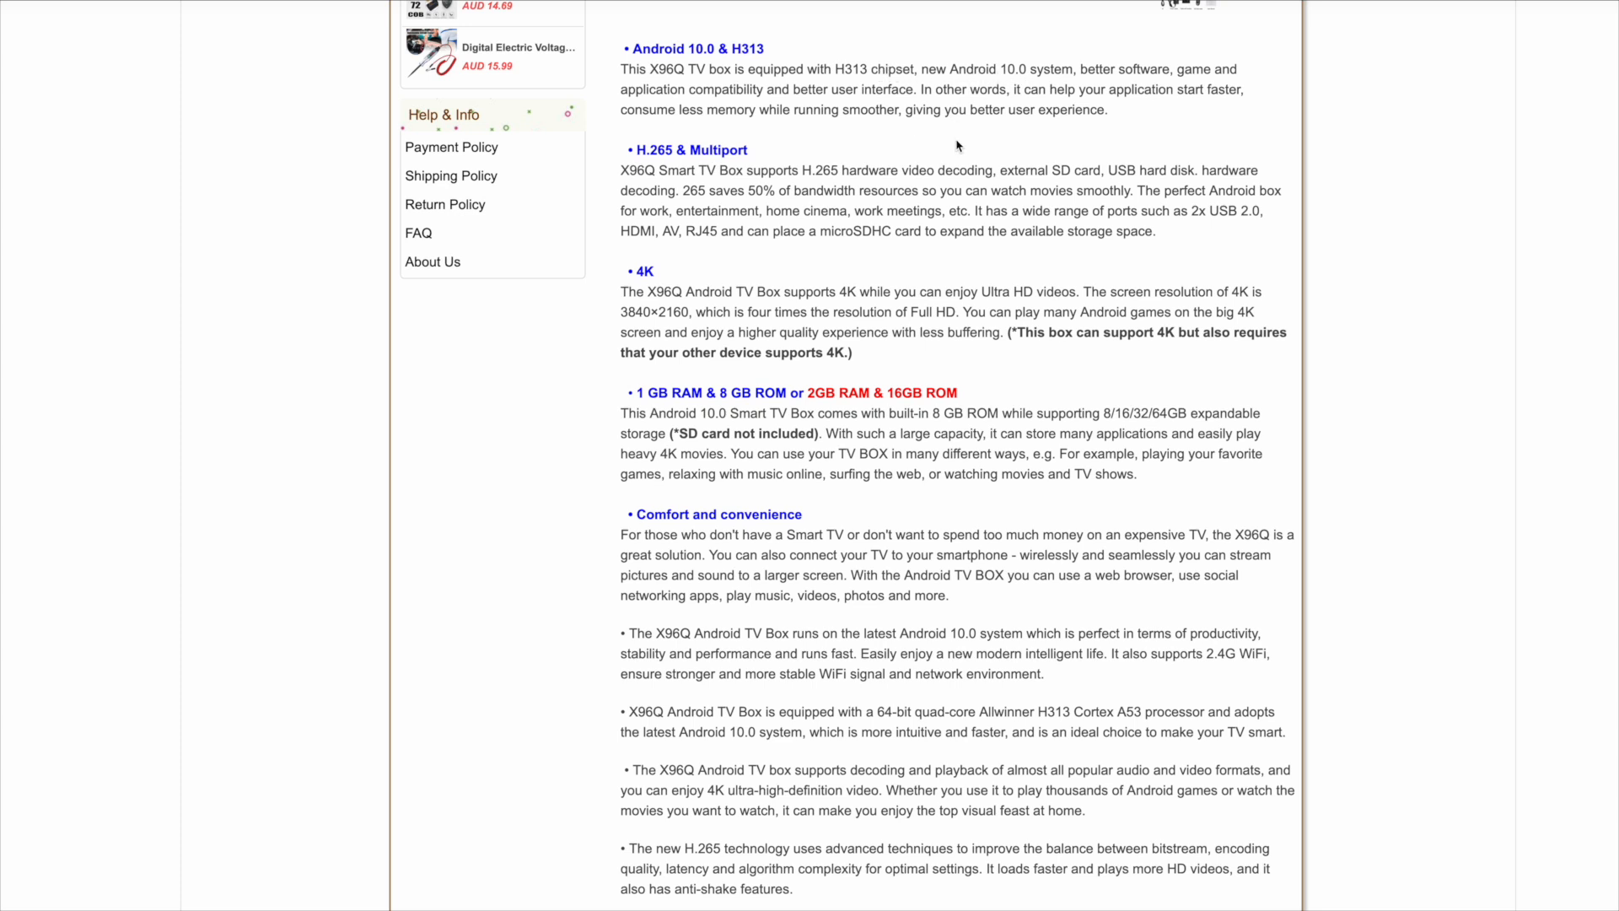
mouse_move(989, 204)
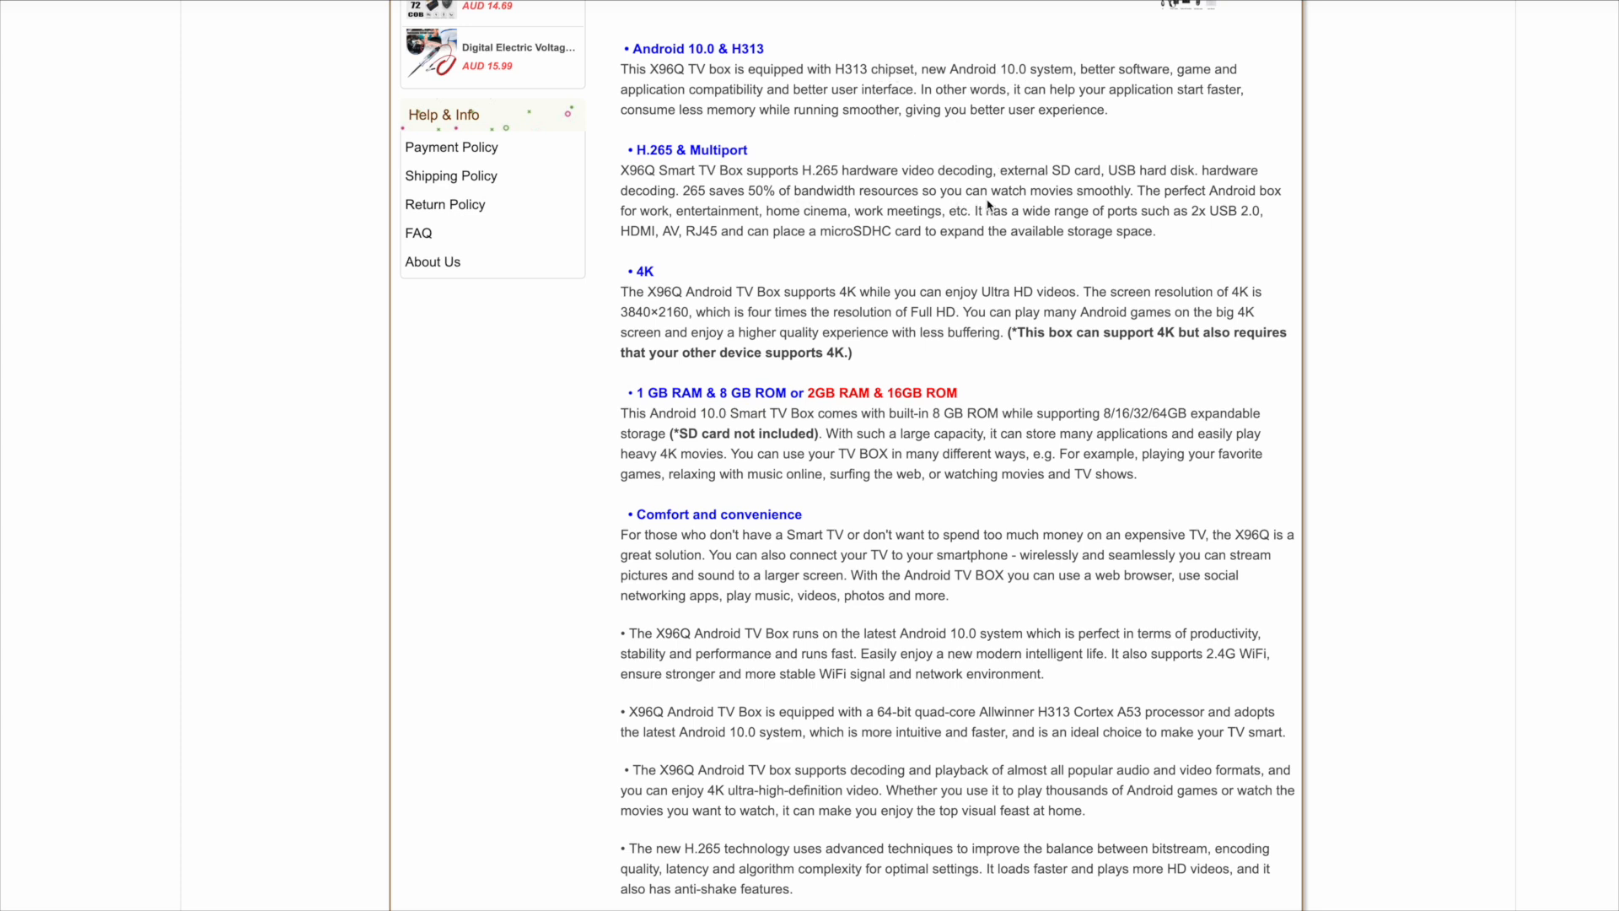
mouse_move(707, 307)
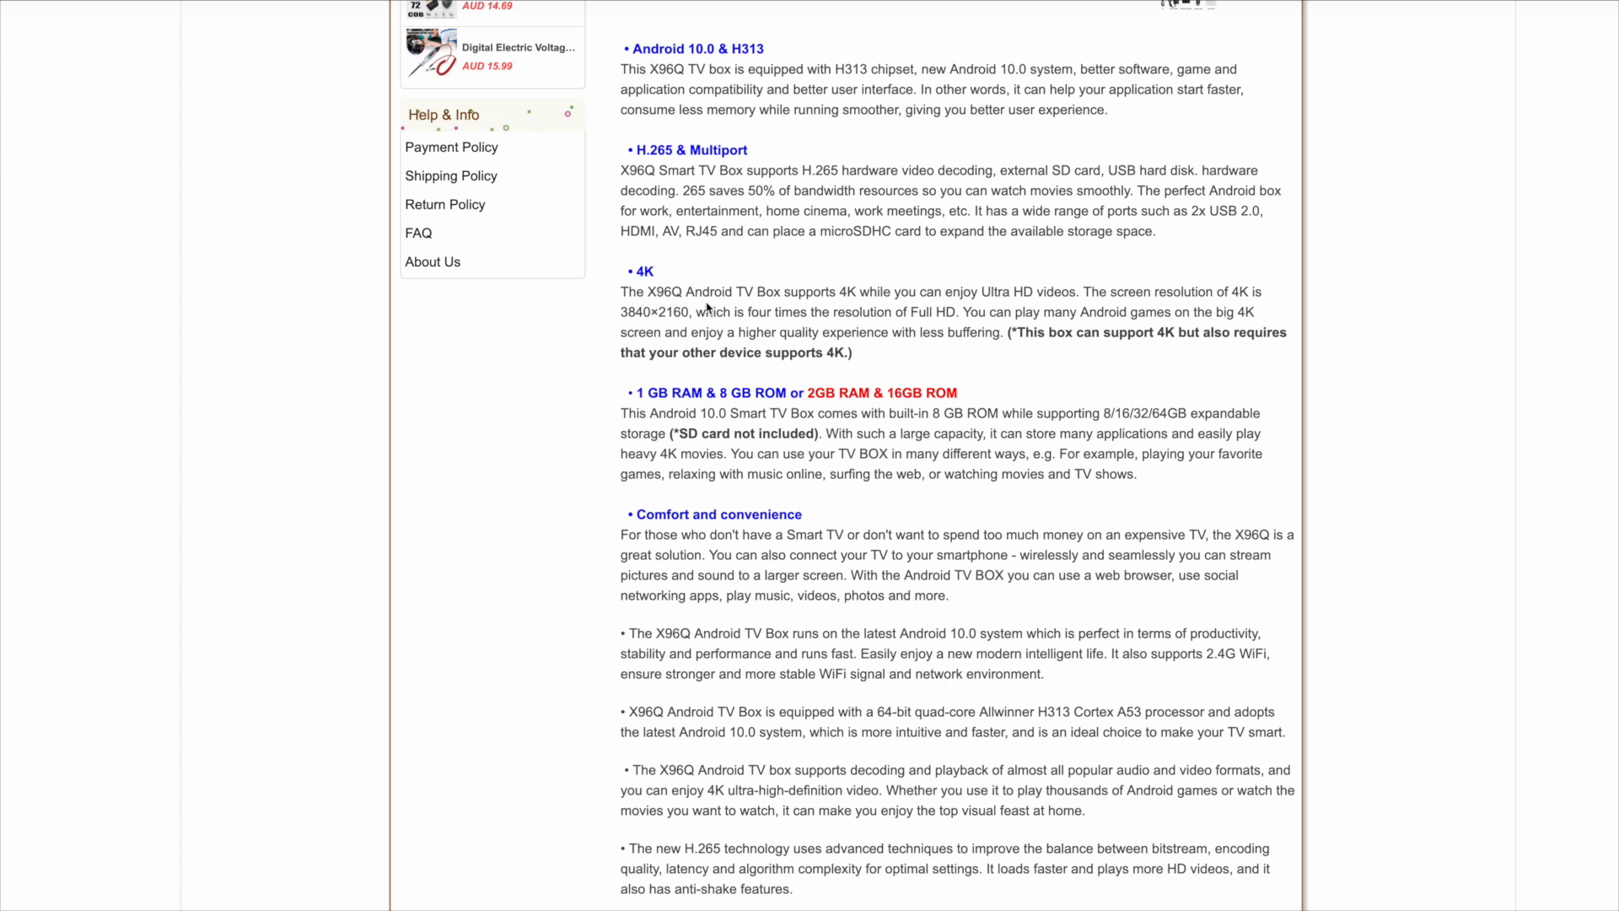
mouse_move(661, 367)
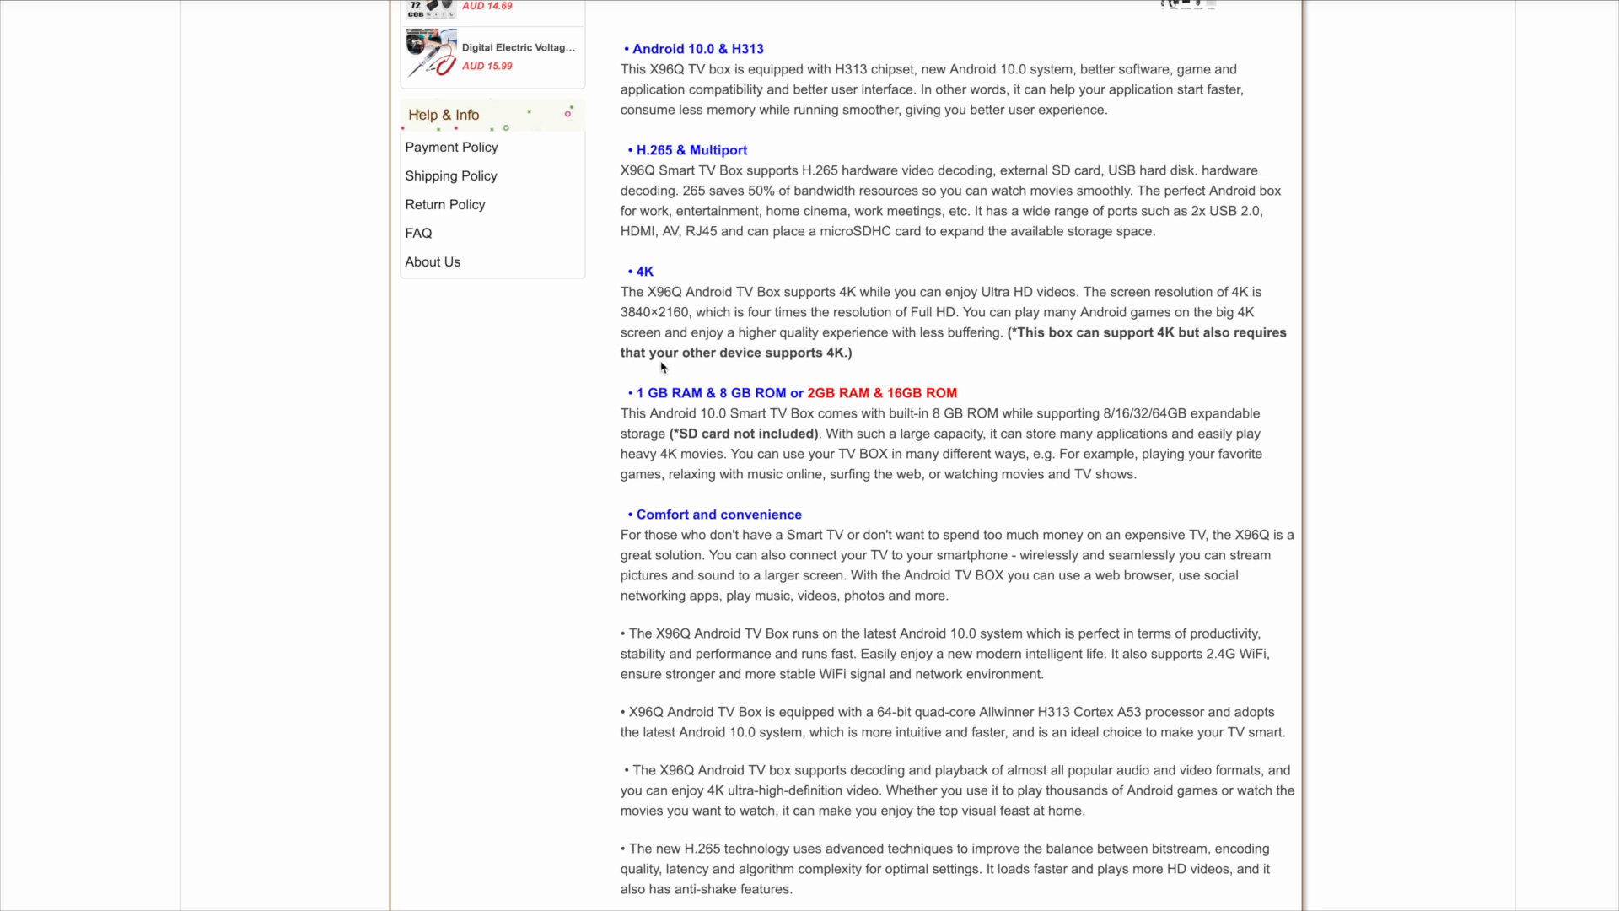
mouse_move(678, 405)
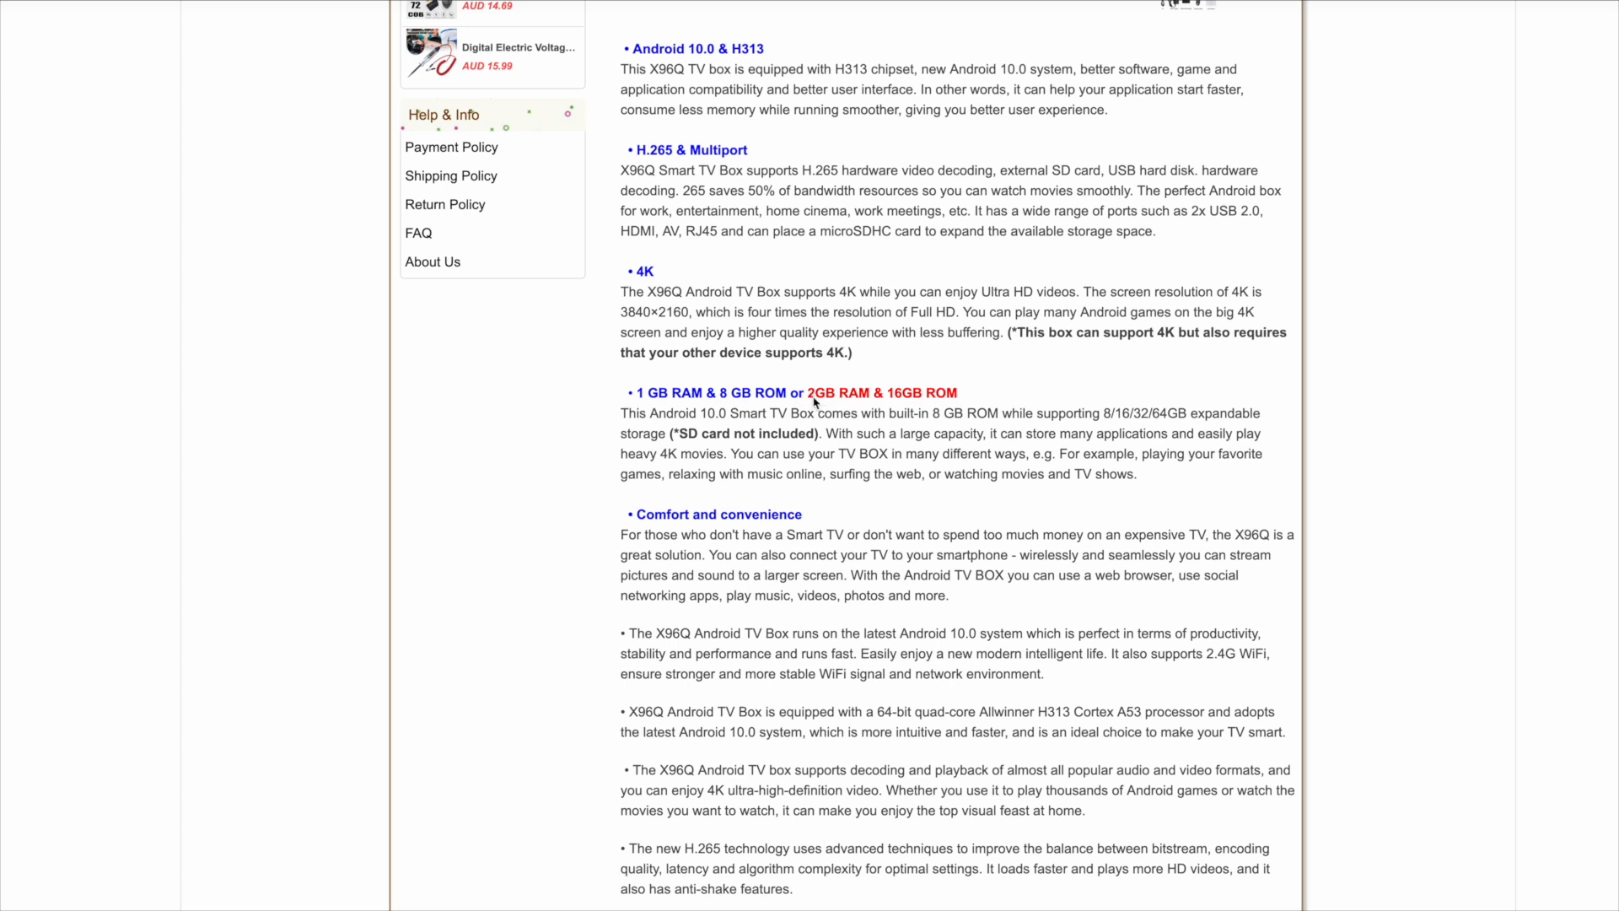
mouse_move(927, 393)
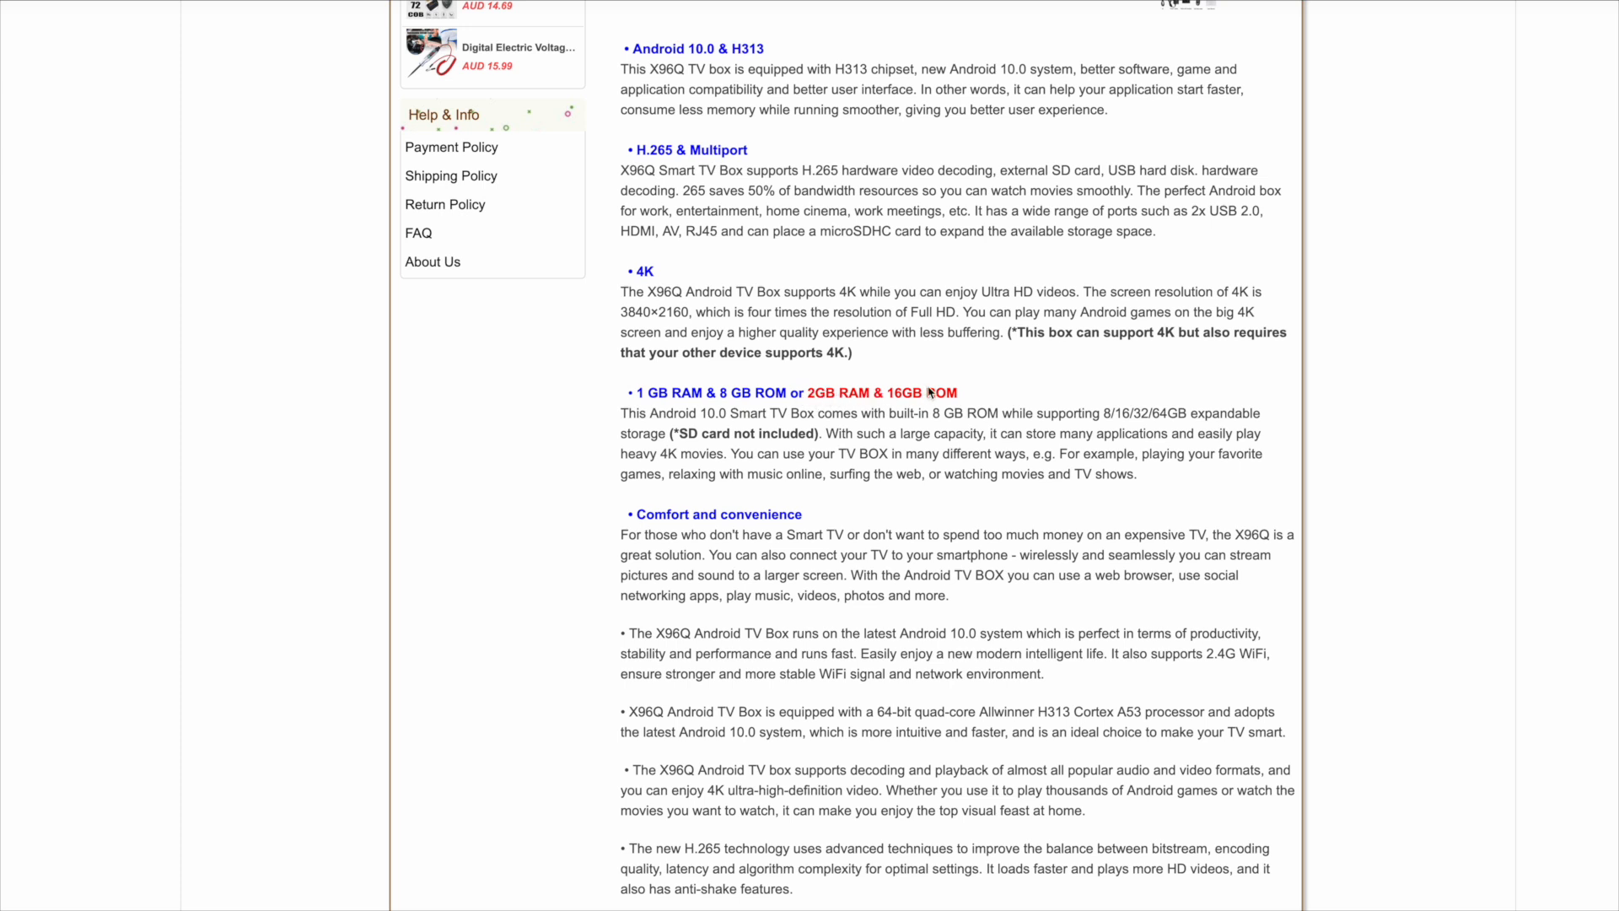
mouse_move(830, 440)
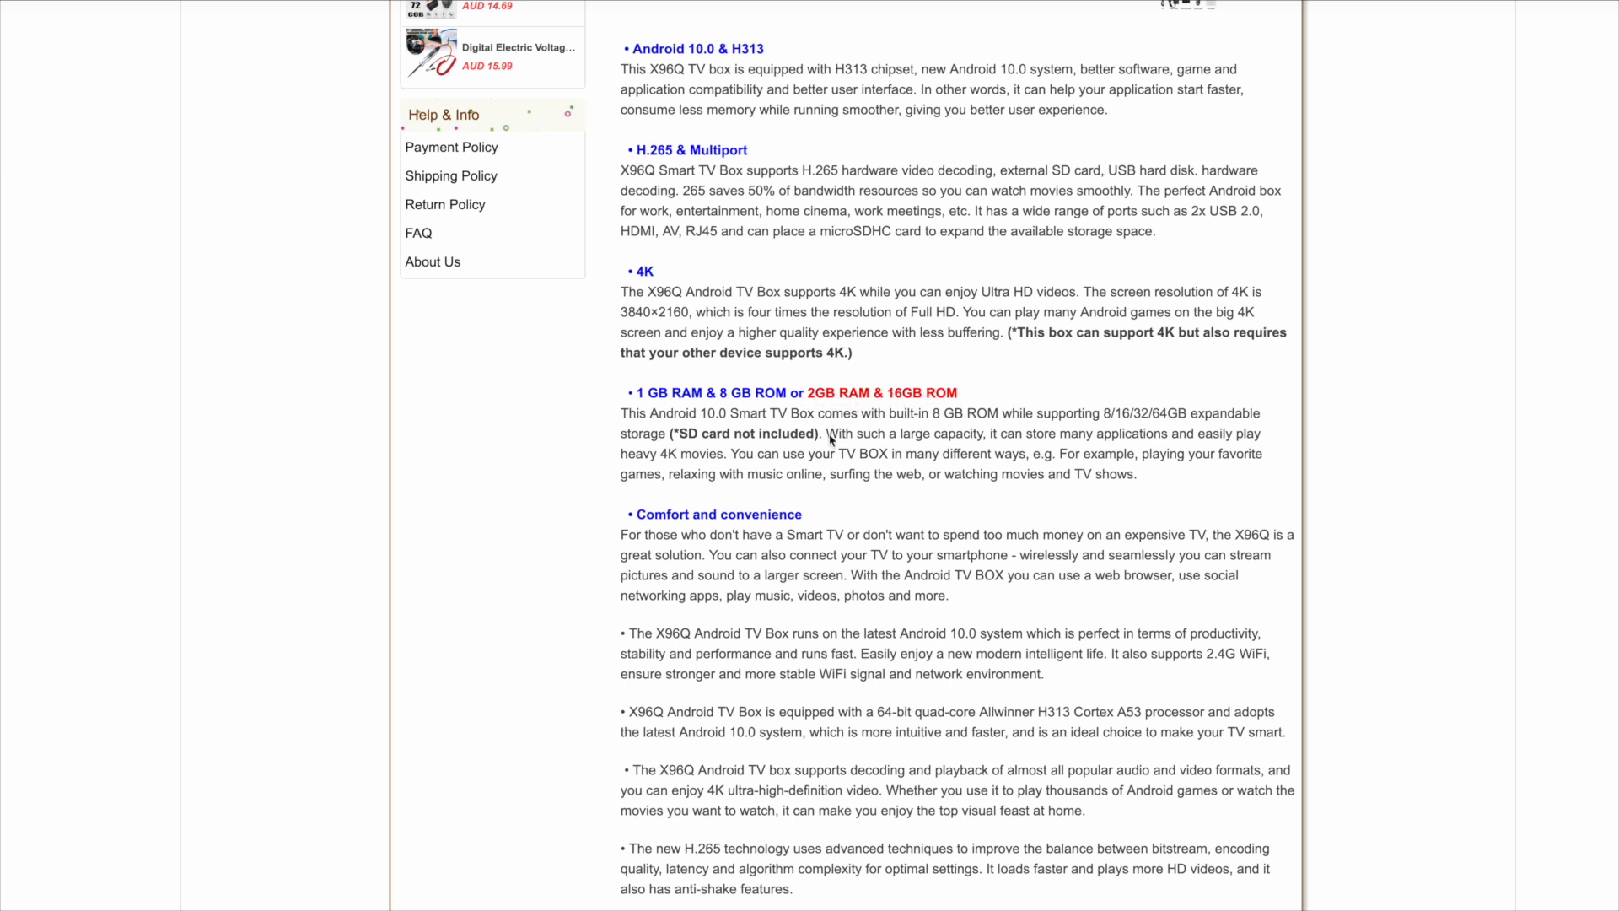
scroll("down", 3)
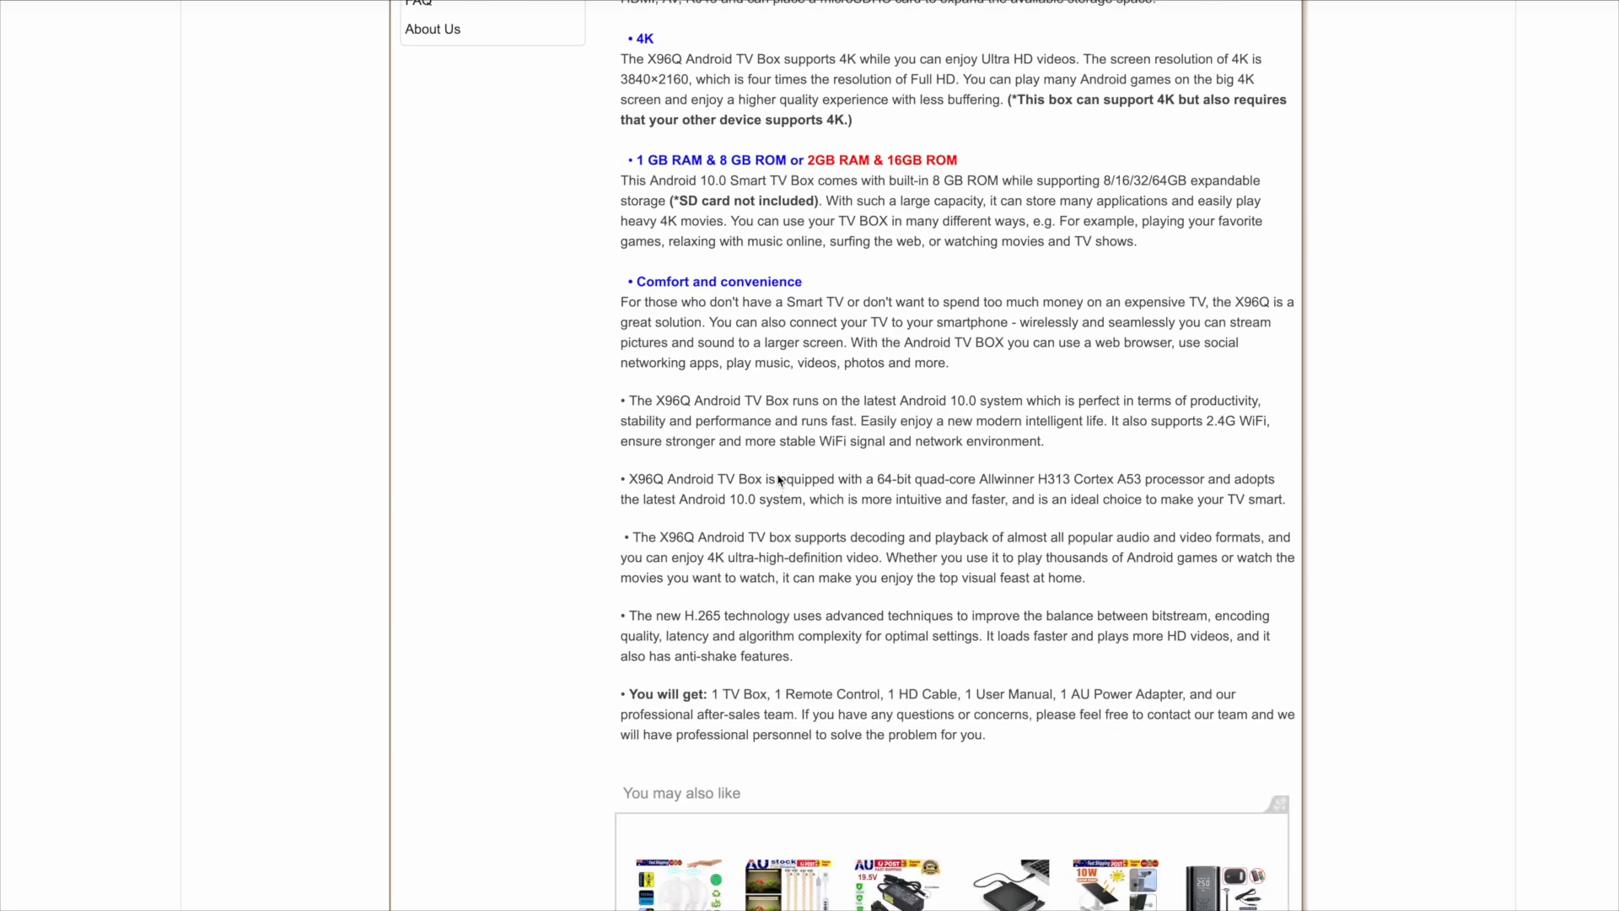
scroll("down", 3)
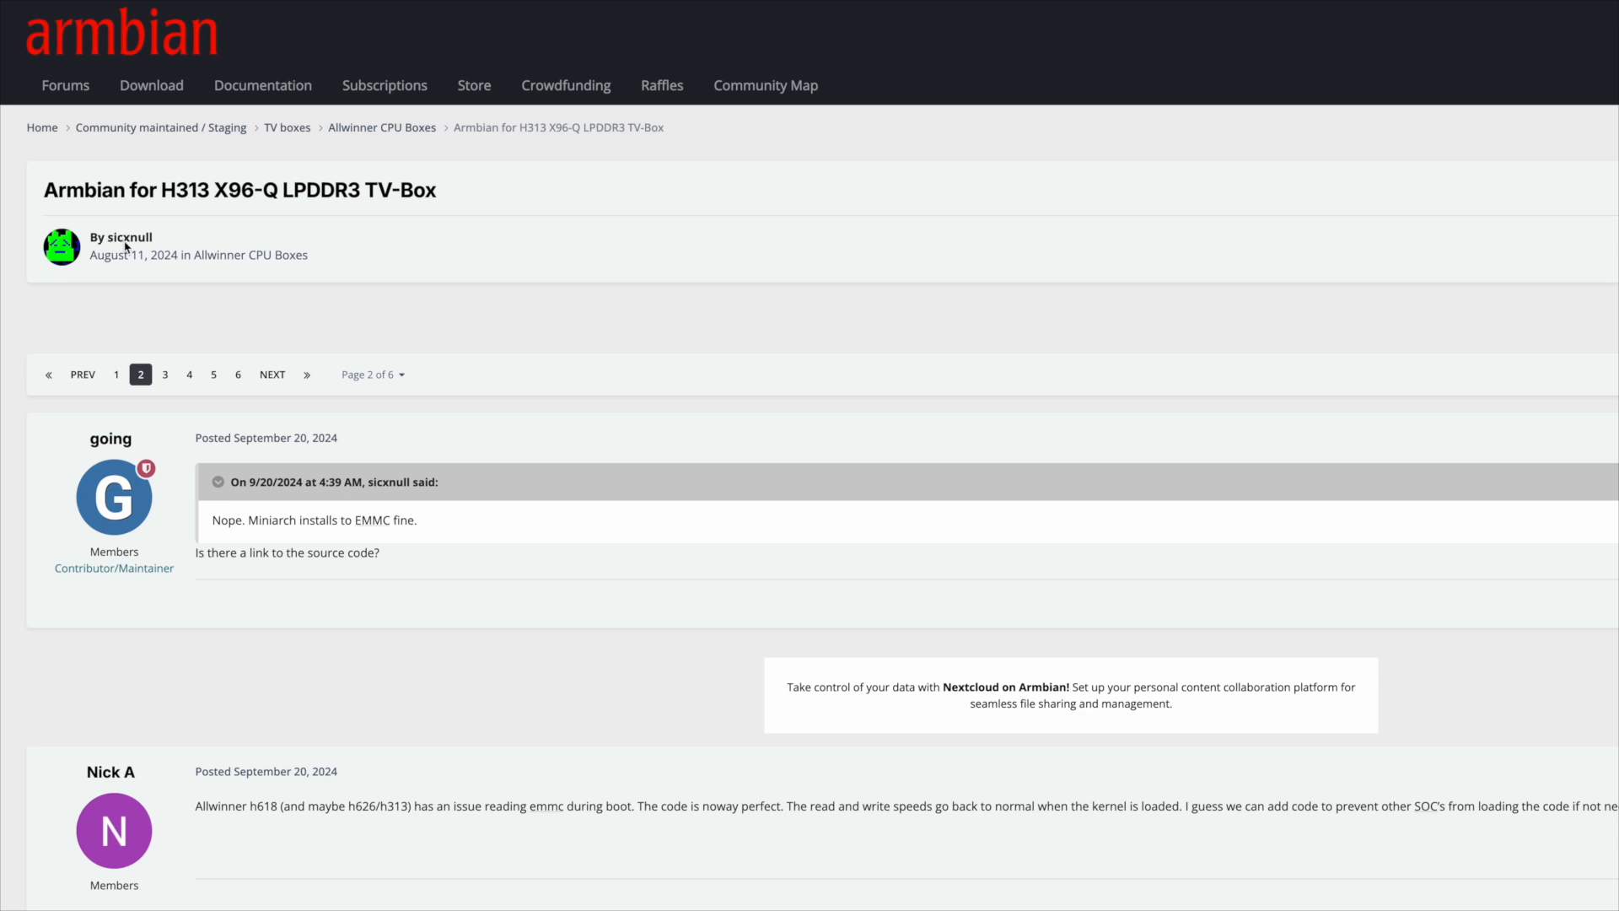
mouse_move(159, 246)
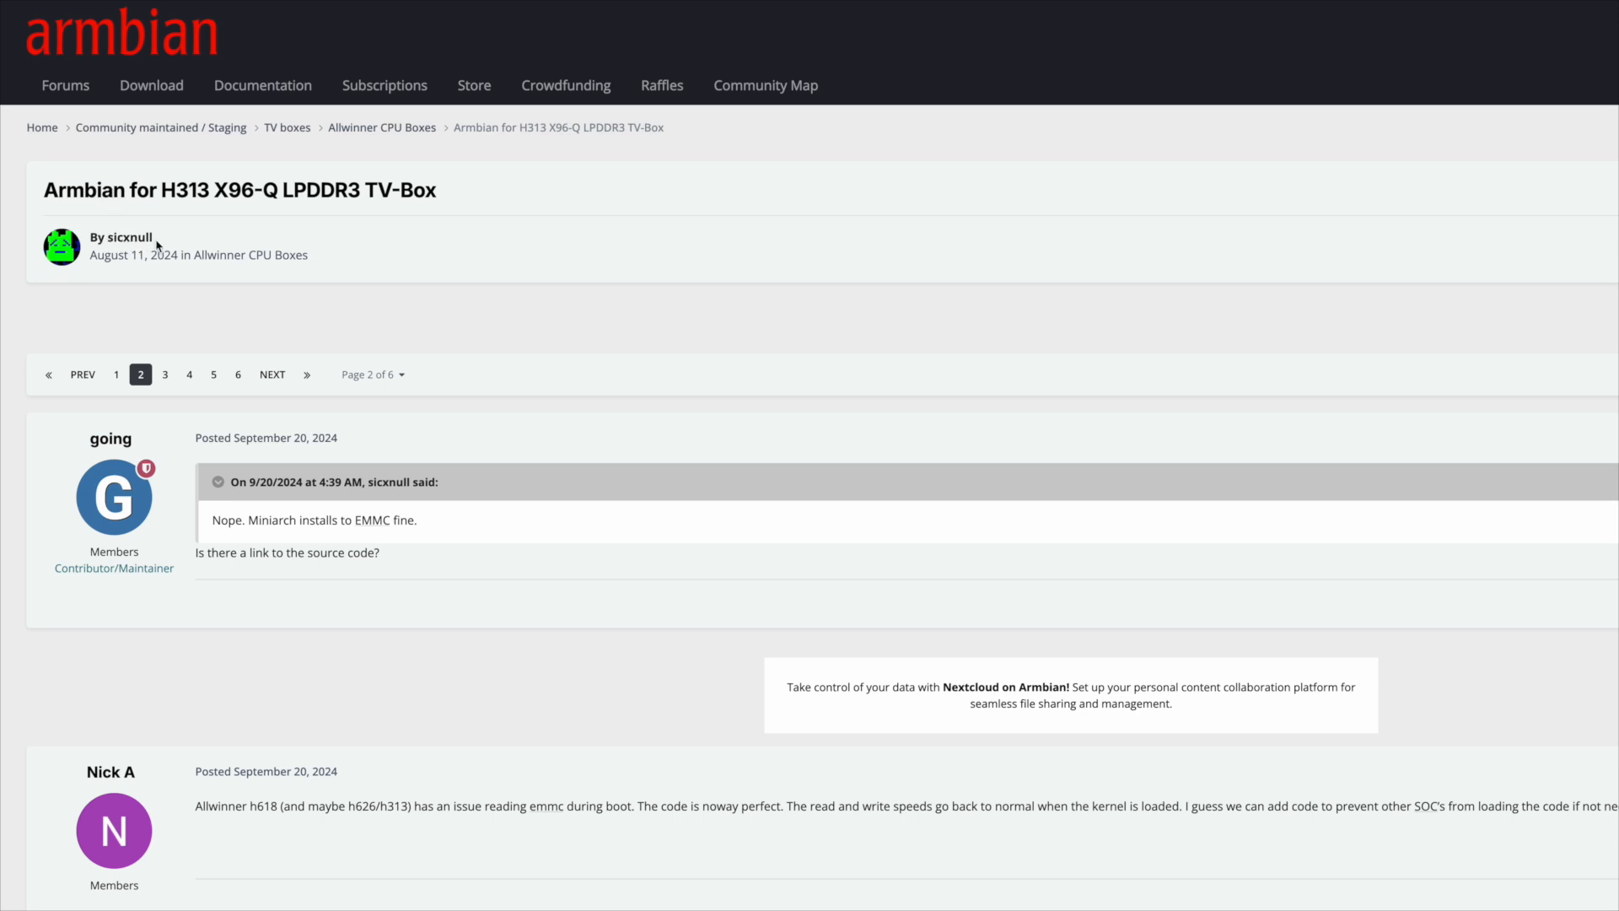
mouse_move(207, 257)
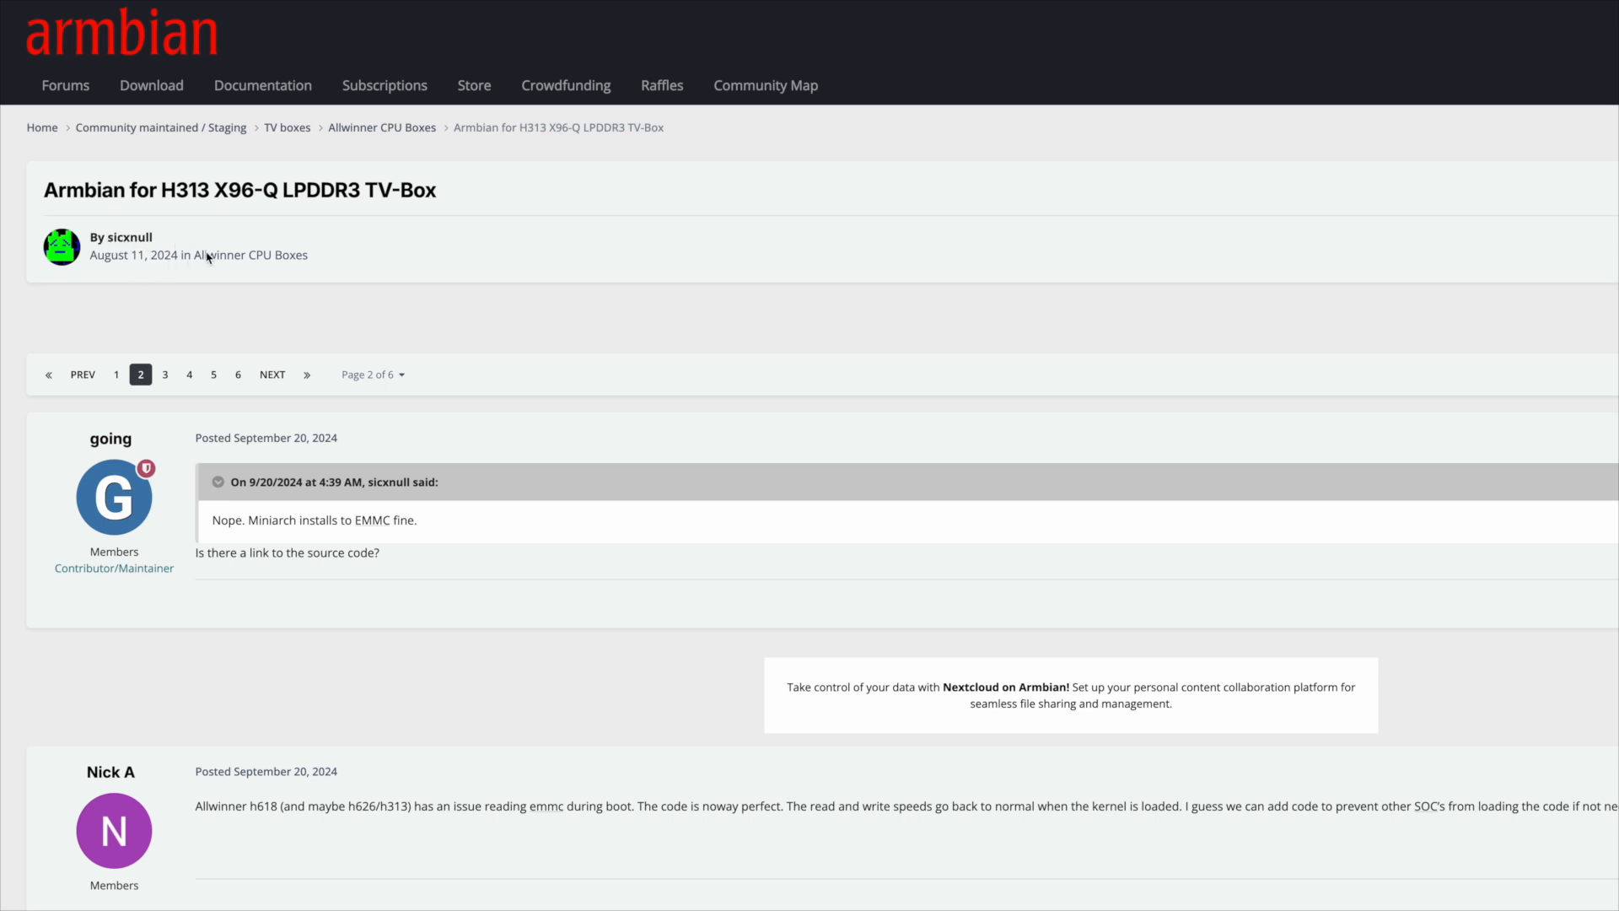
scroll("down", 3)
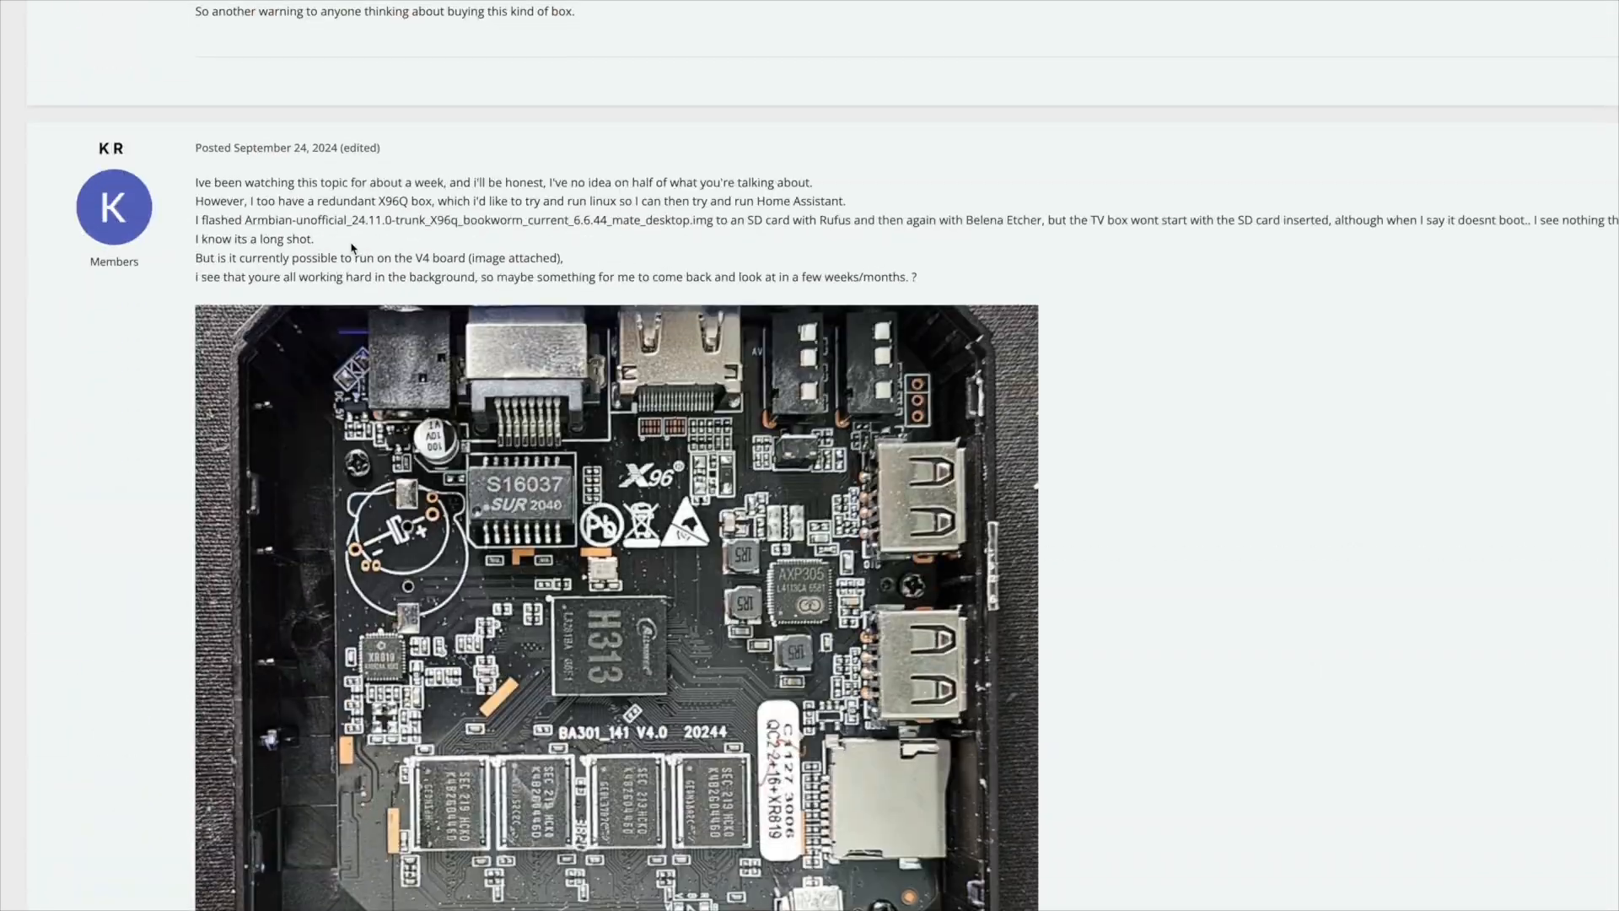
scroll("down", 3)
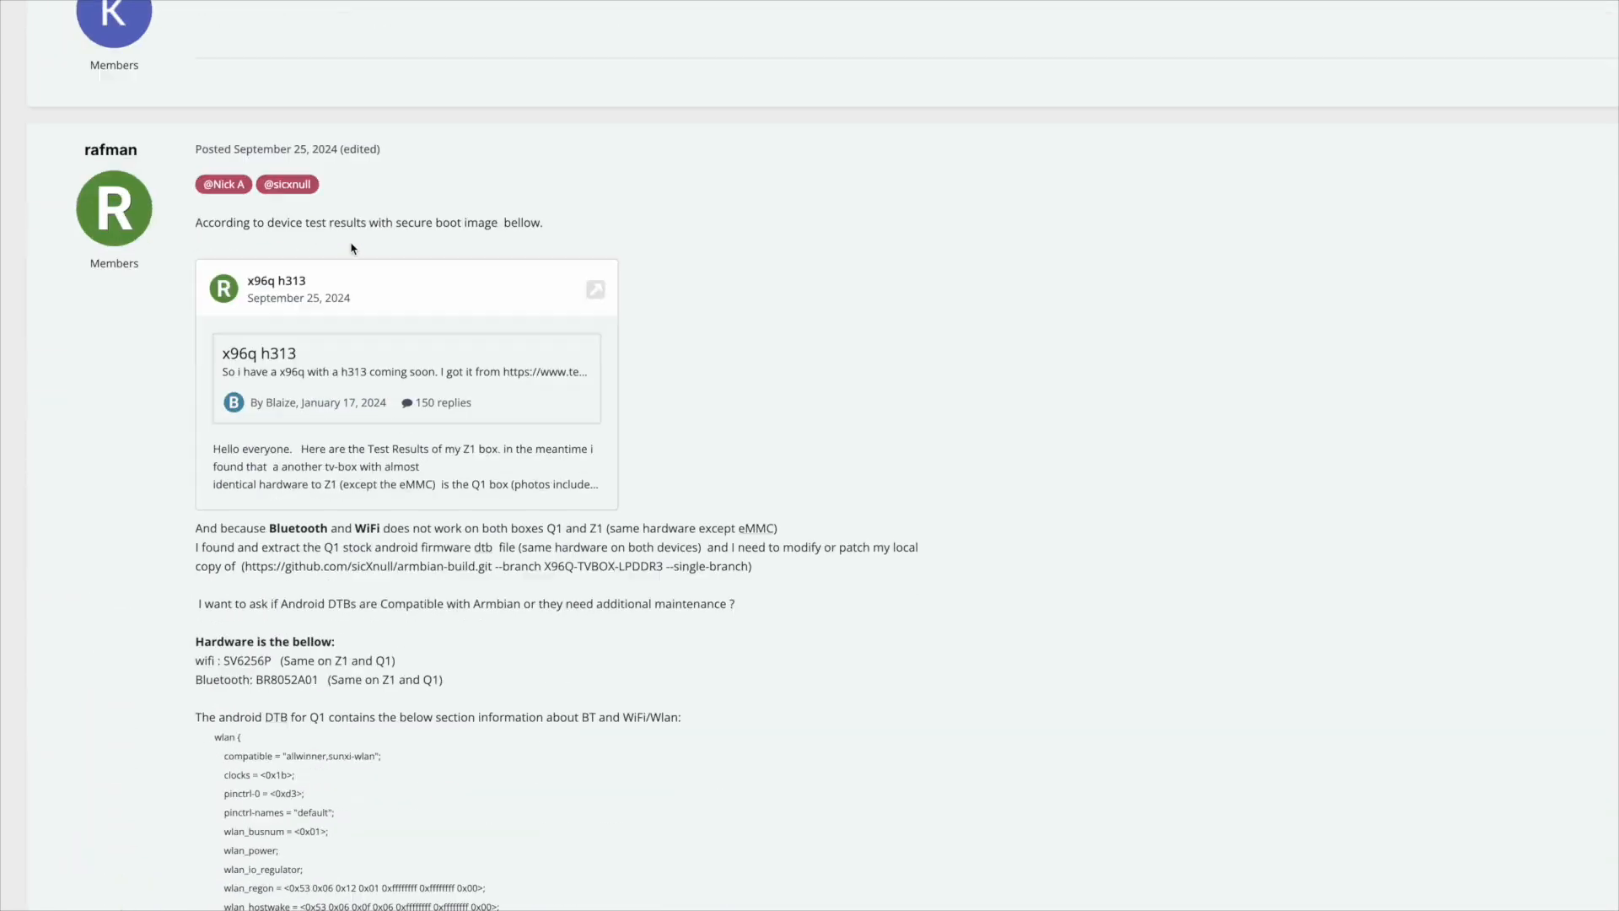
scroll("down", 3)
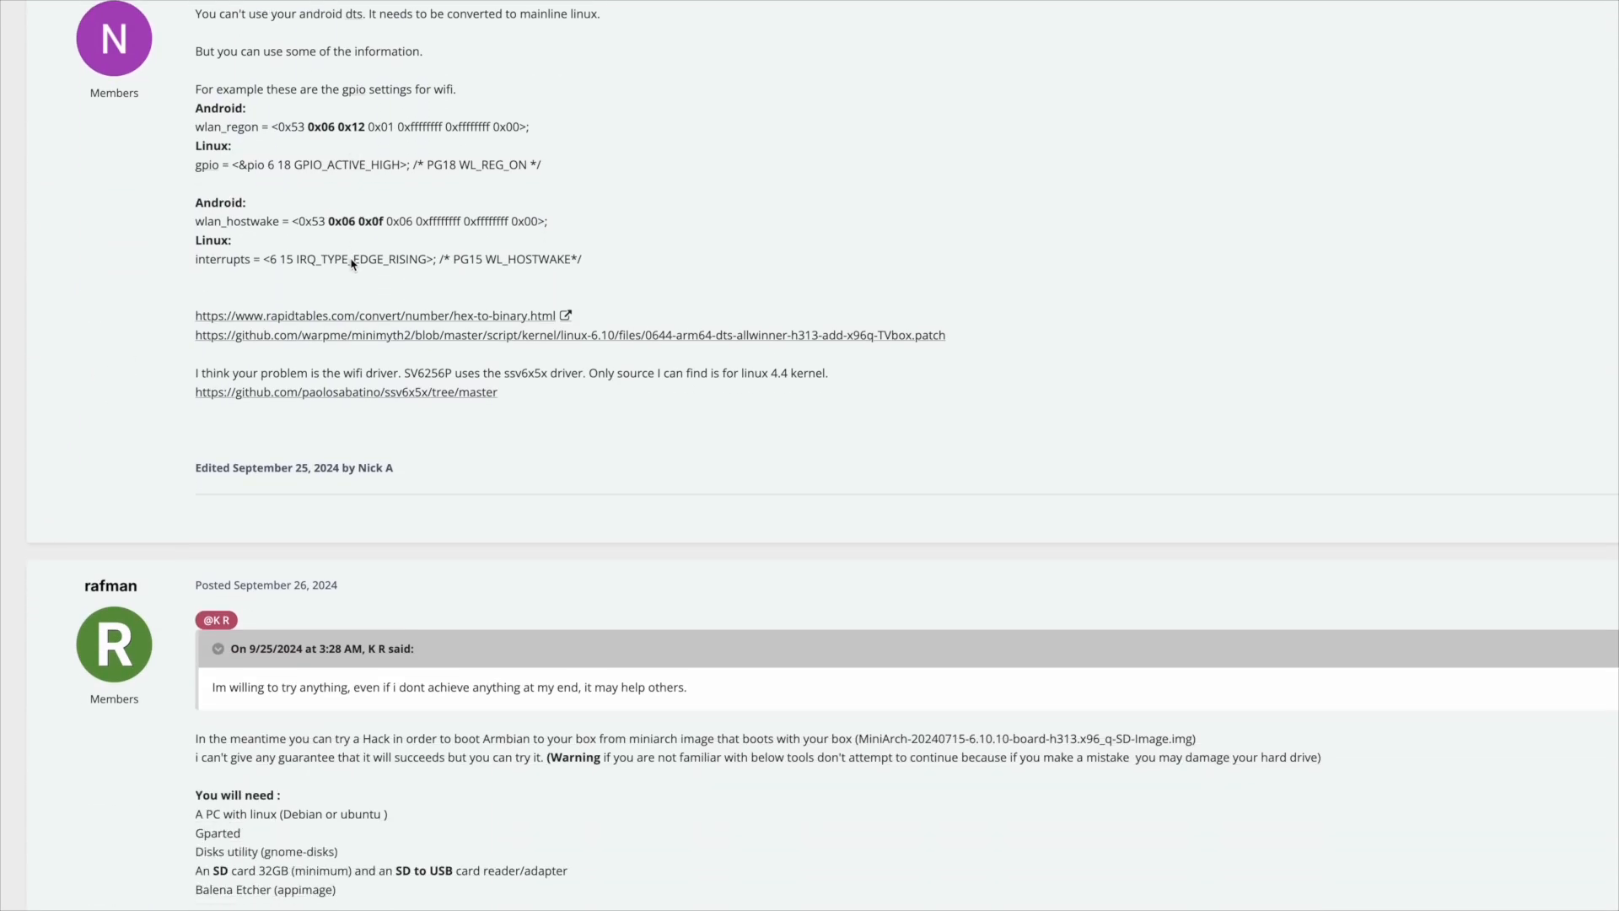
mouse_move(428, 390)
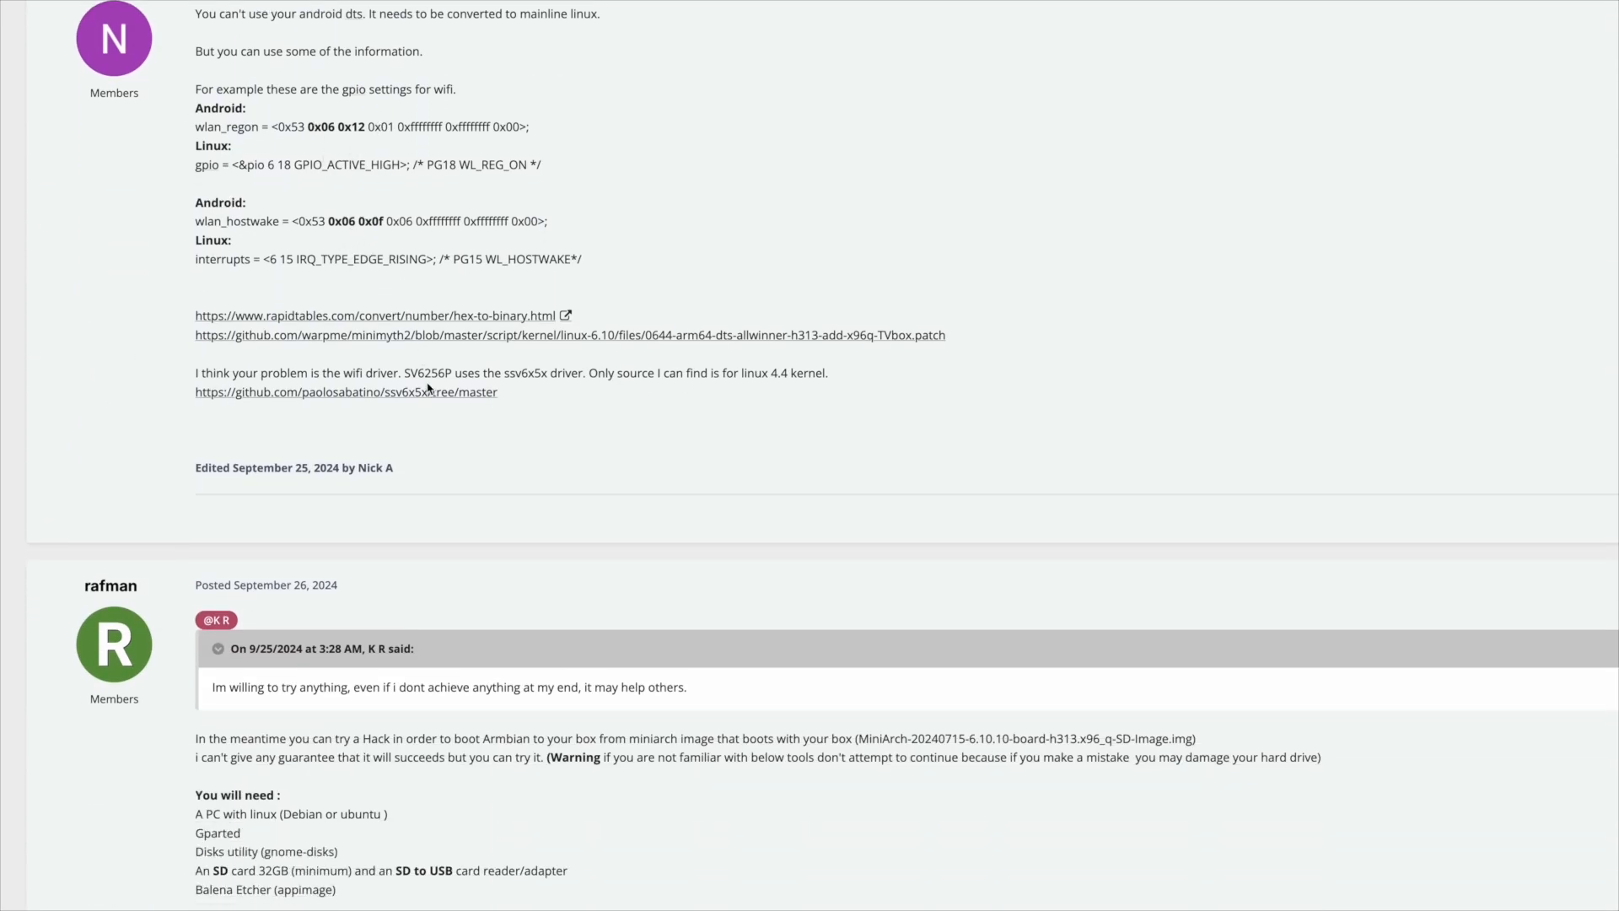
scroll("down", 3)
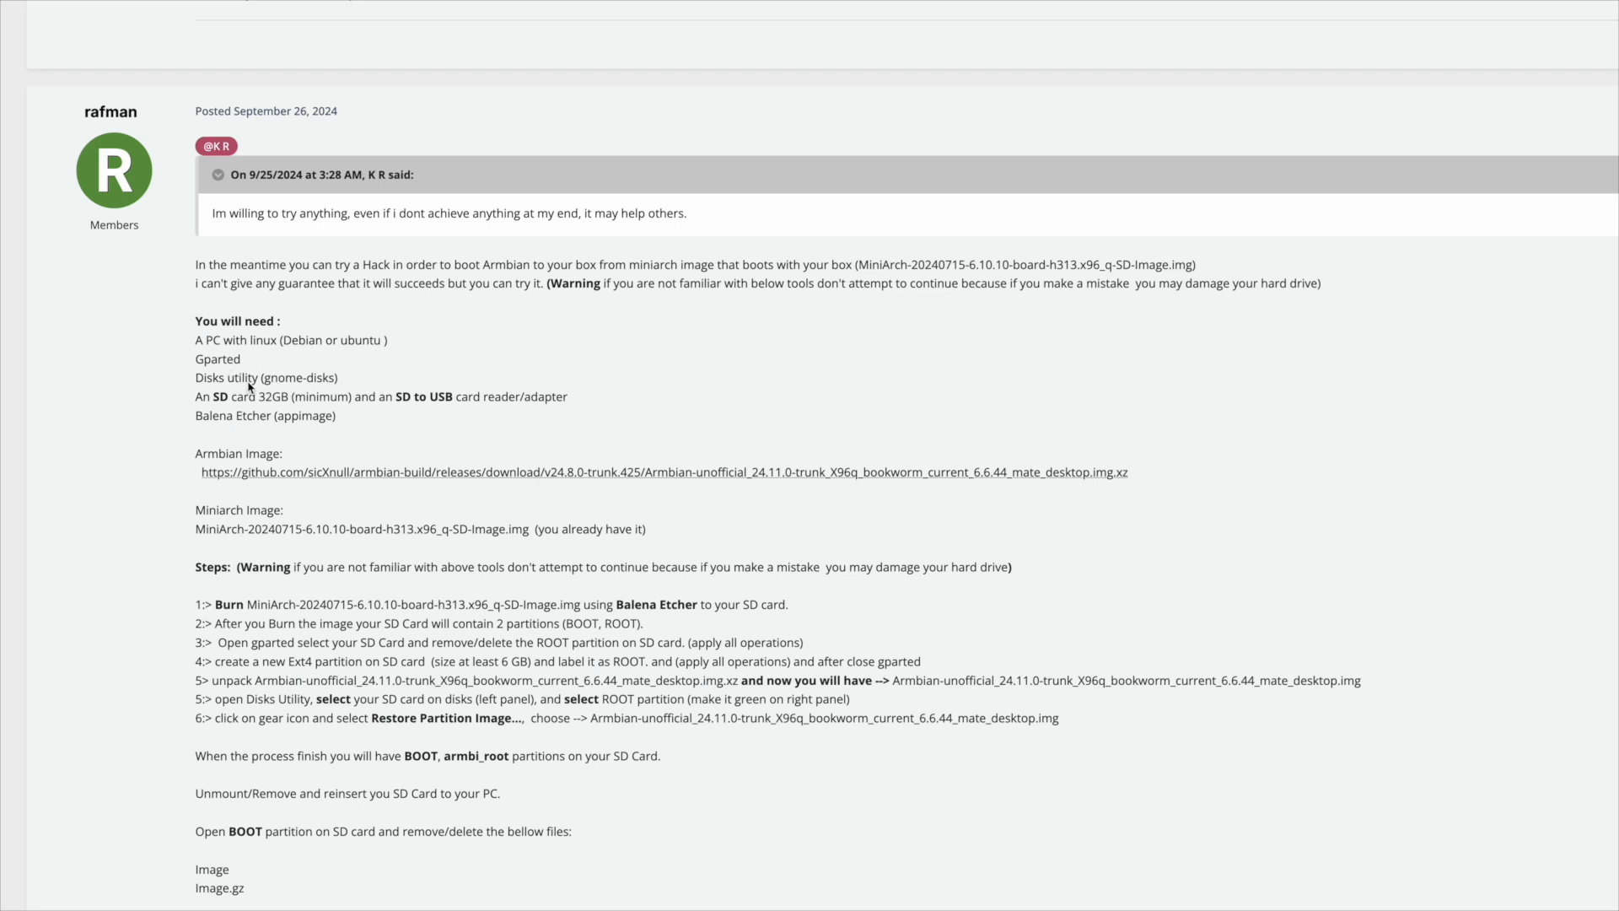
mouse_move(247, 408)
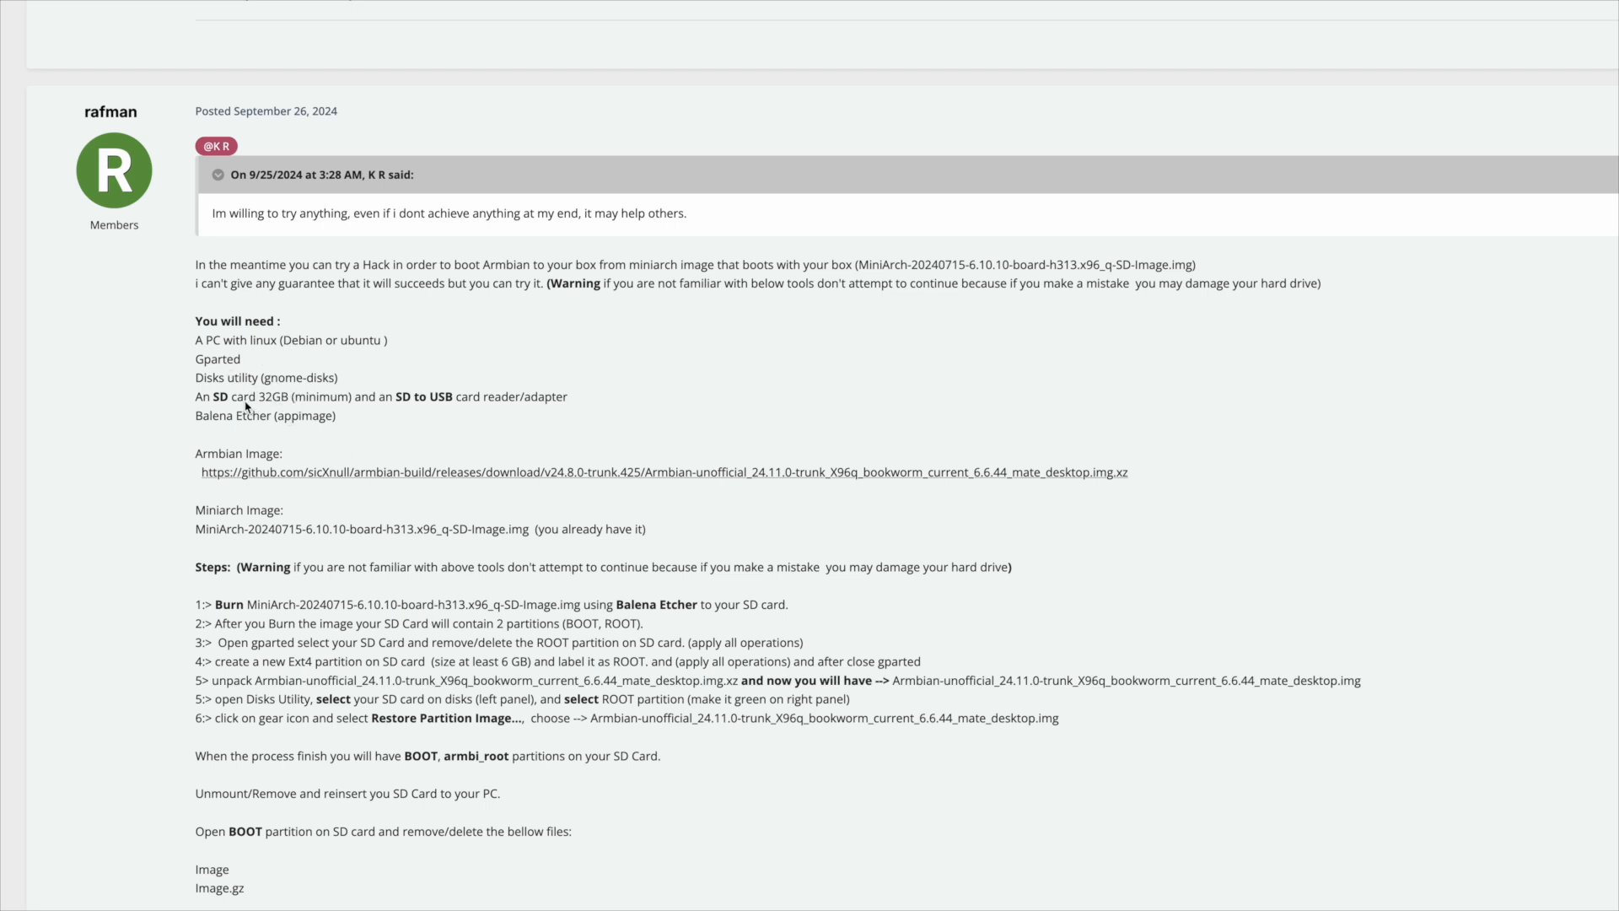
mouse_move(430, 406)
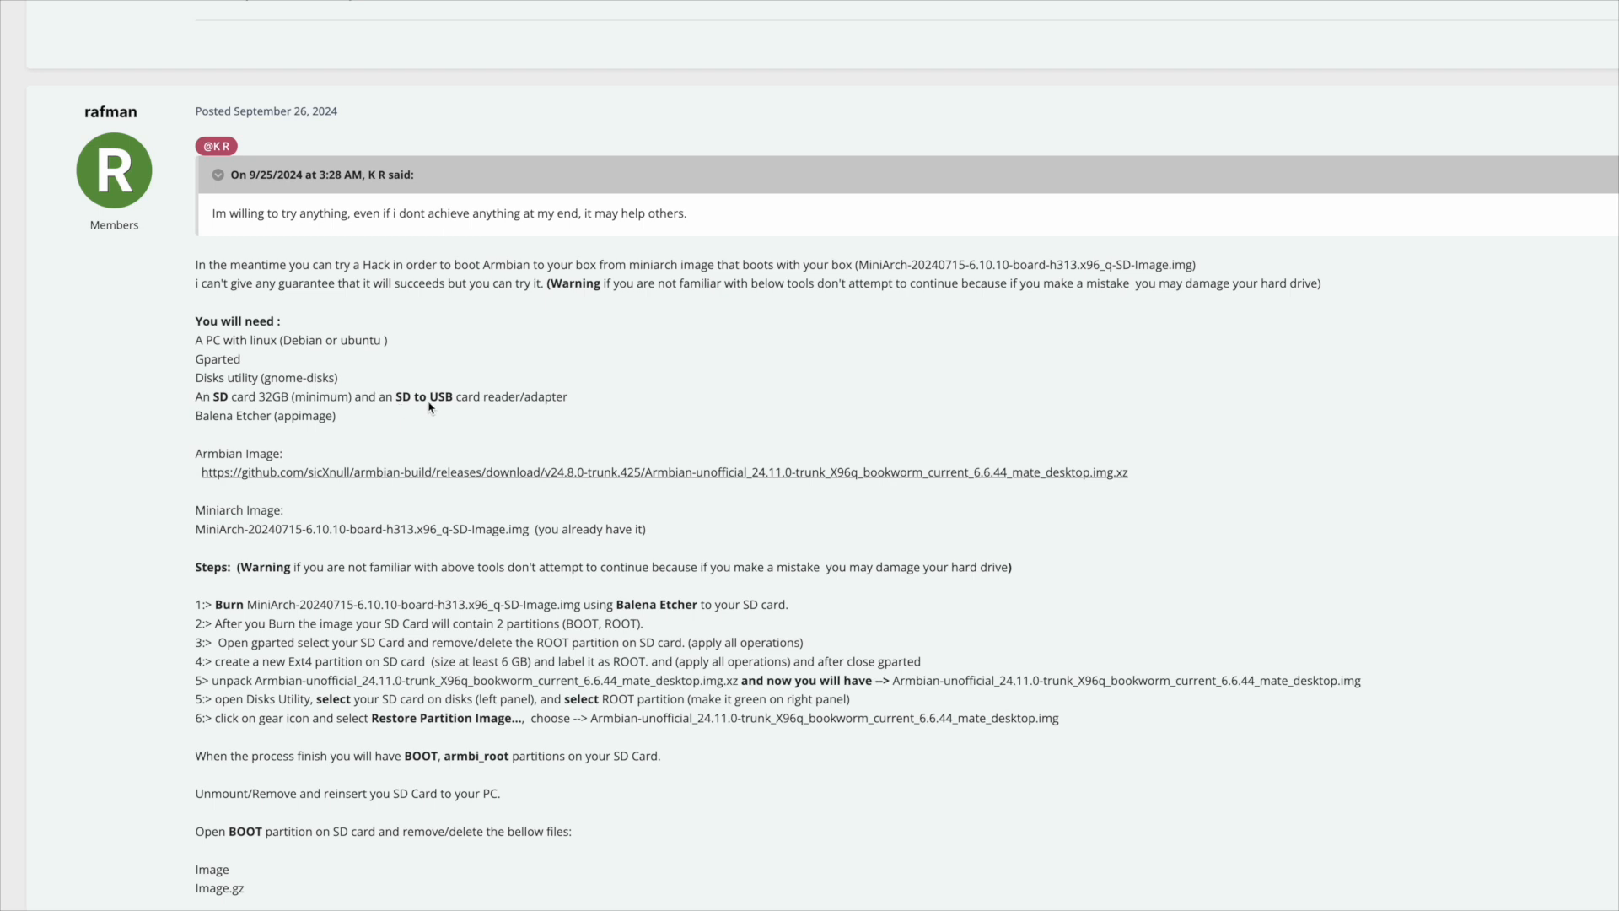
mouse_move(228, 425)
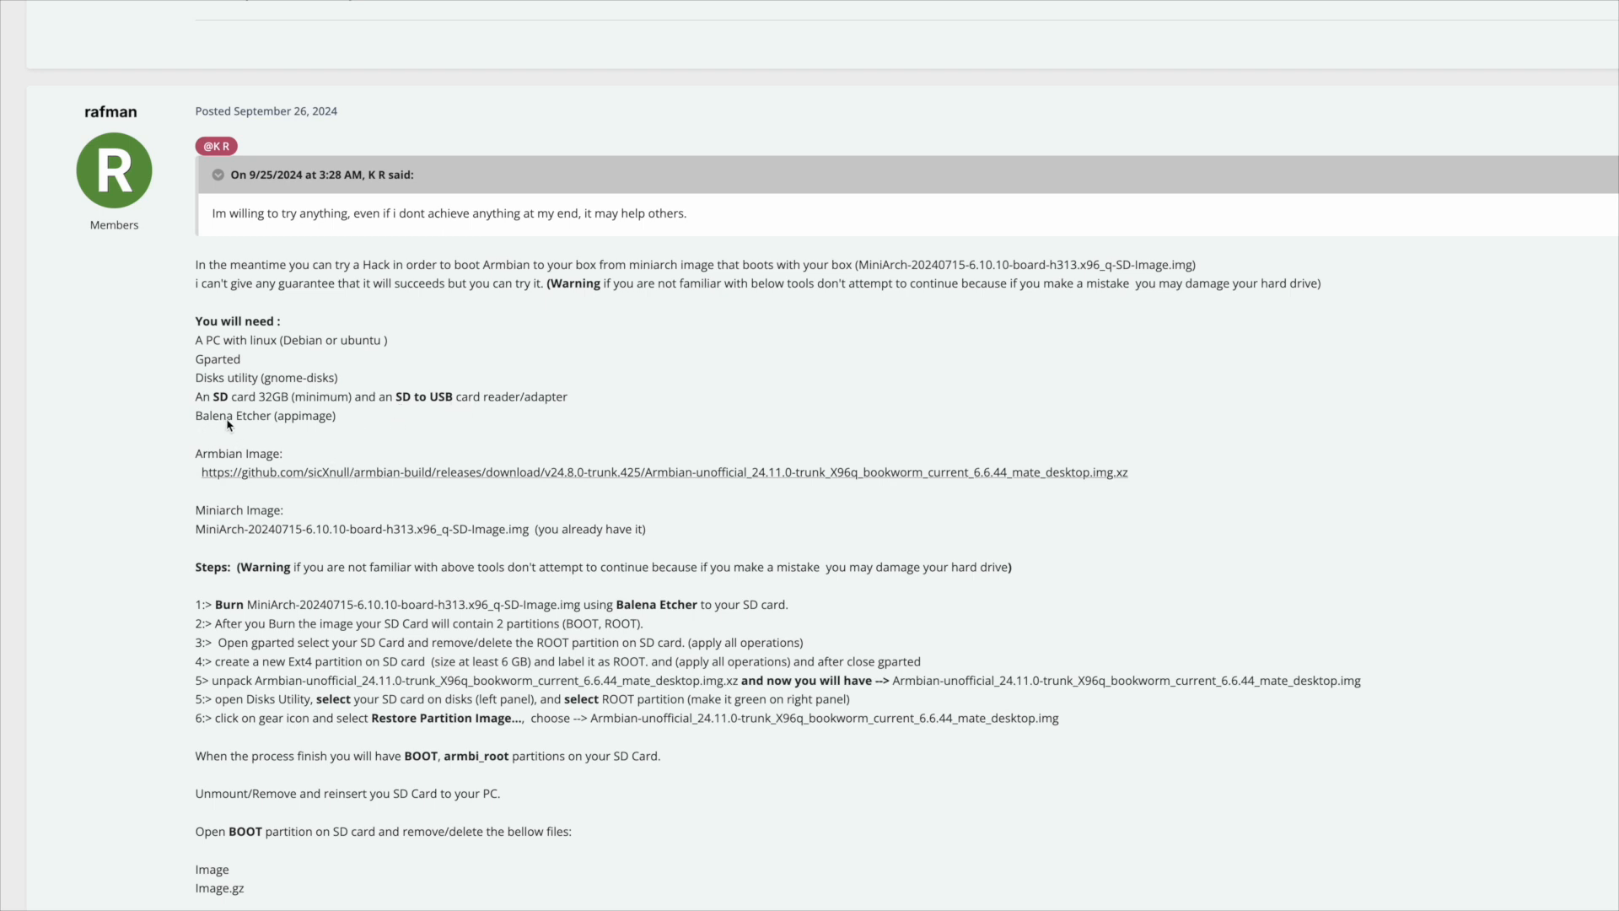
mouse_move(364, 489)
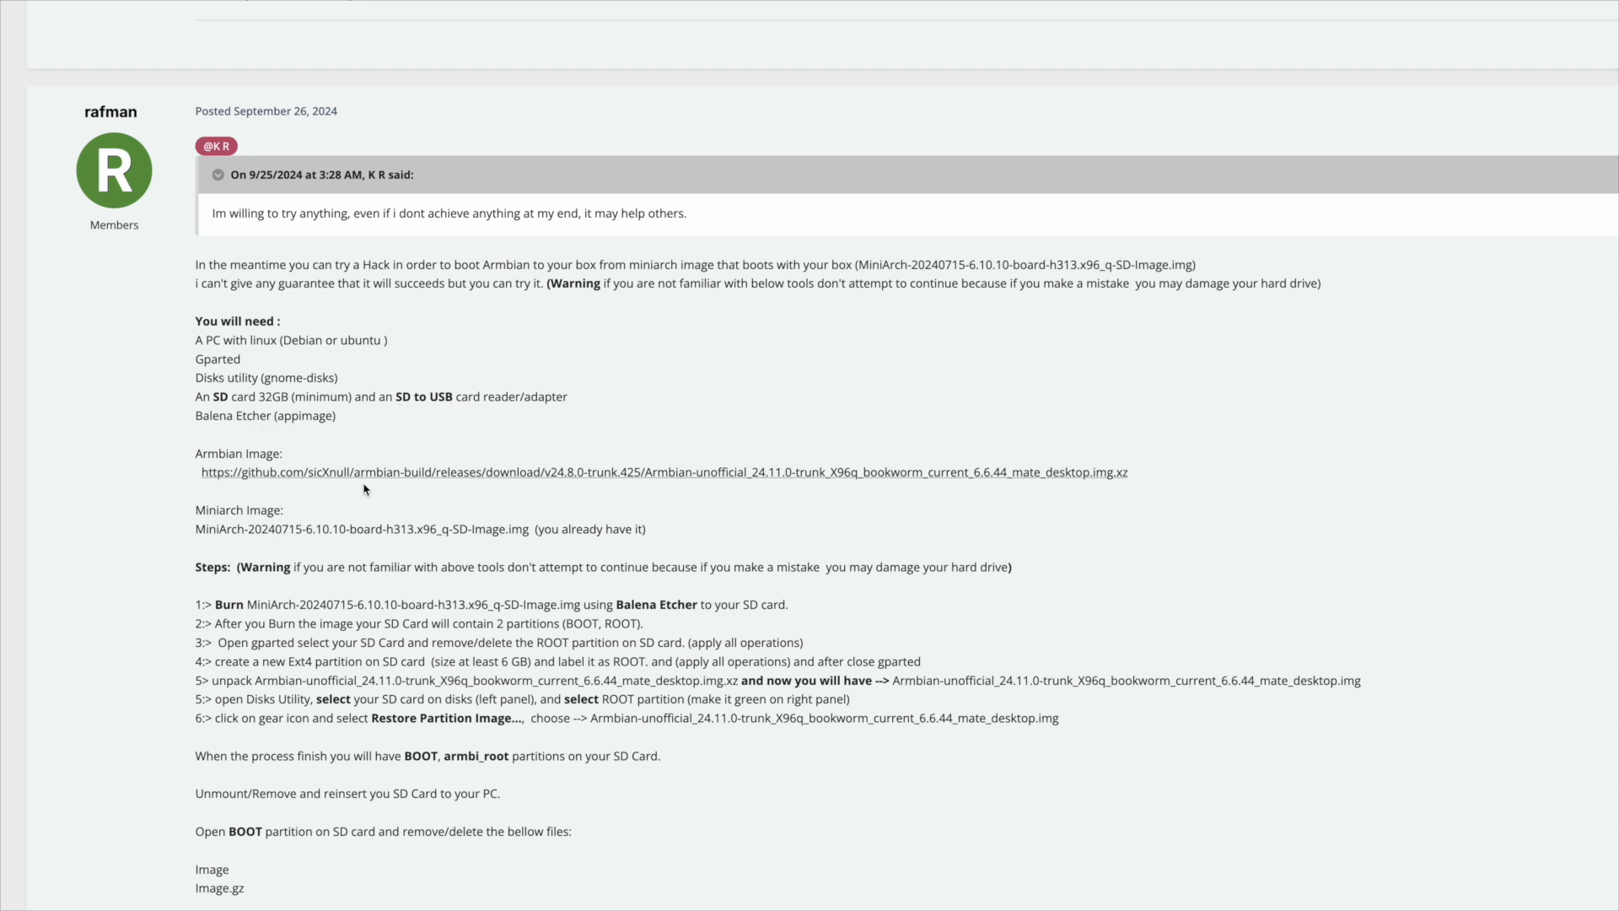
mouse_move(1014, 491)
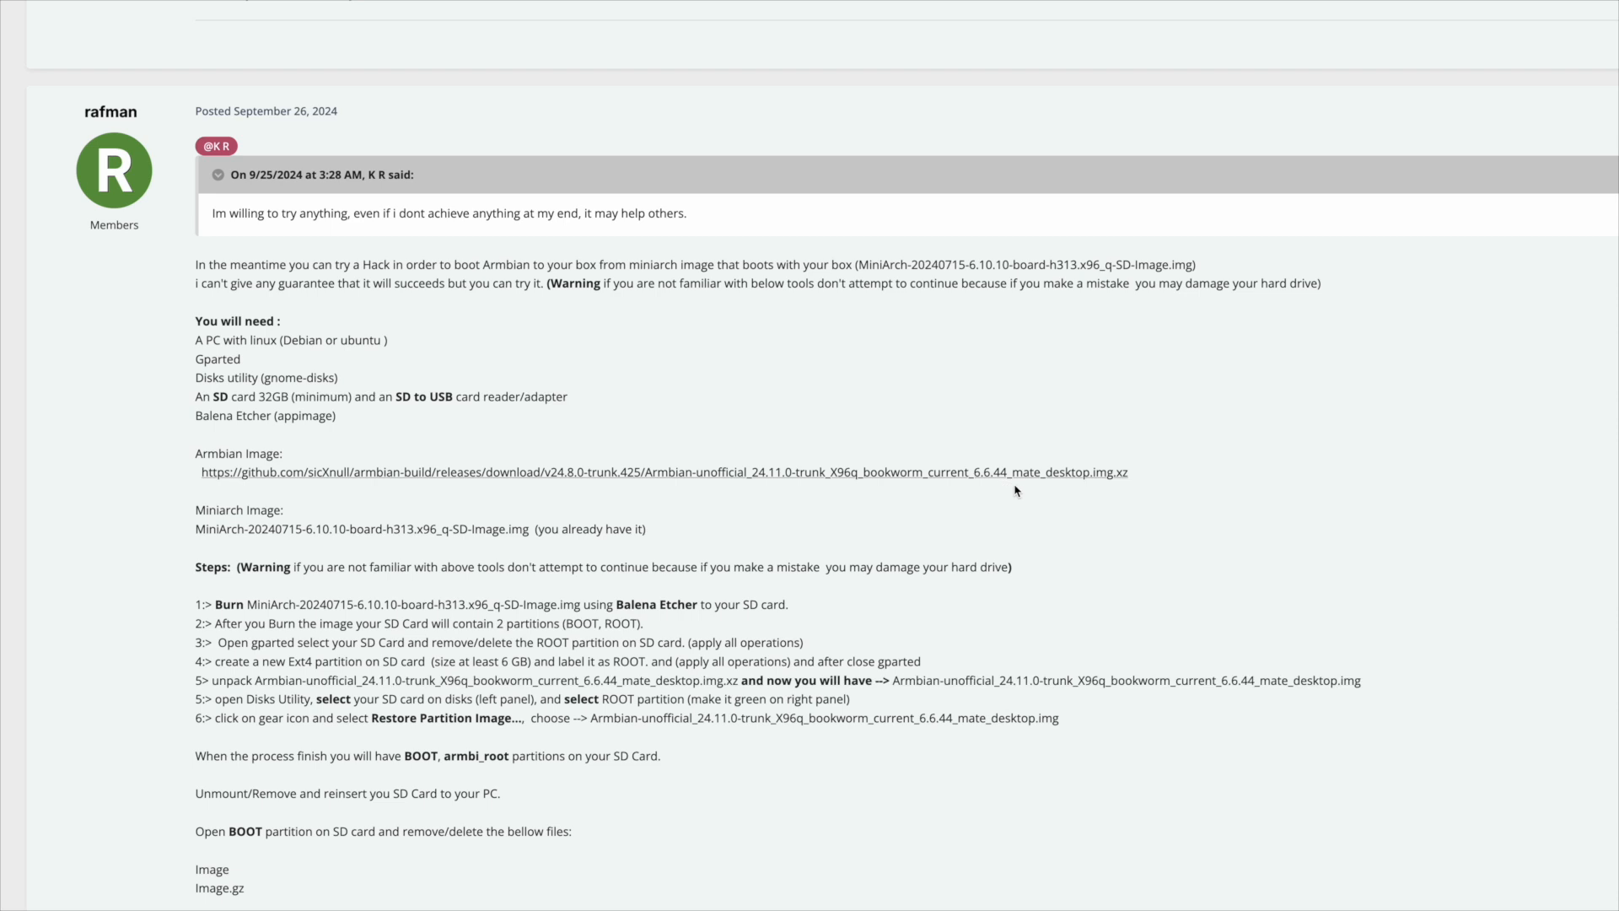
scroll("down", 3)
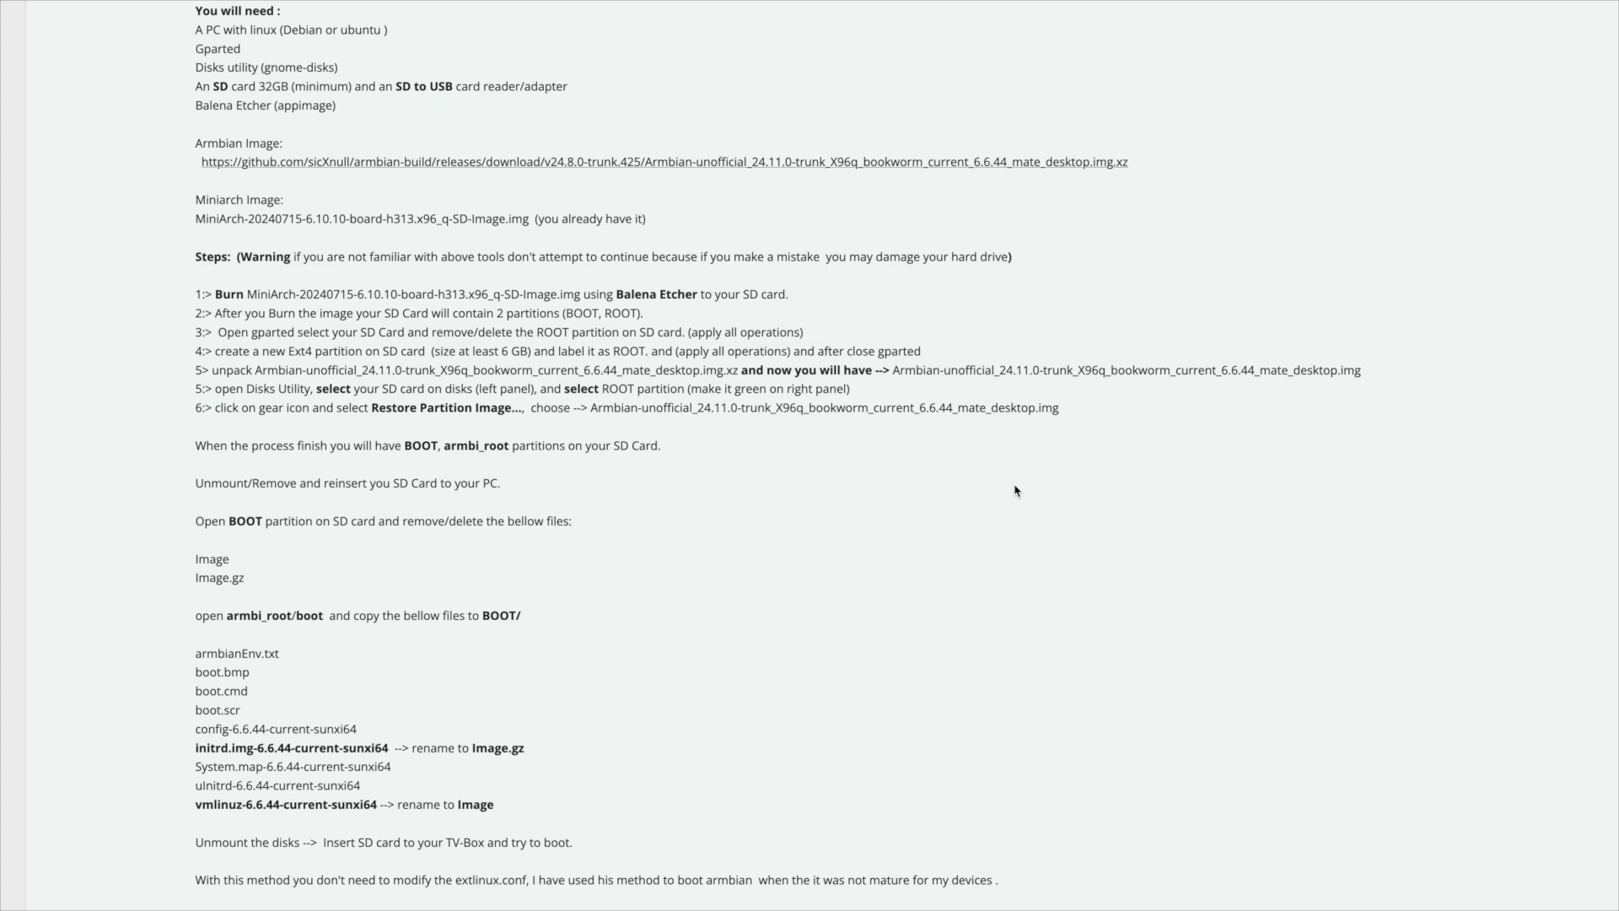
scroll("down", 3)
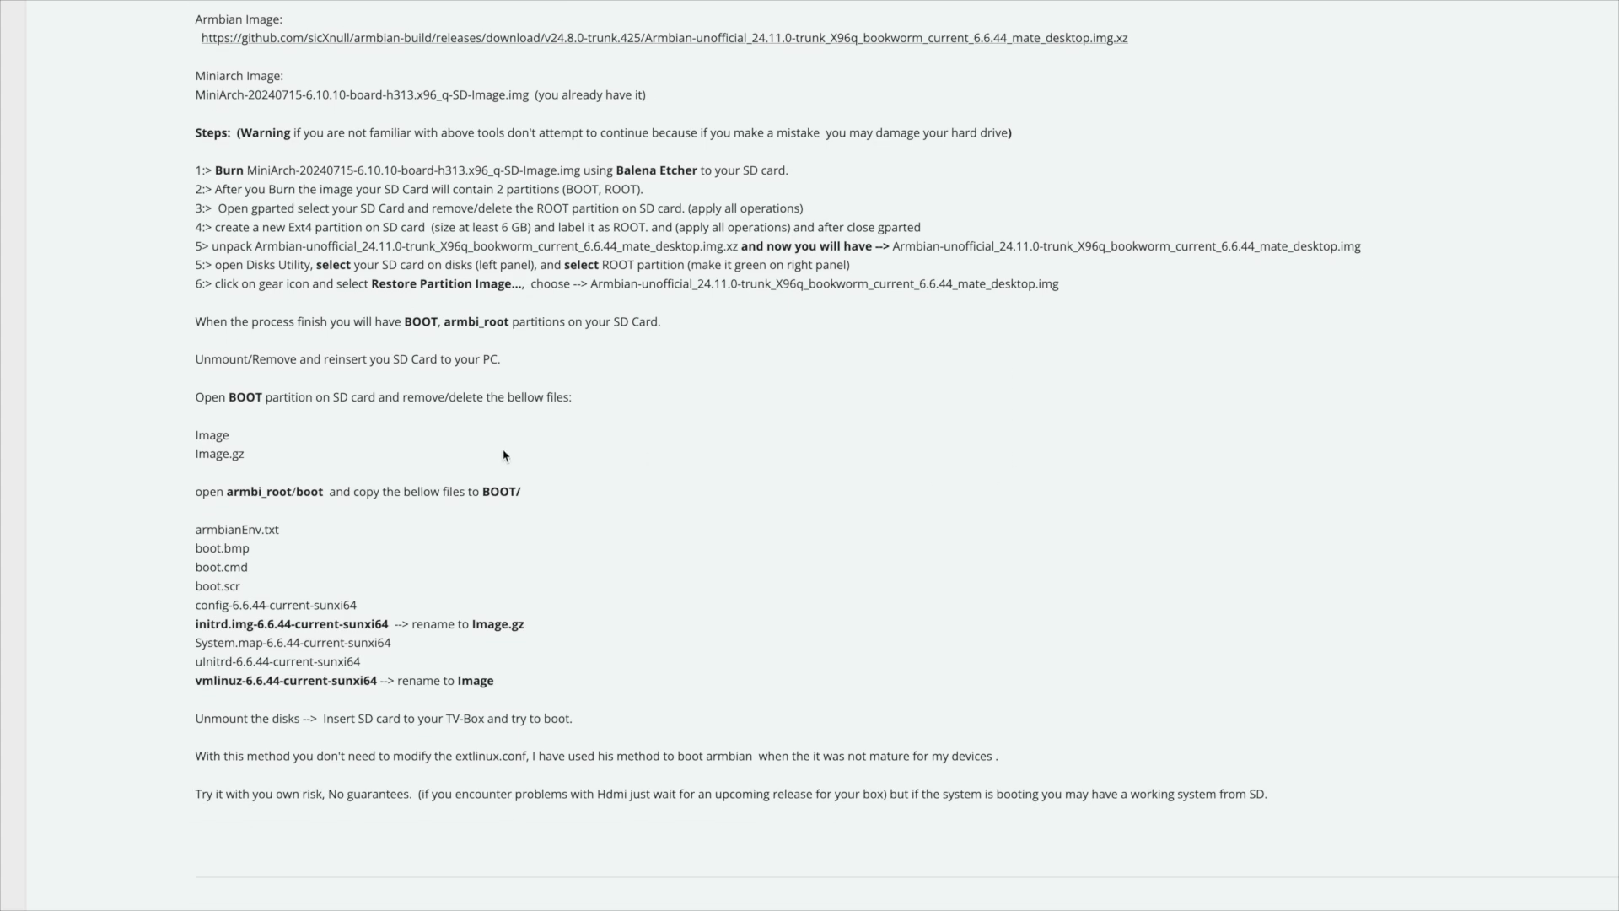
scroll("down", 3)
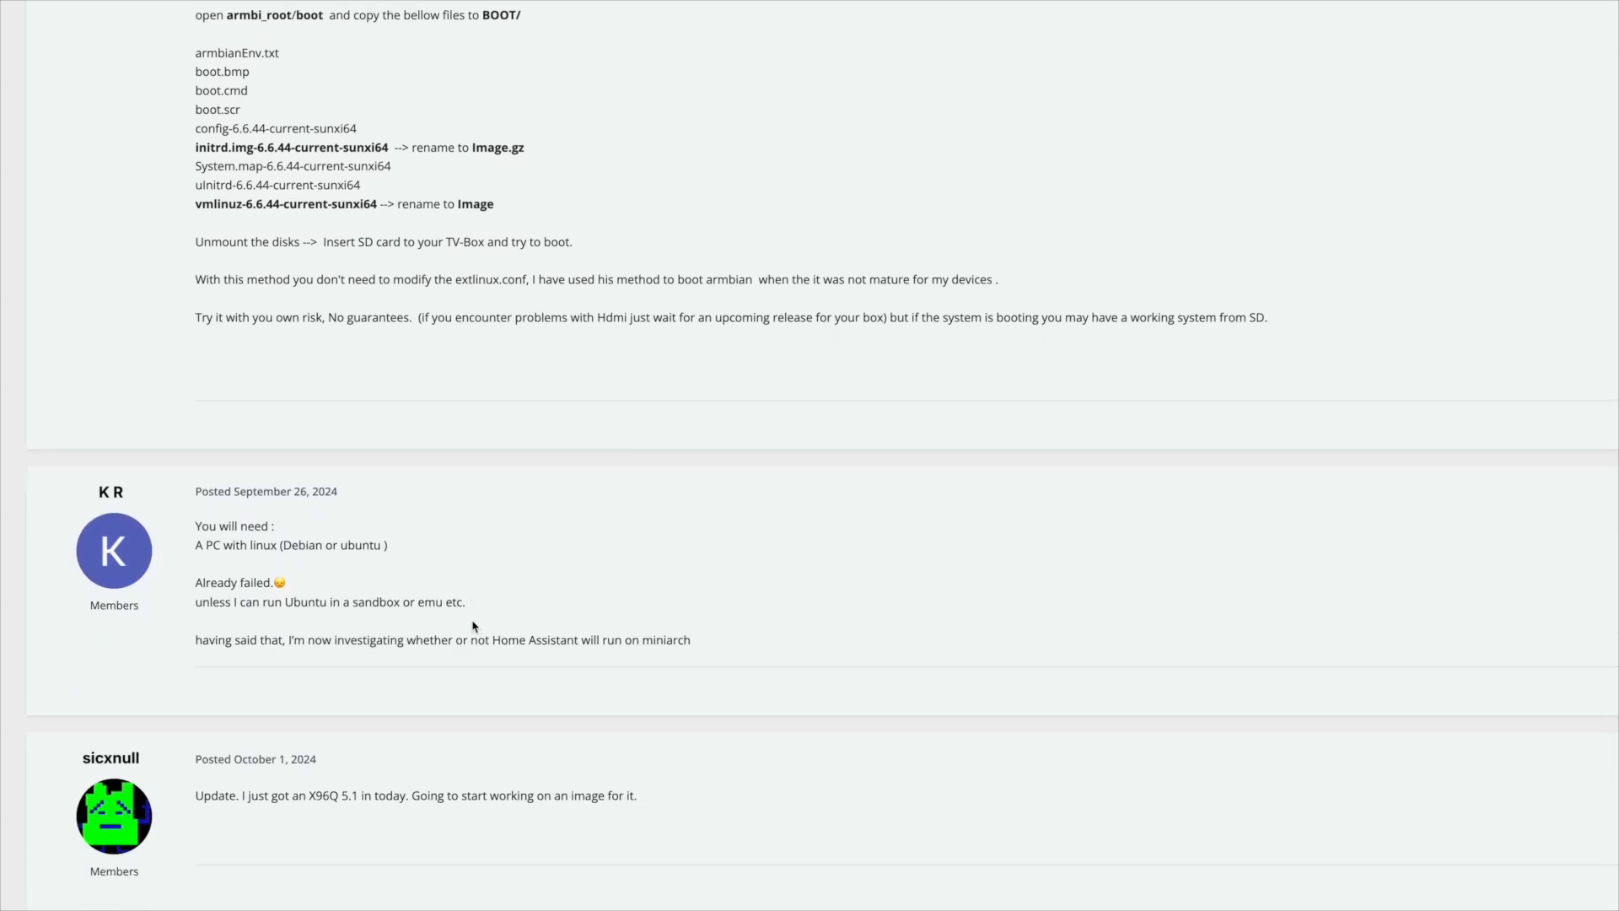
scroll("down", 3)
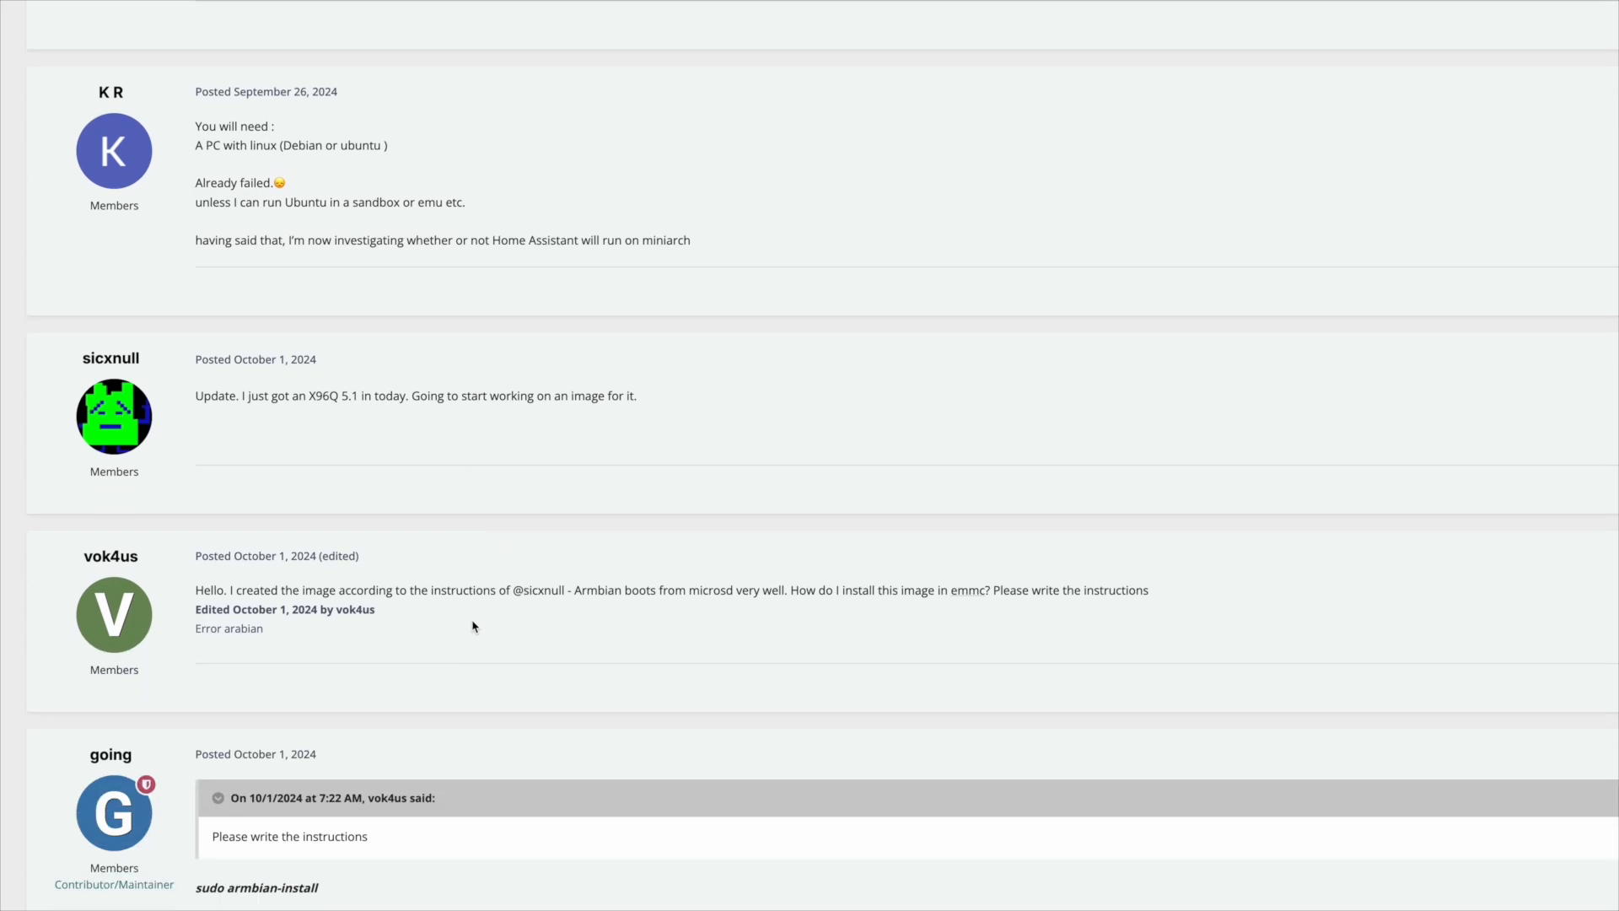
scroll("down", 3)
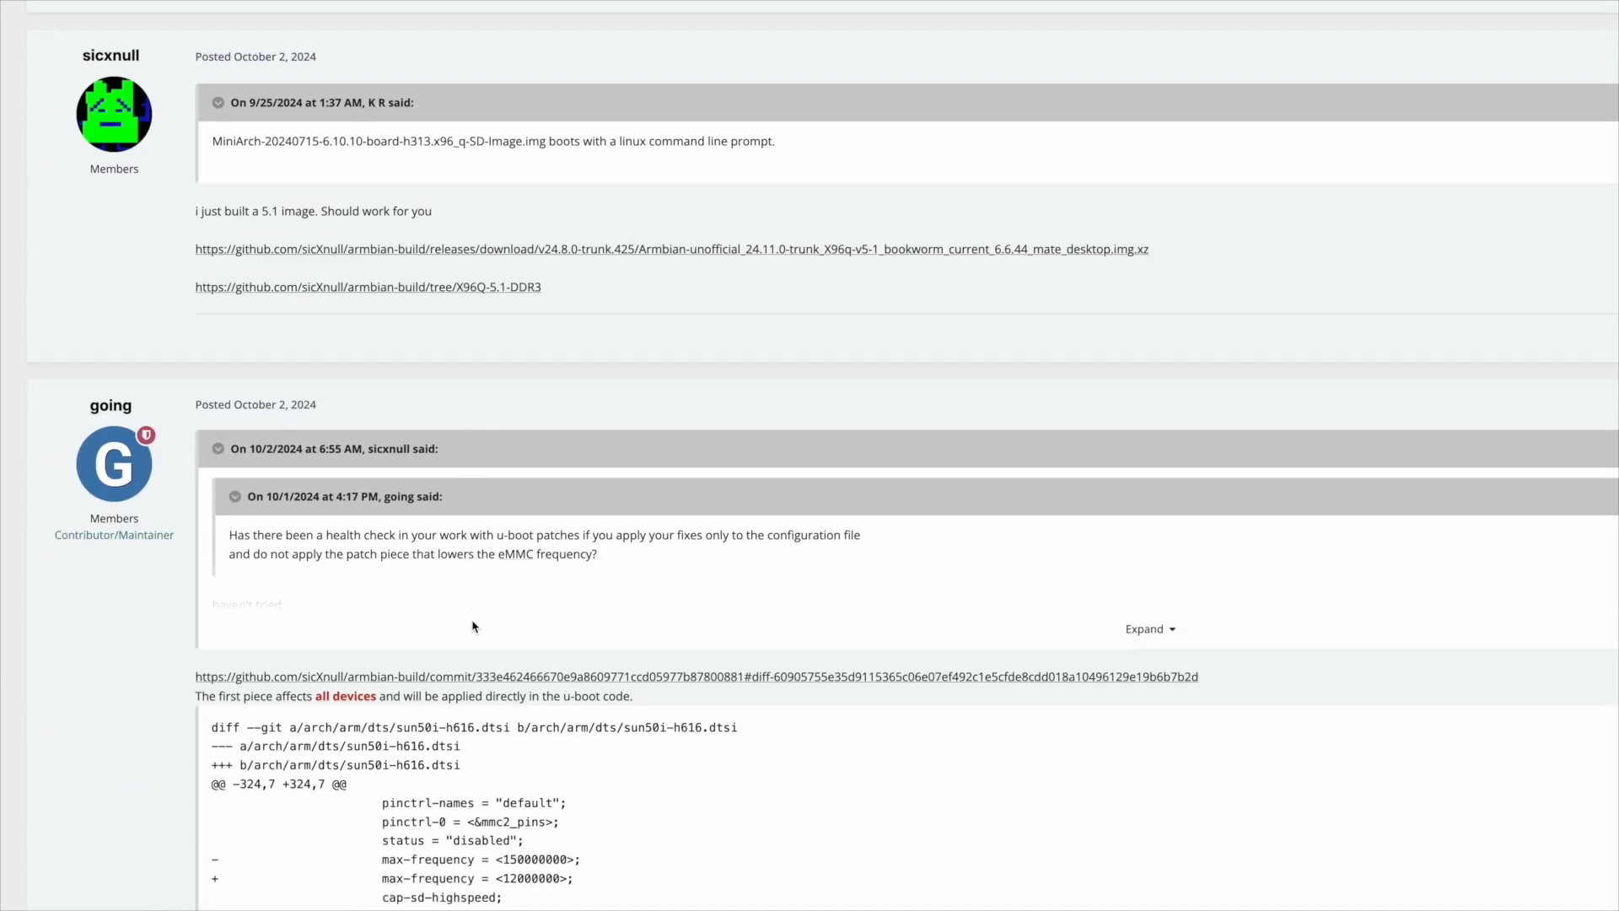
scroll("down", 3)
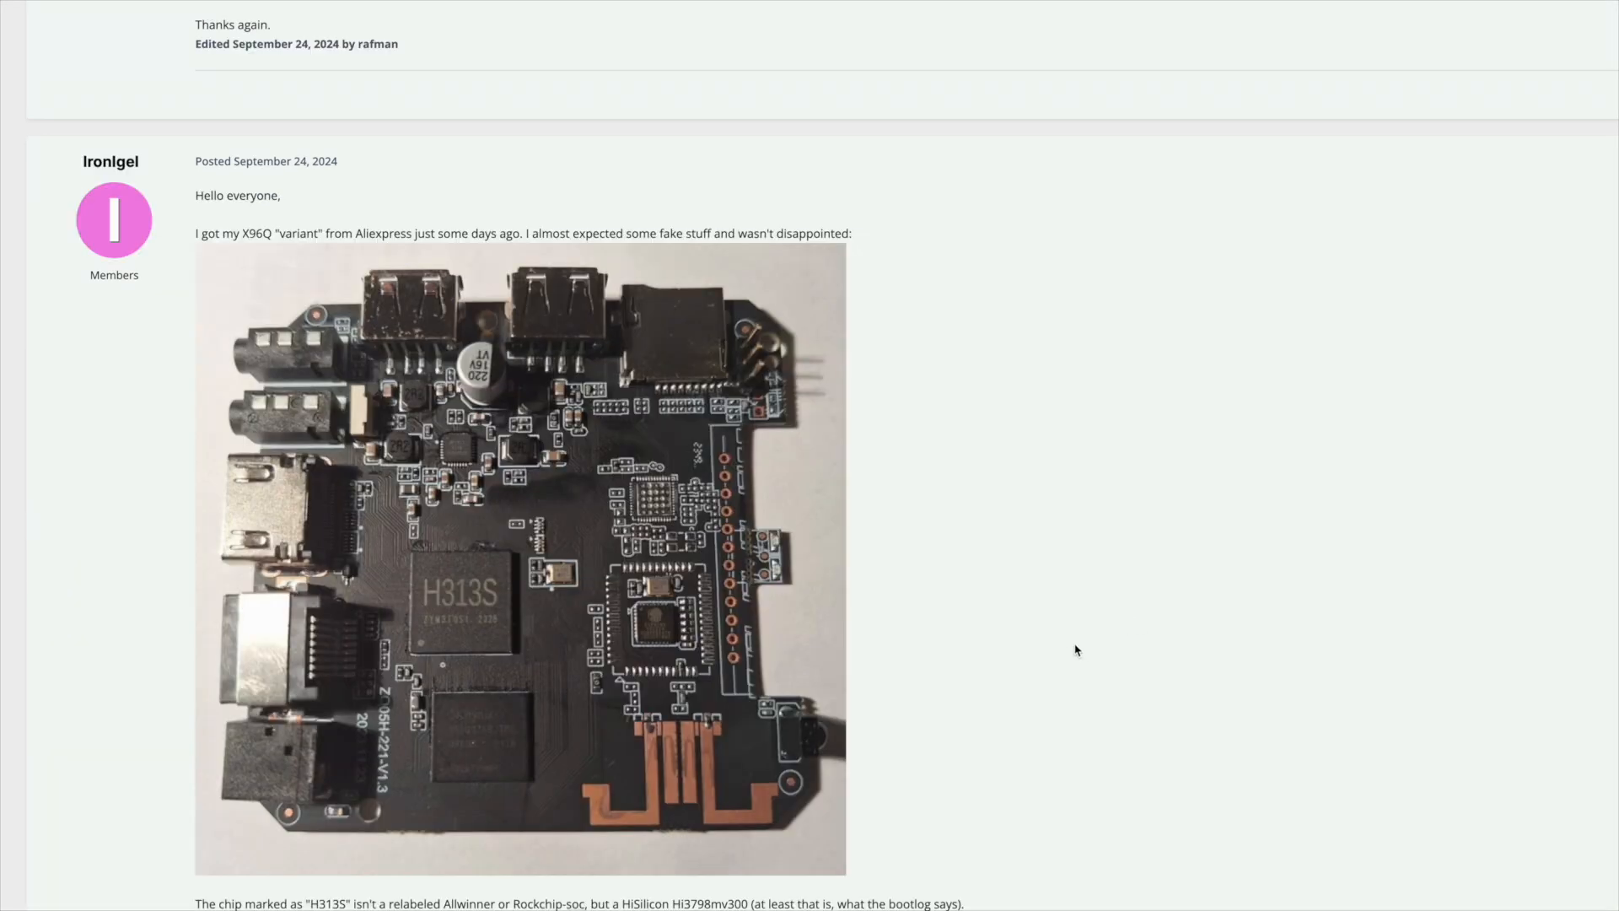
scroll("down", 3)
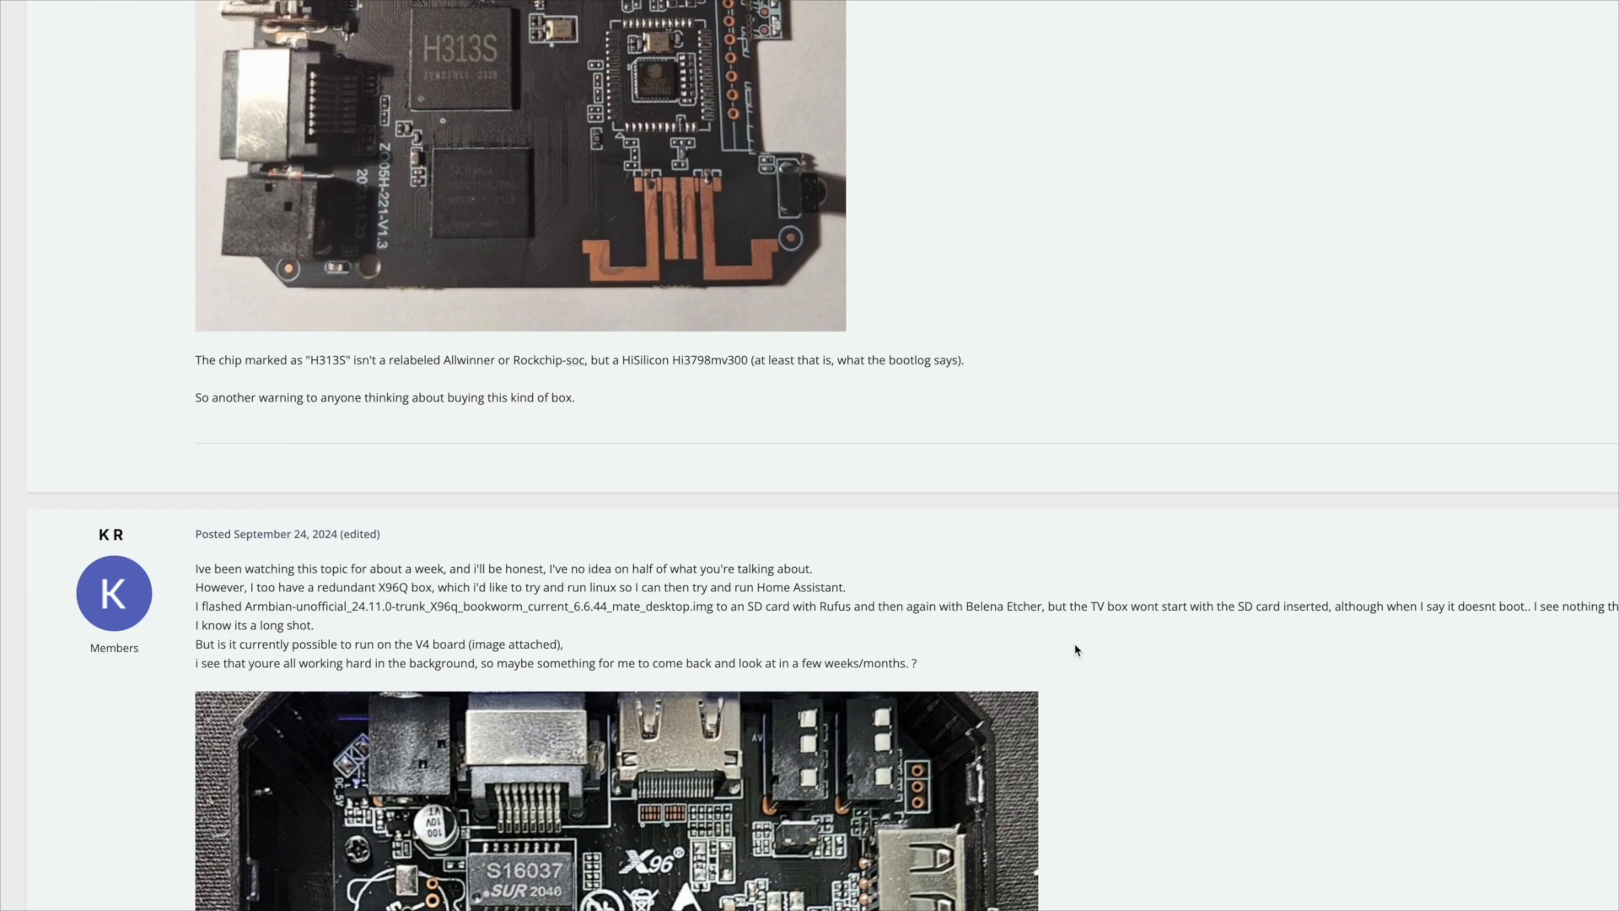
scroll("down", 3)
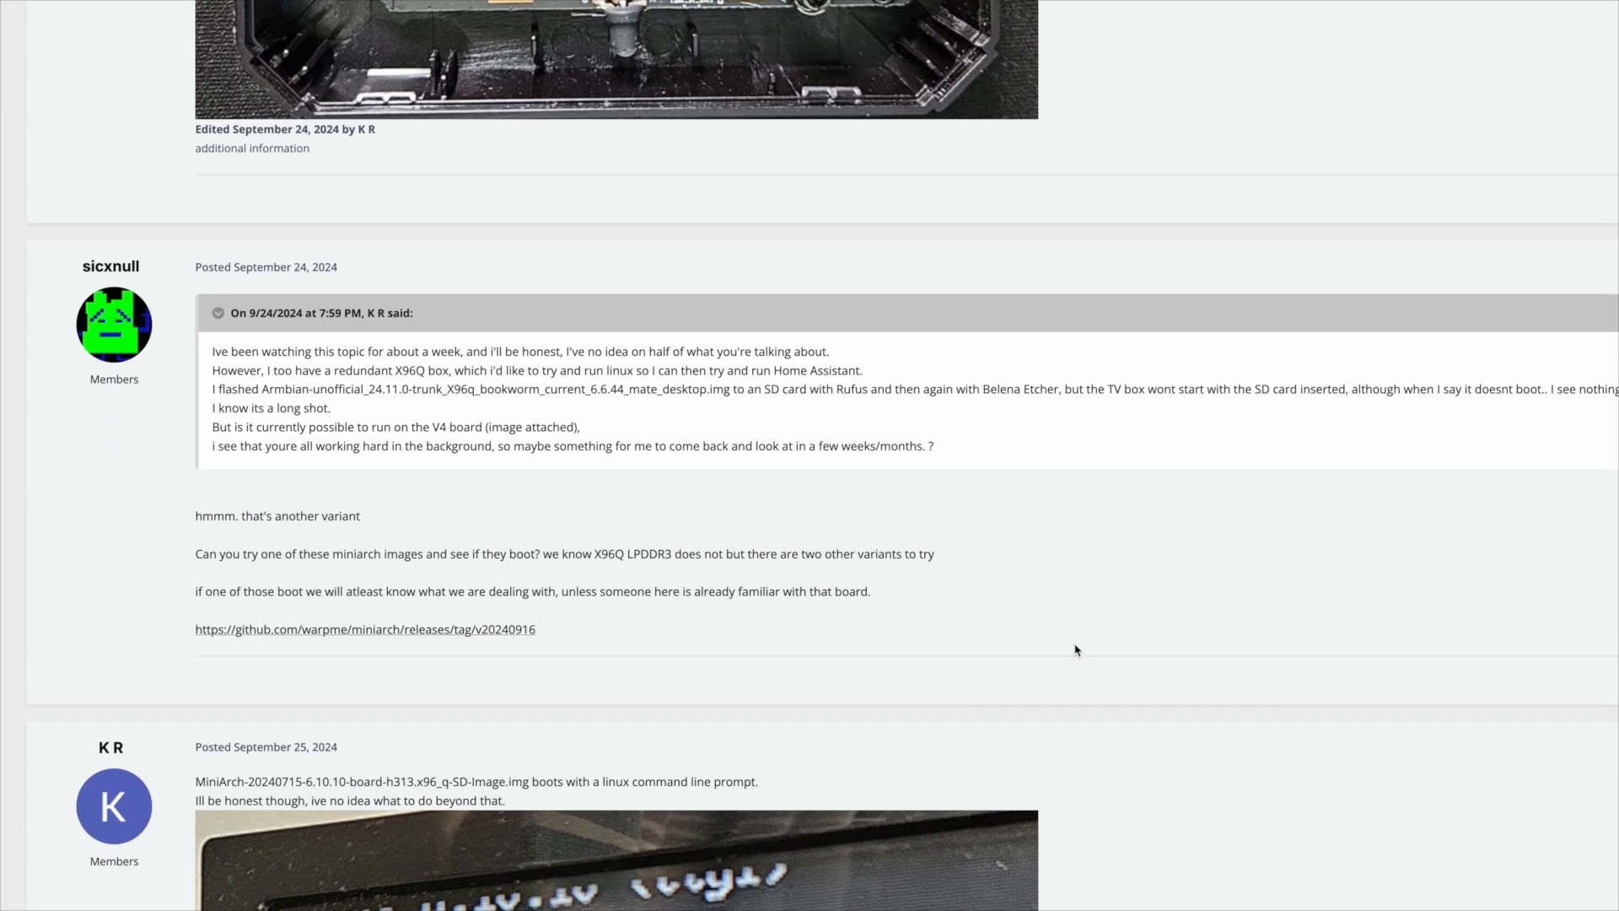
scroll("down", 3)
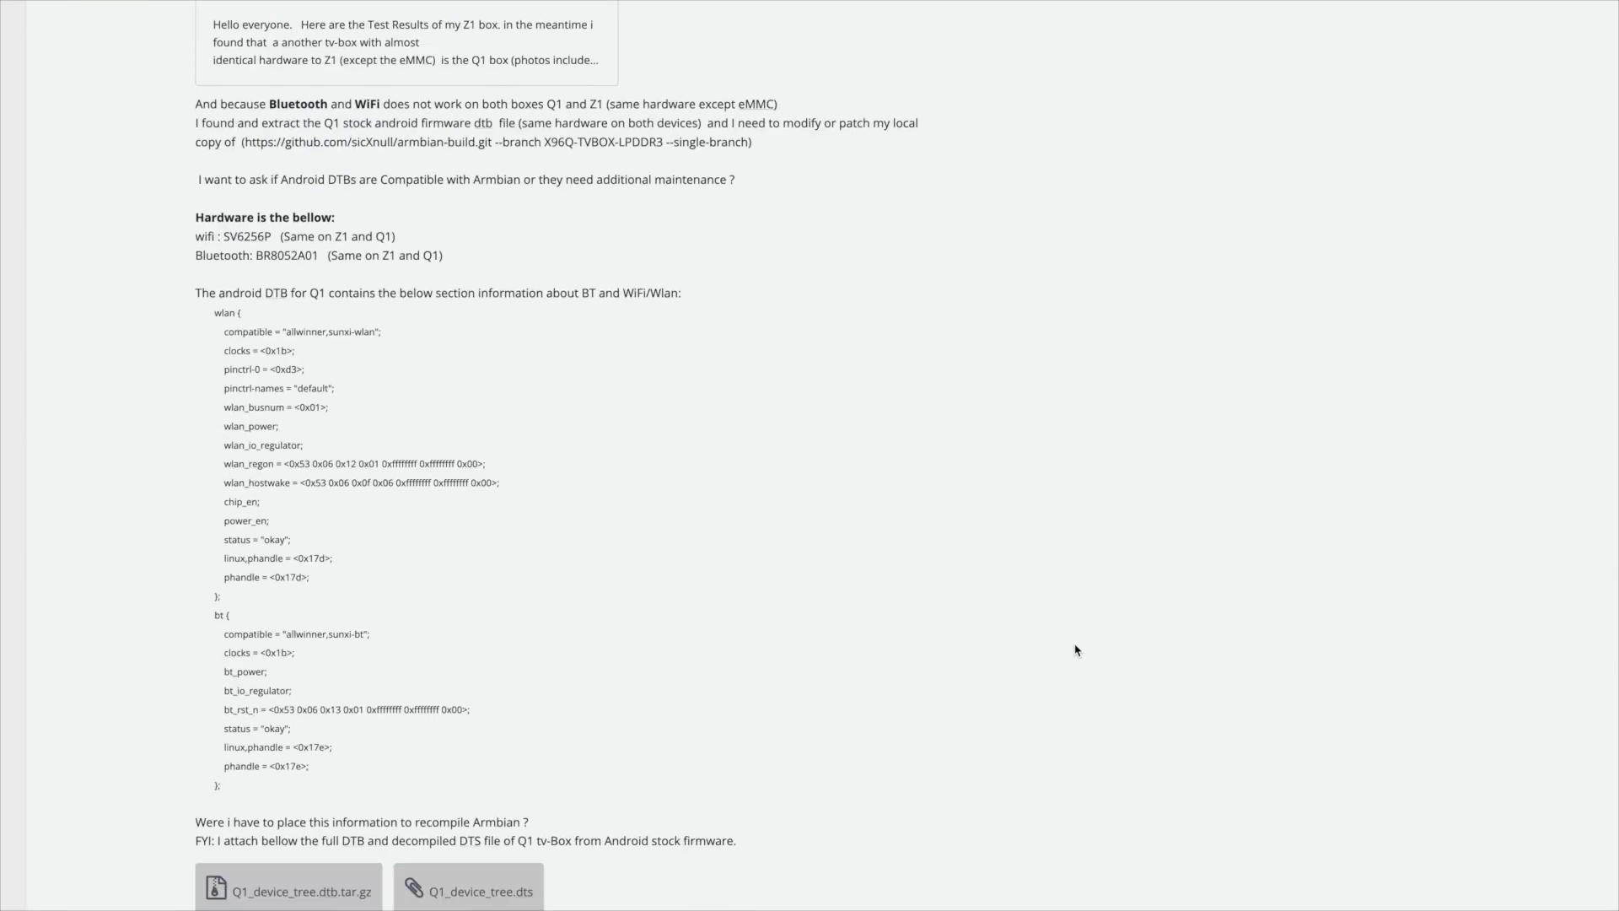
scroll("down", 3)
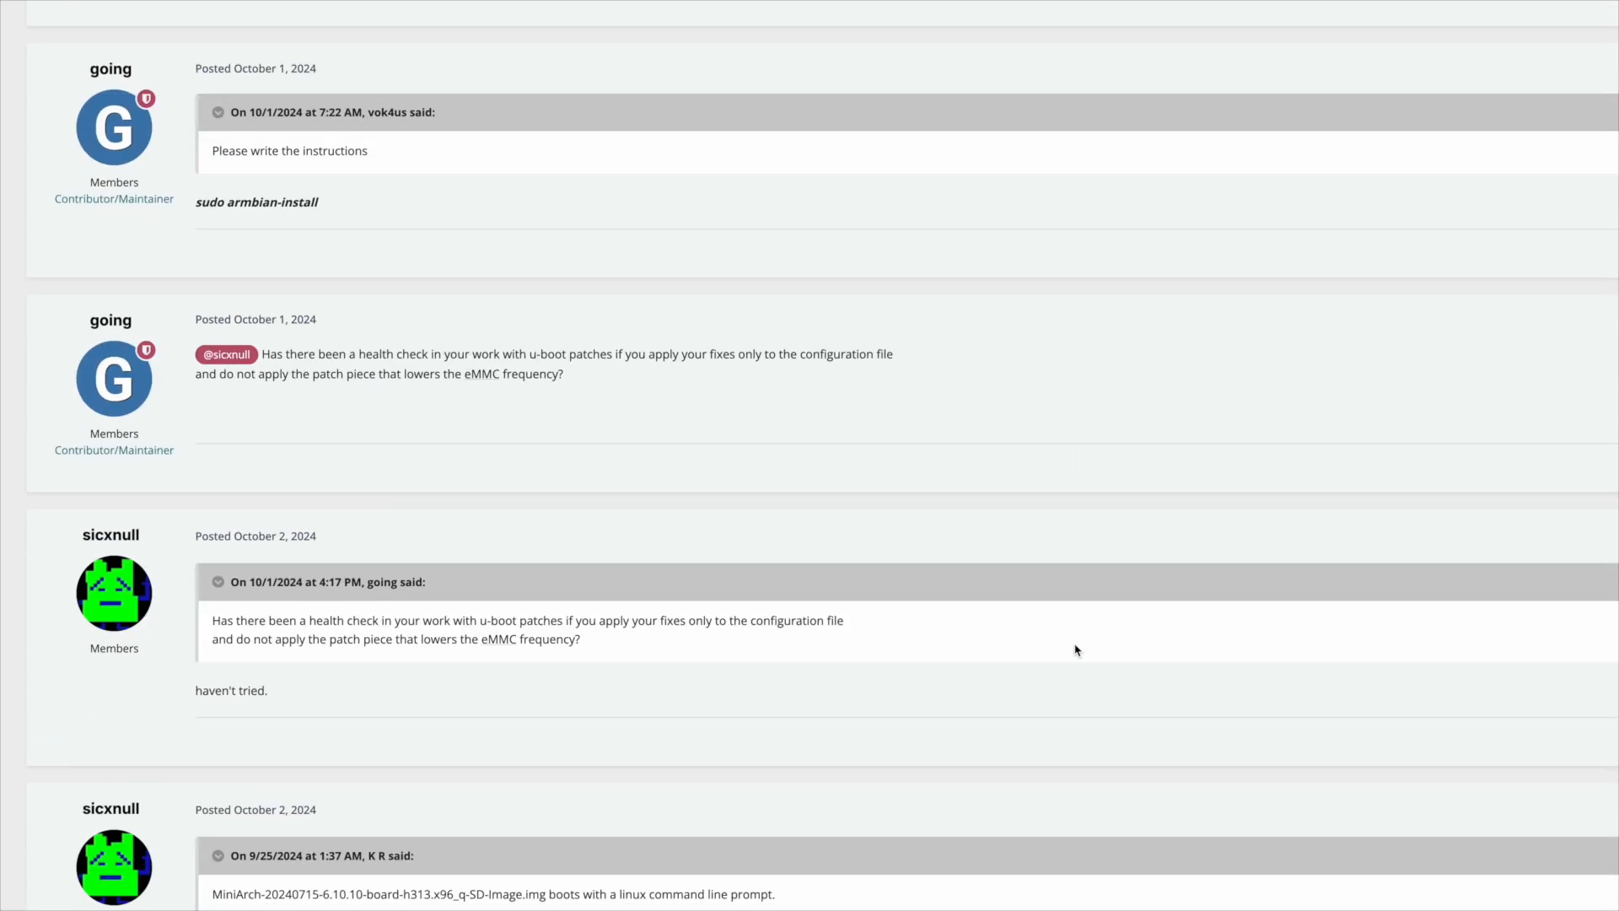
scroll("down", 3)
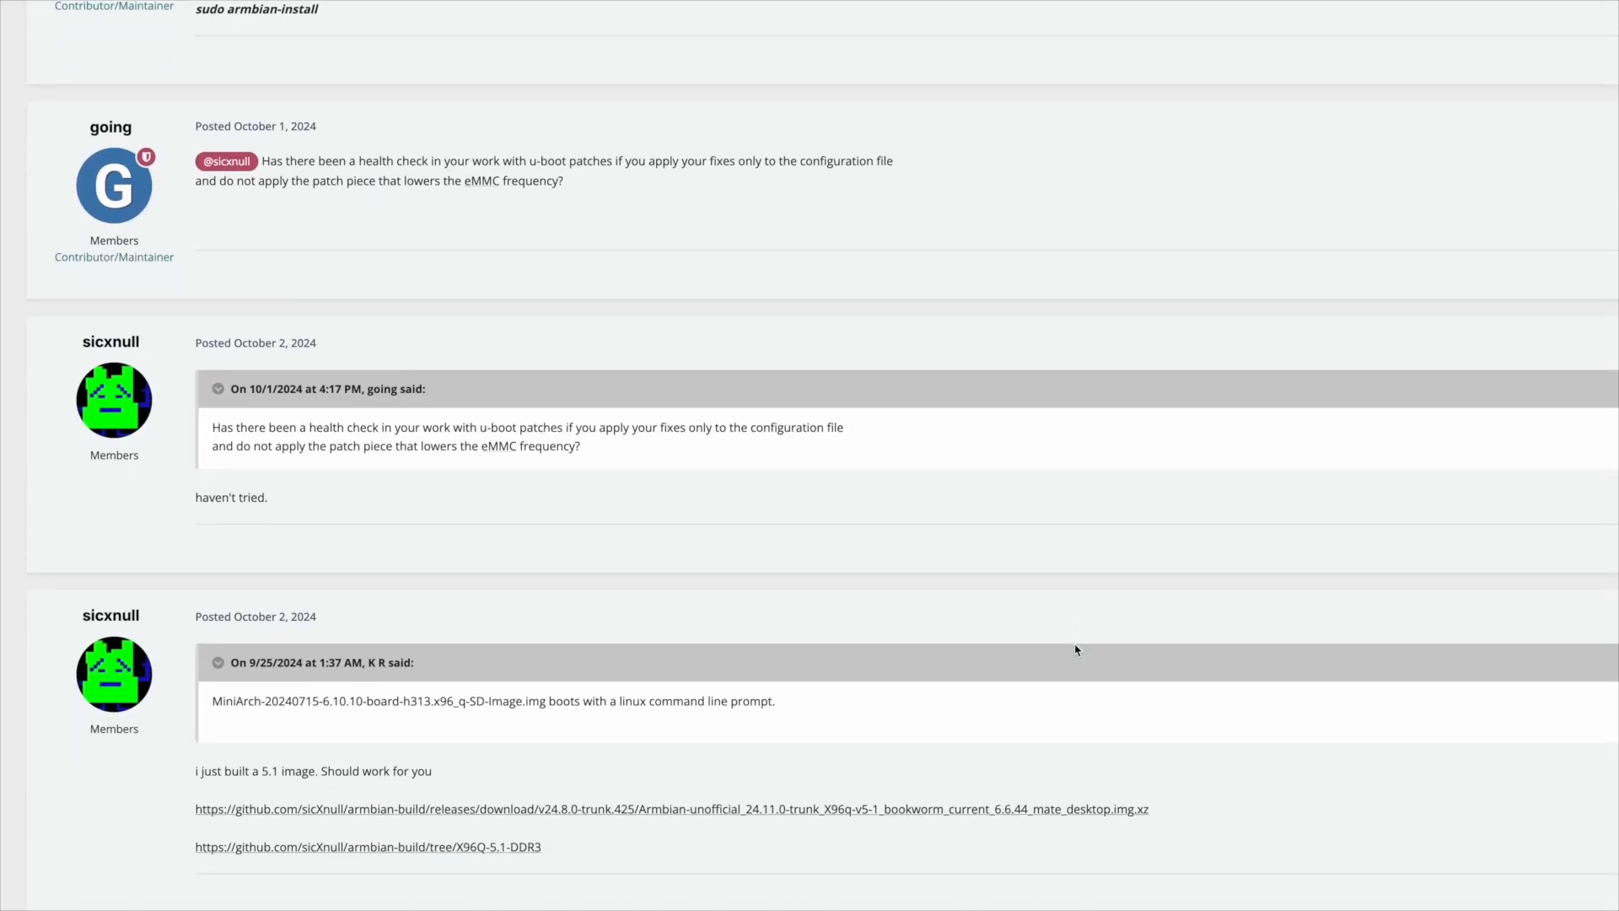
scroll("up", 3)
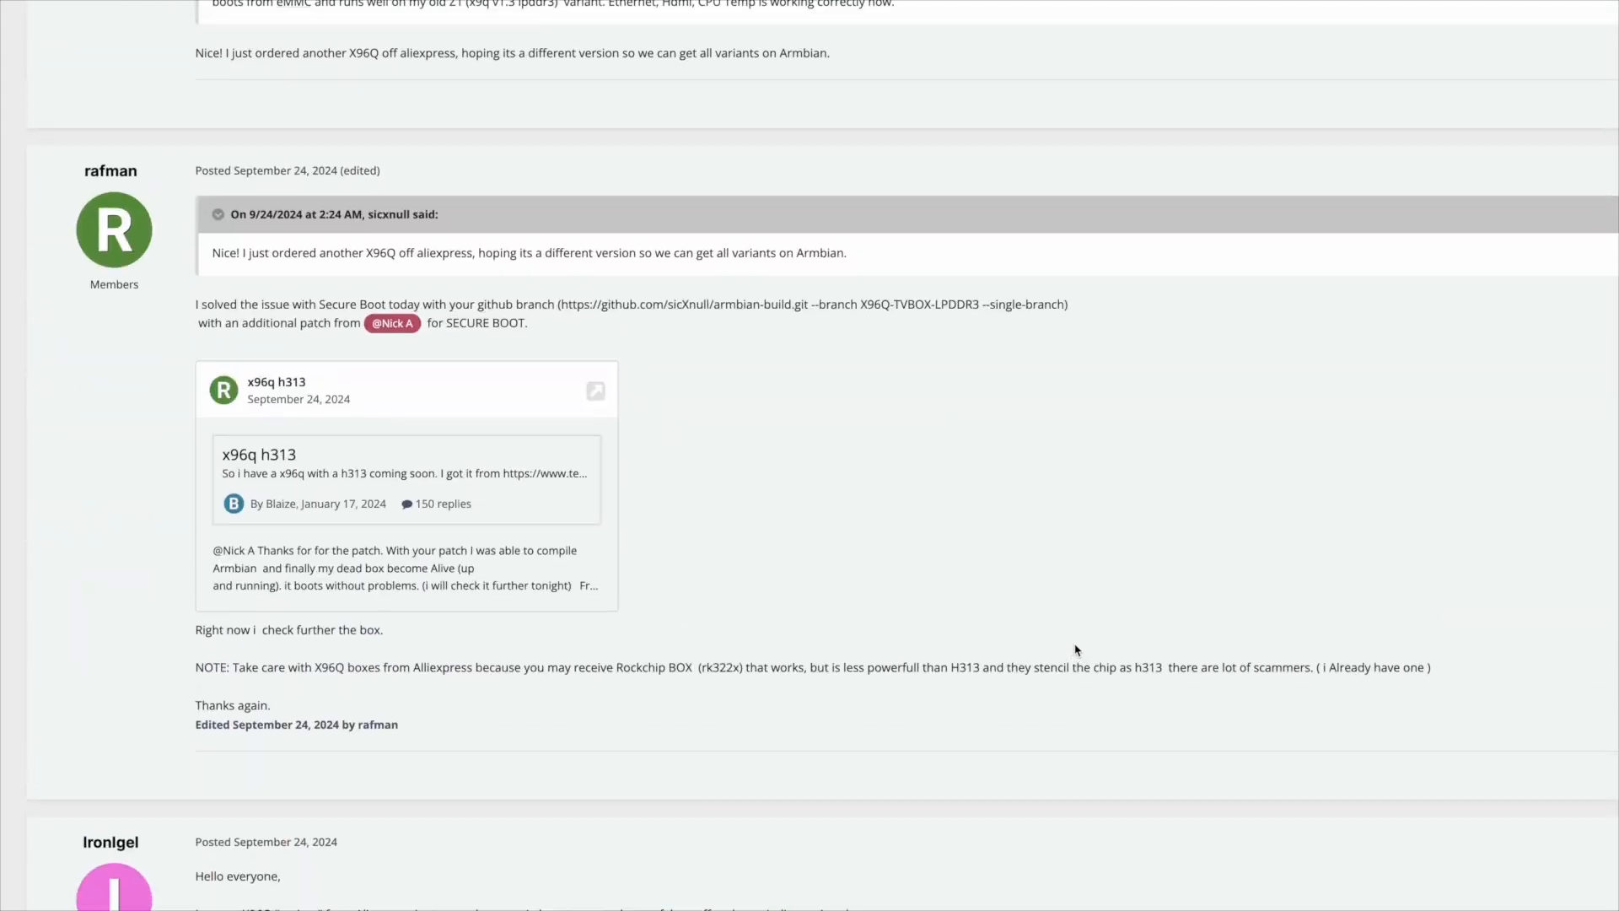
scroll("up", 3)
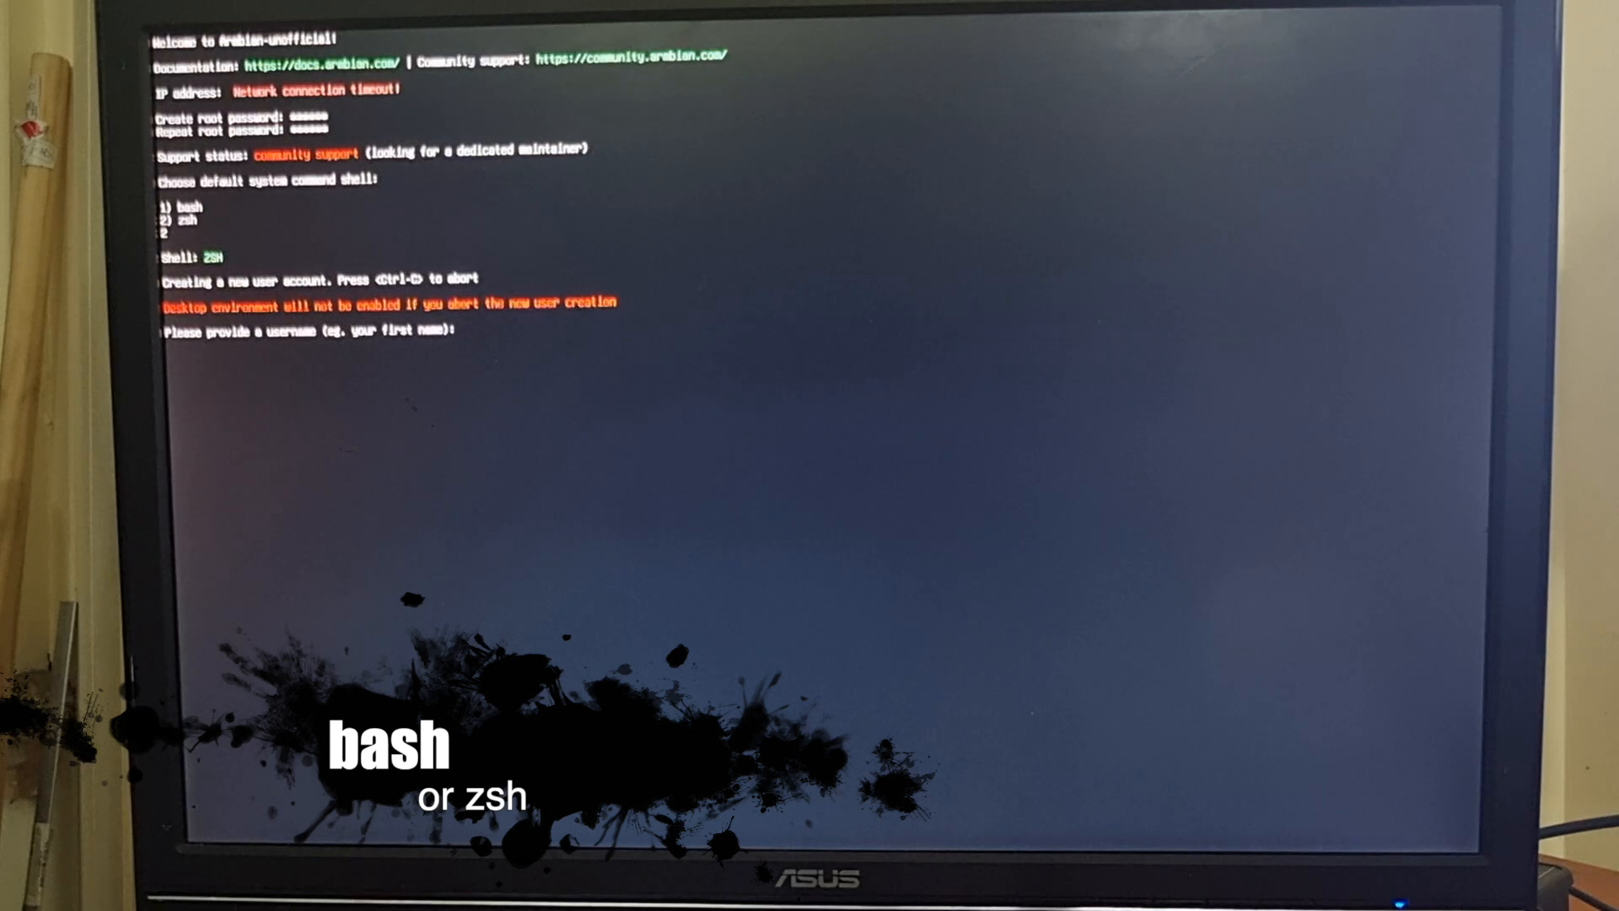
Create the user account with username, password and real name in first-run setup.
type("ch")
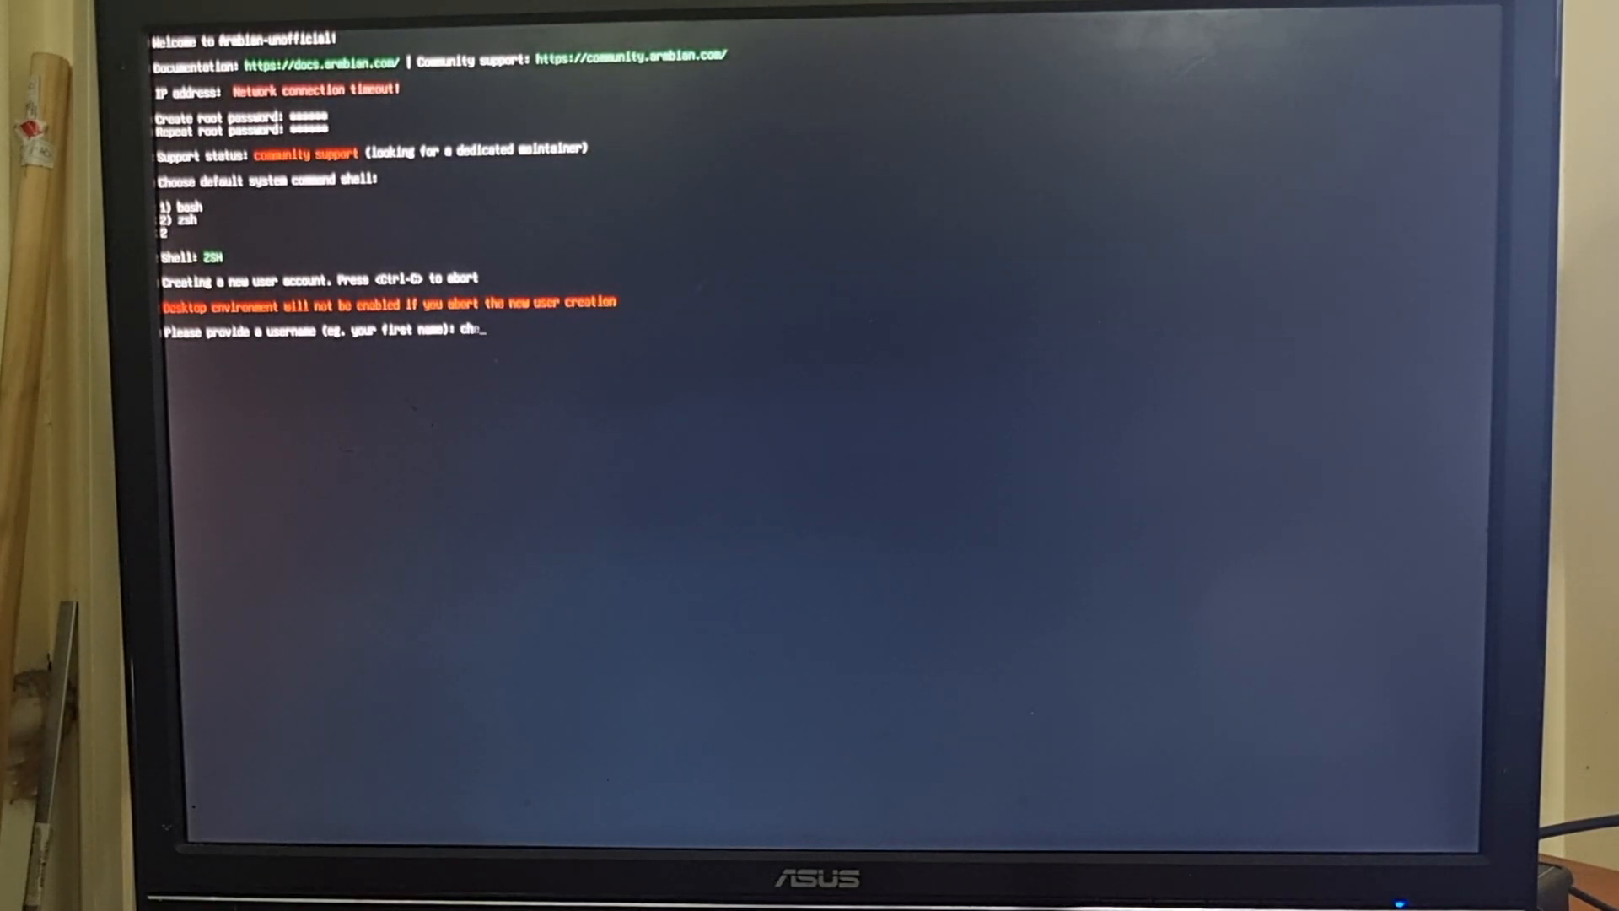
type("alson")
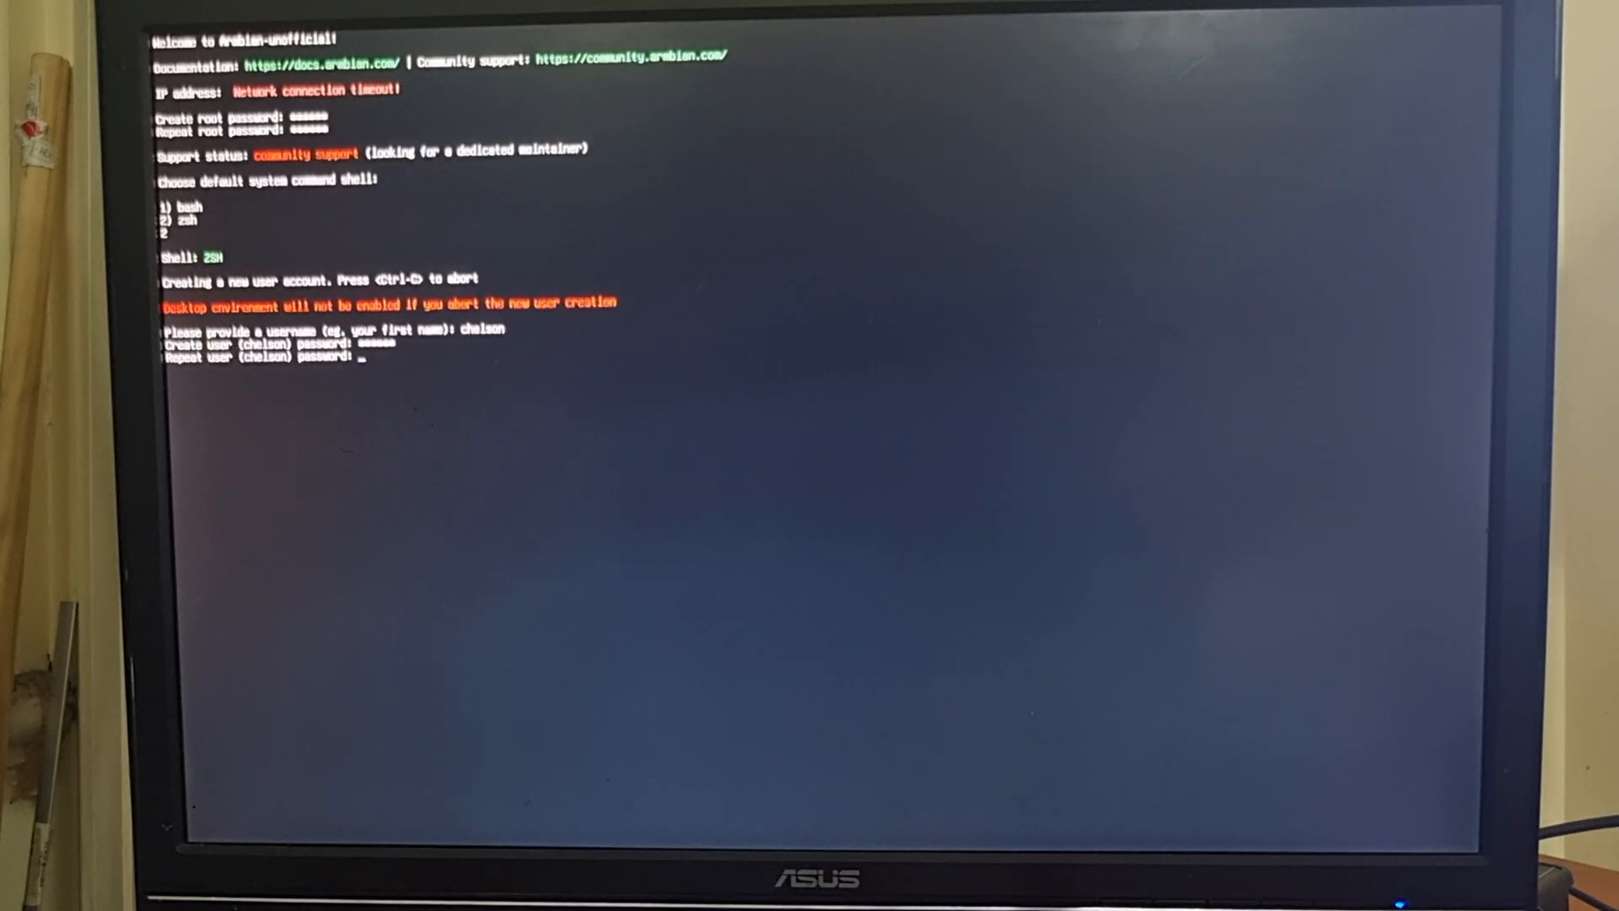
key("Return")
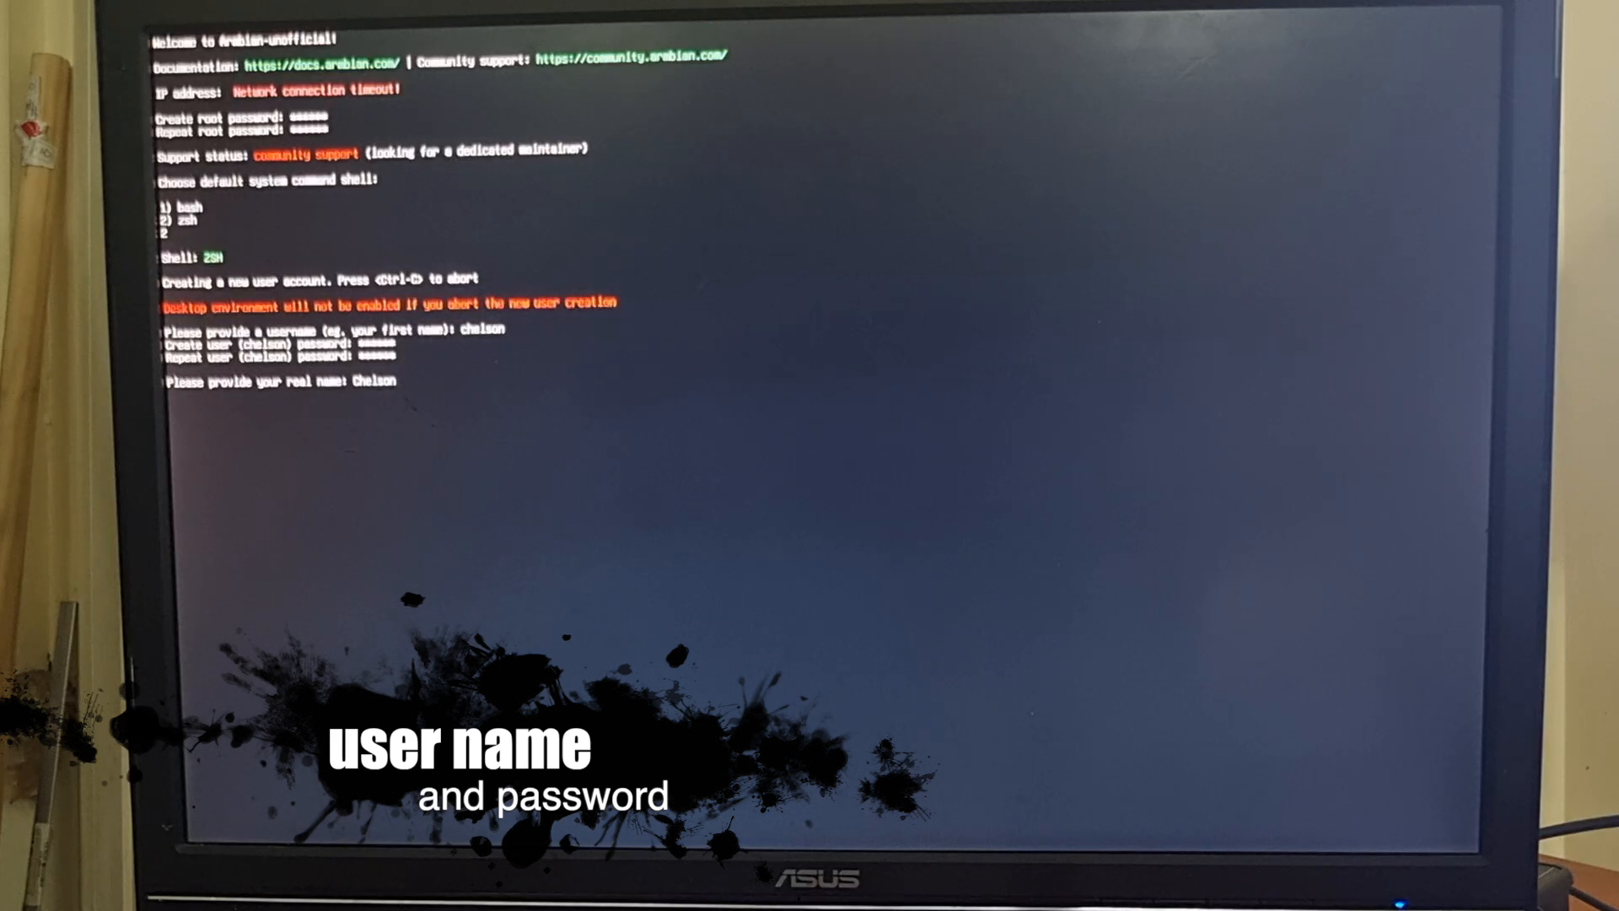
type("alt")
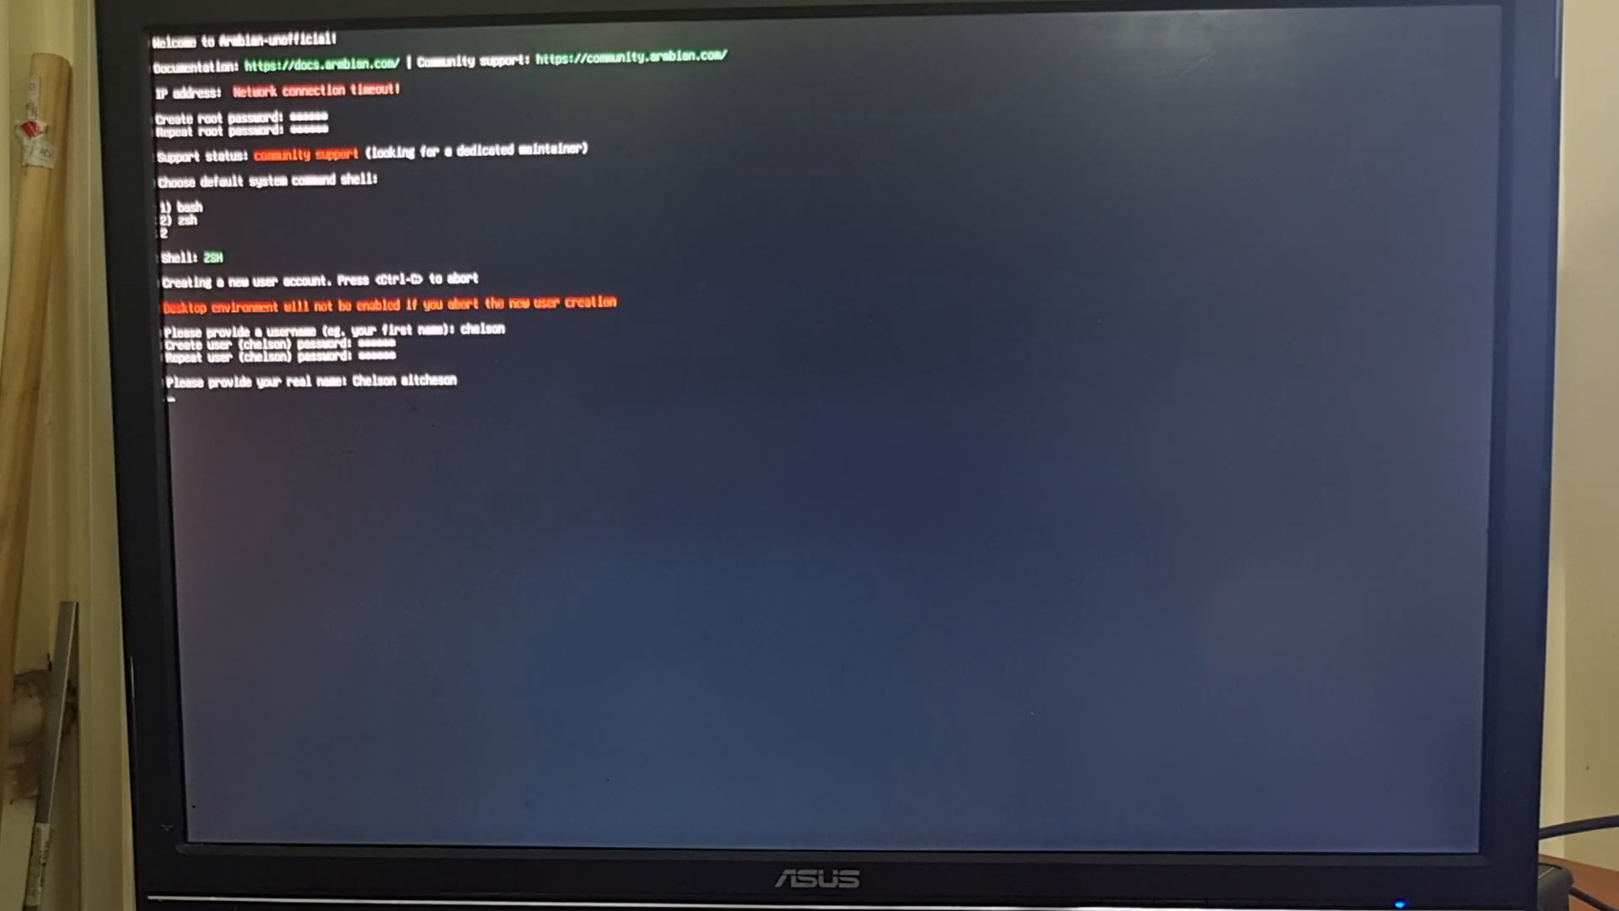
key("Return")
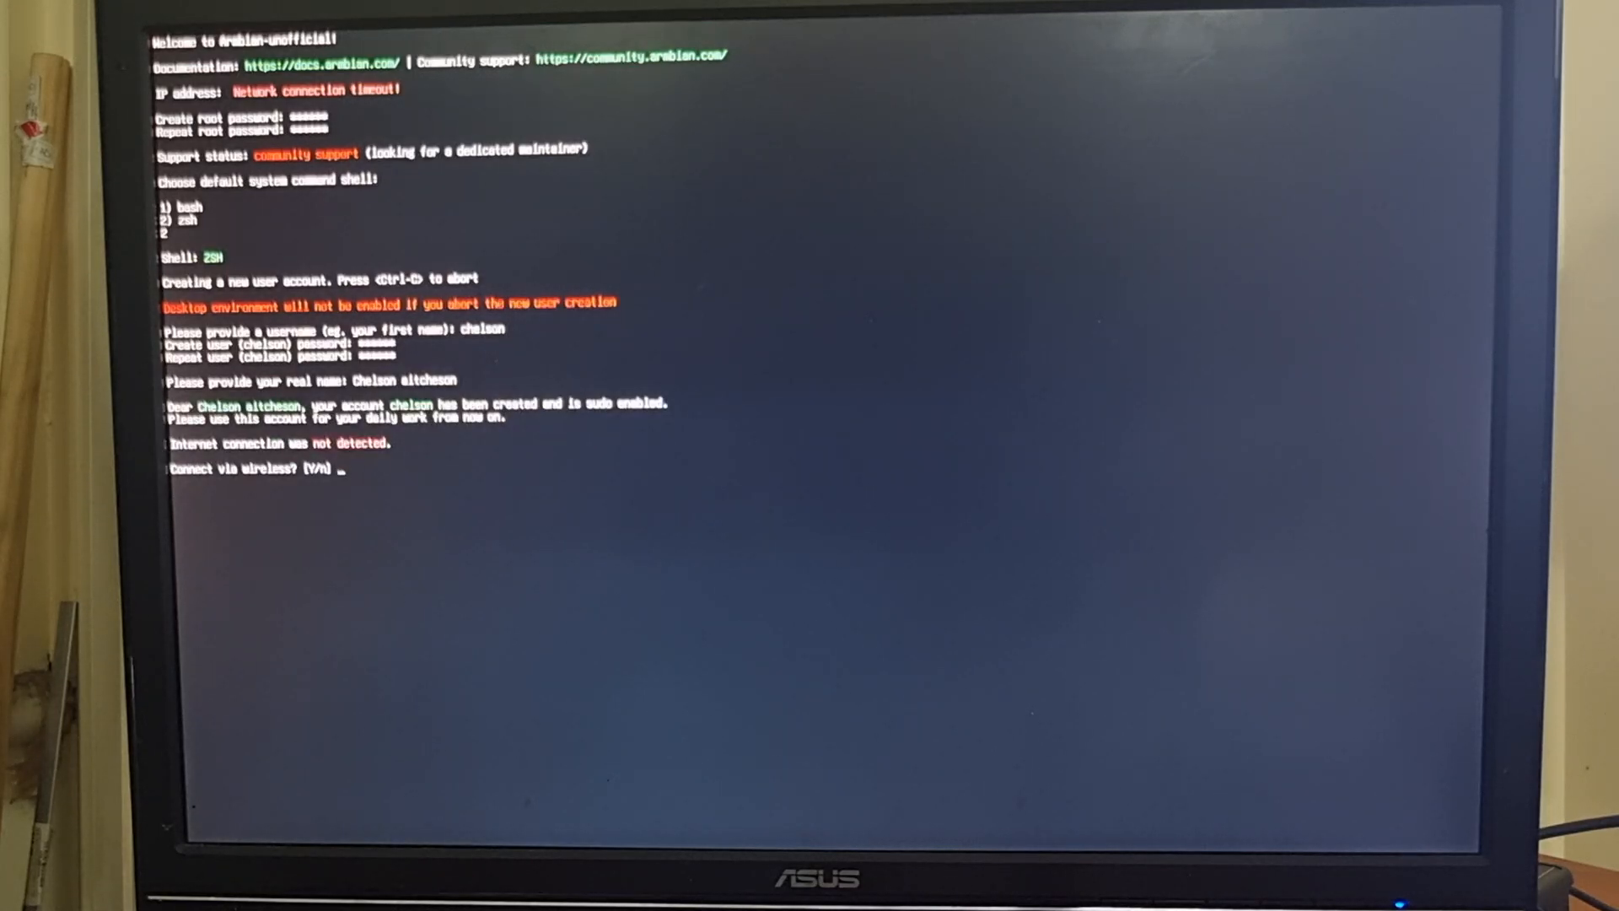
Answer y to wireless, choose network 4 and begin entering its password.
type("y")
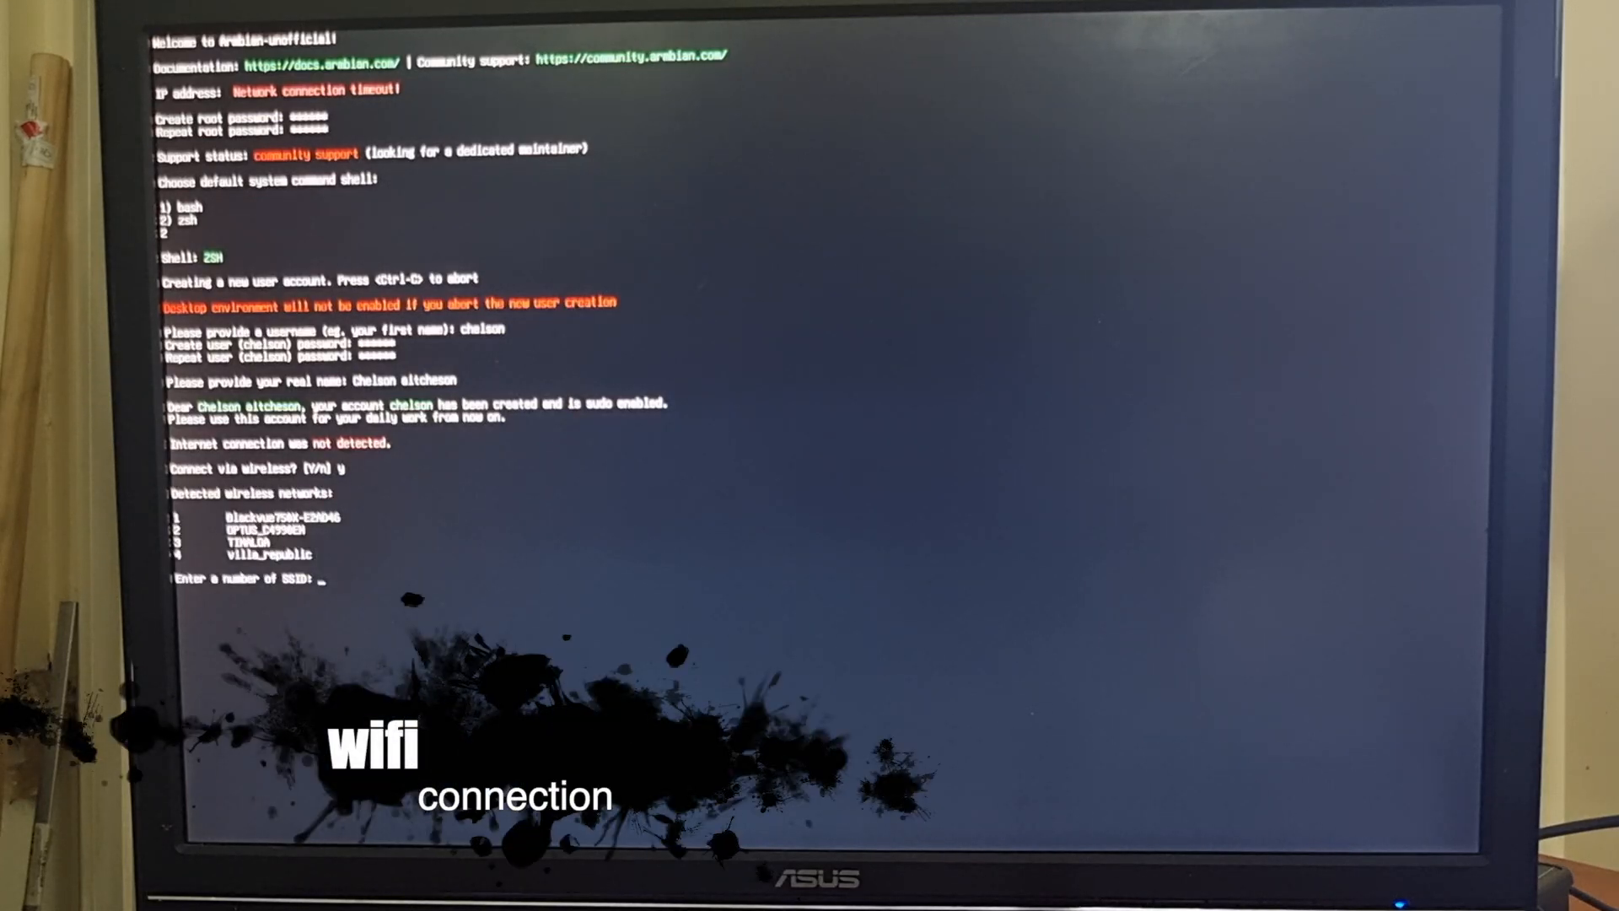
type("4")
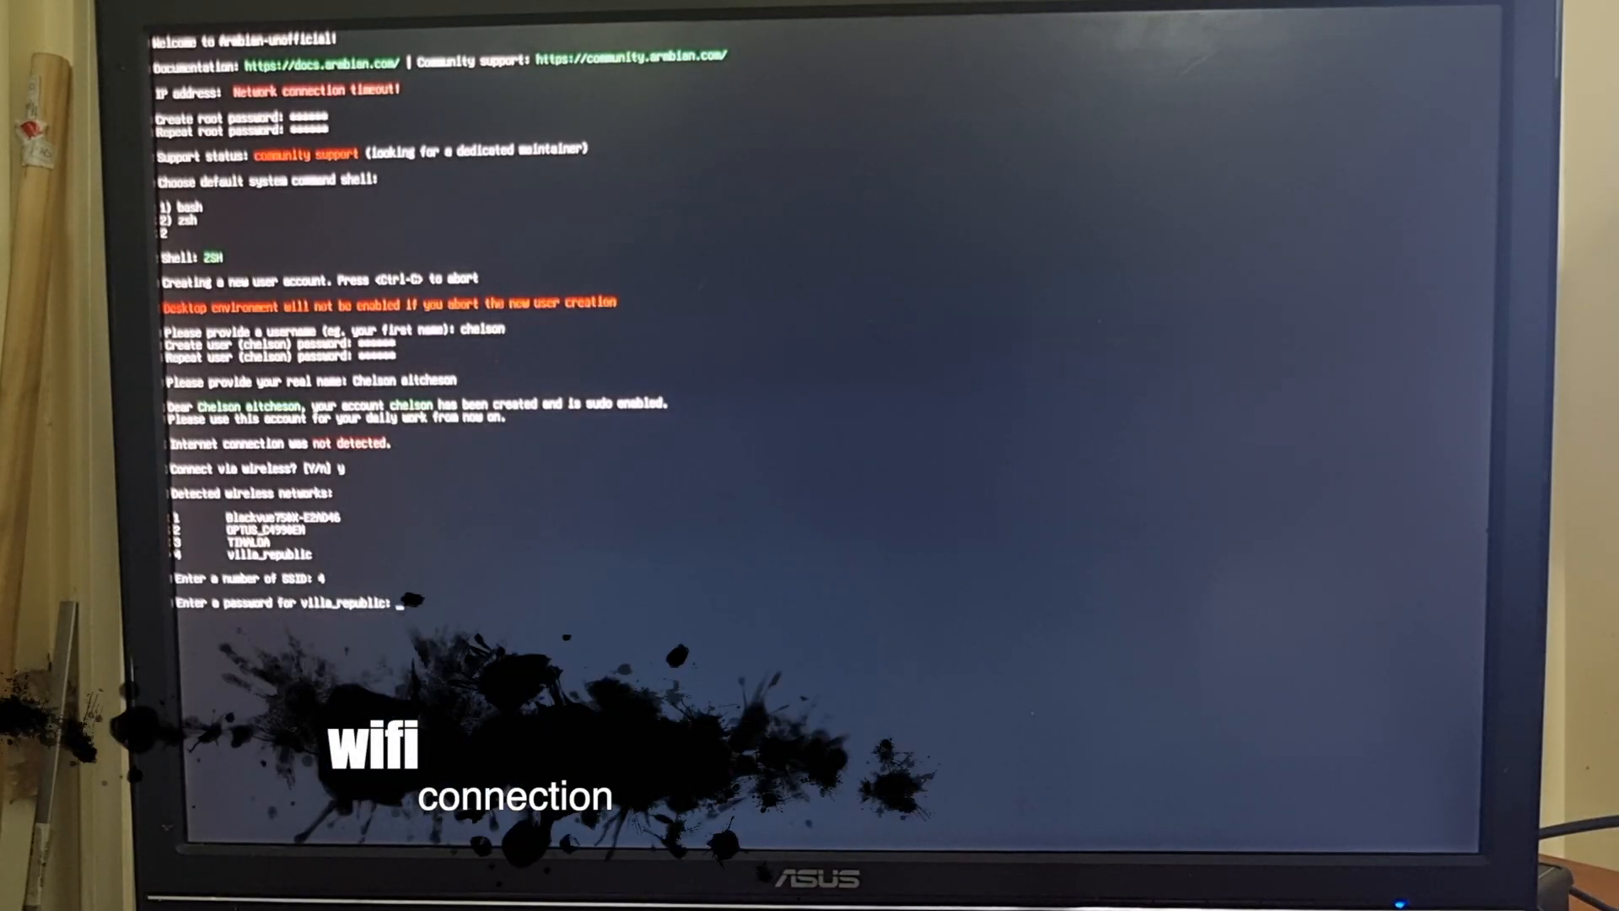
type("n")
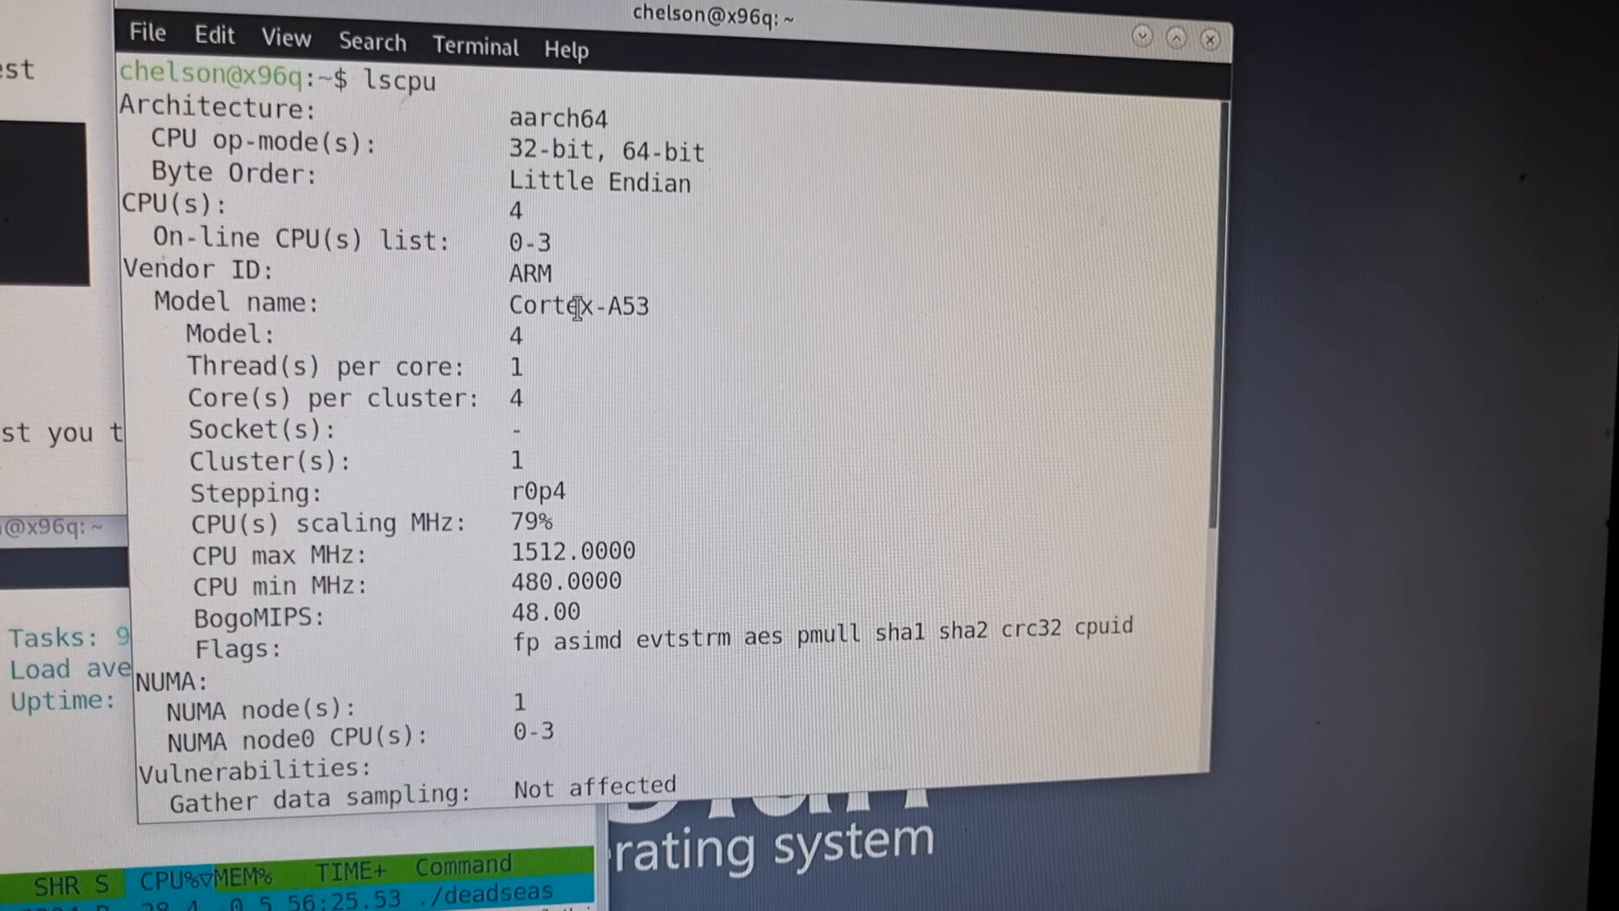
mouse_move(582, 297)
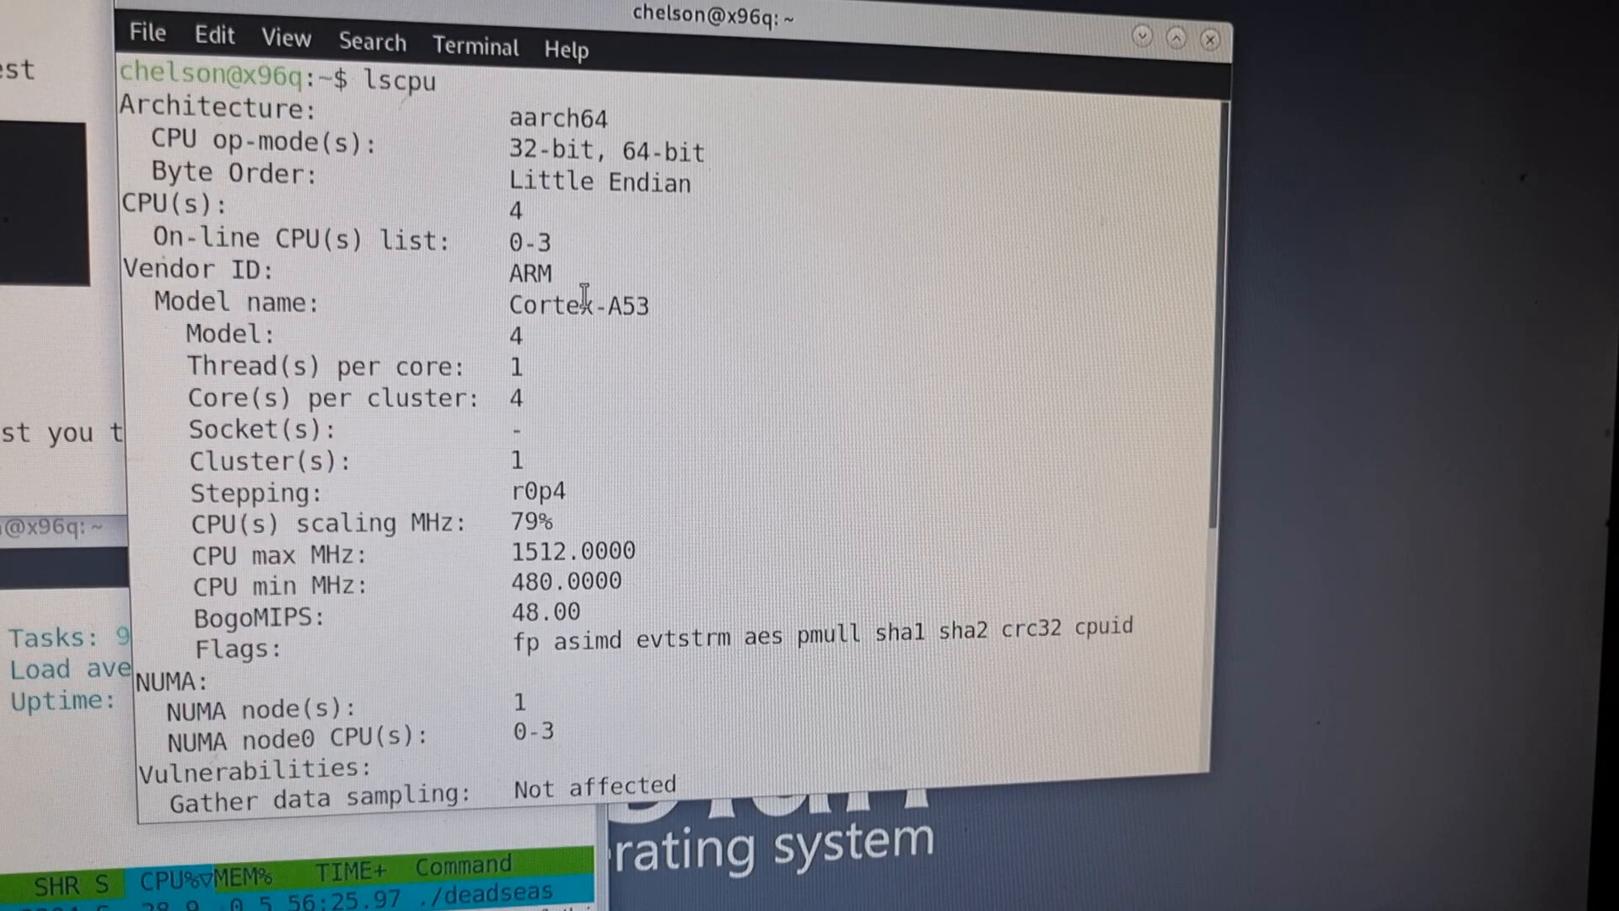
Scroll through the lscpu output and start the sudo apt install lshw command.
scroll("down", 3)
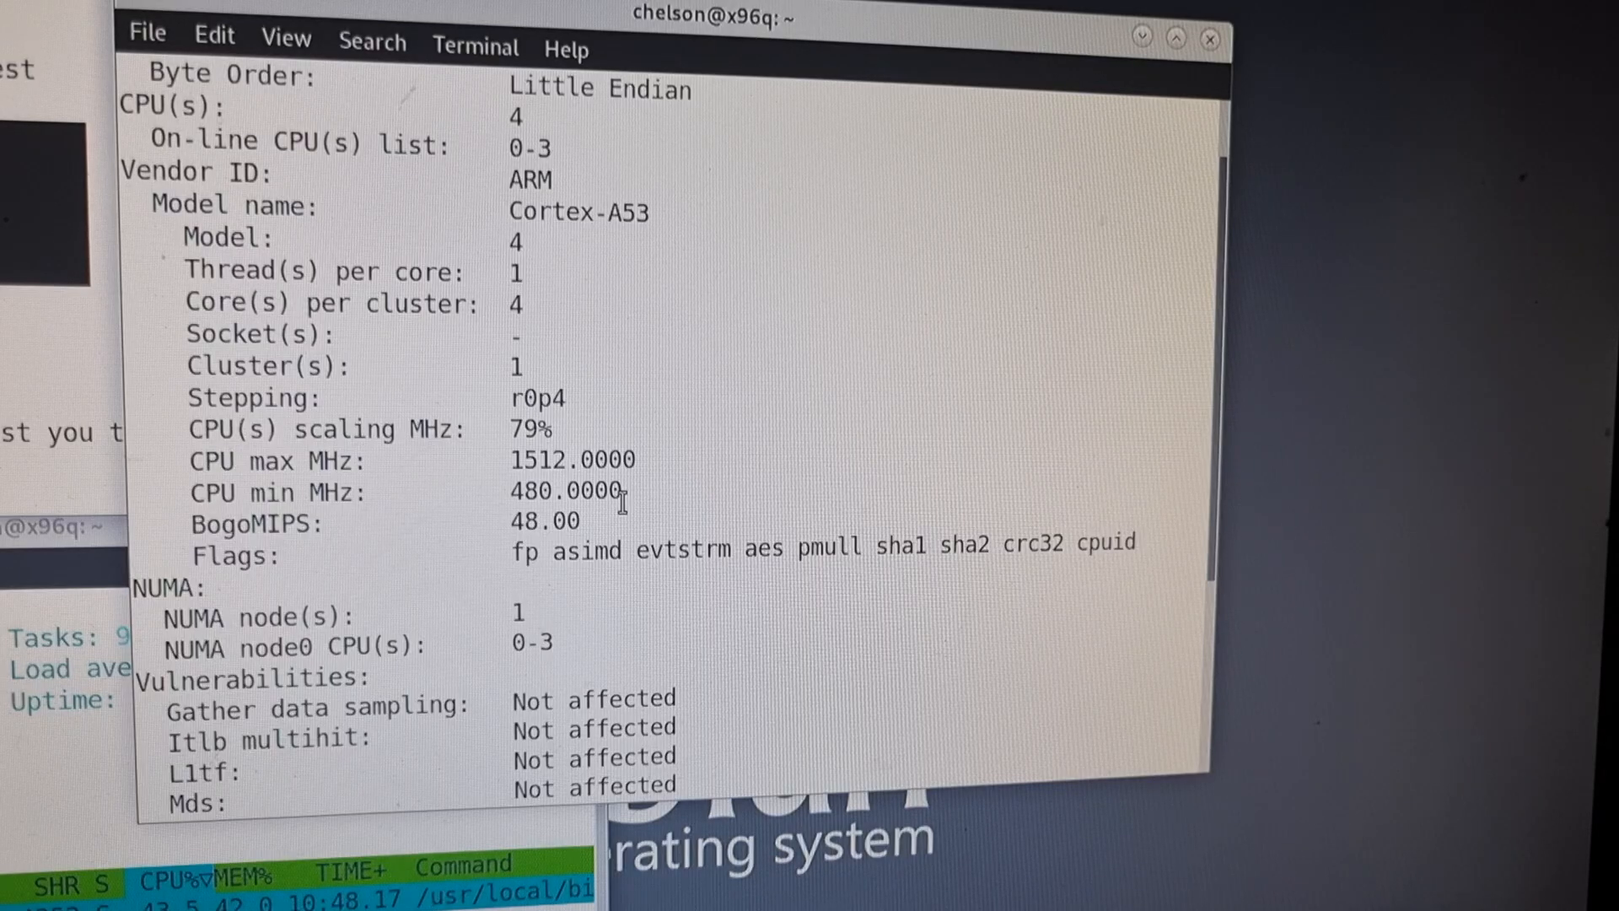
scroll("down", 3)
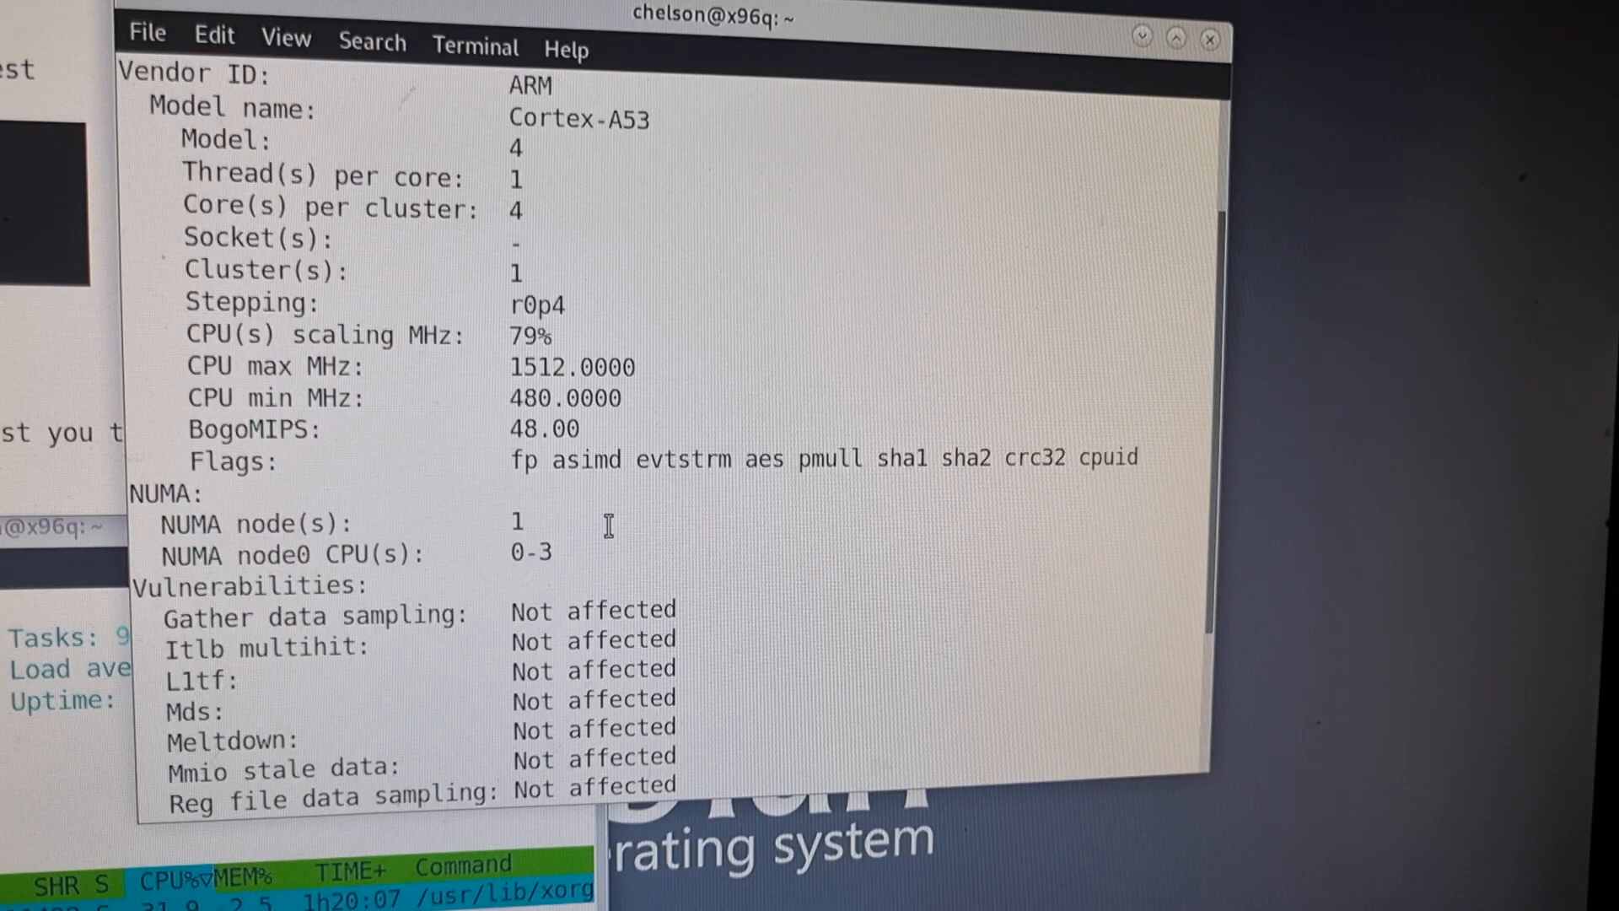
scroll("down", 3)
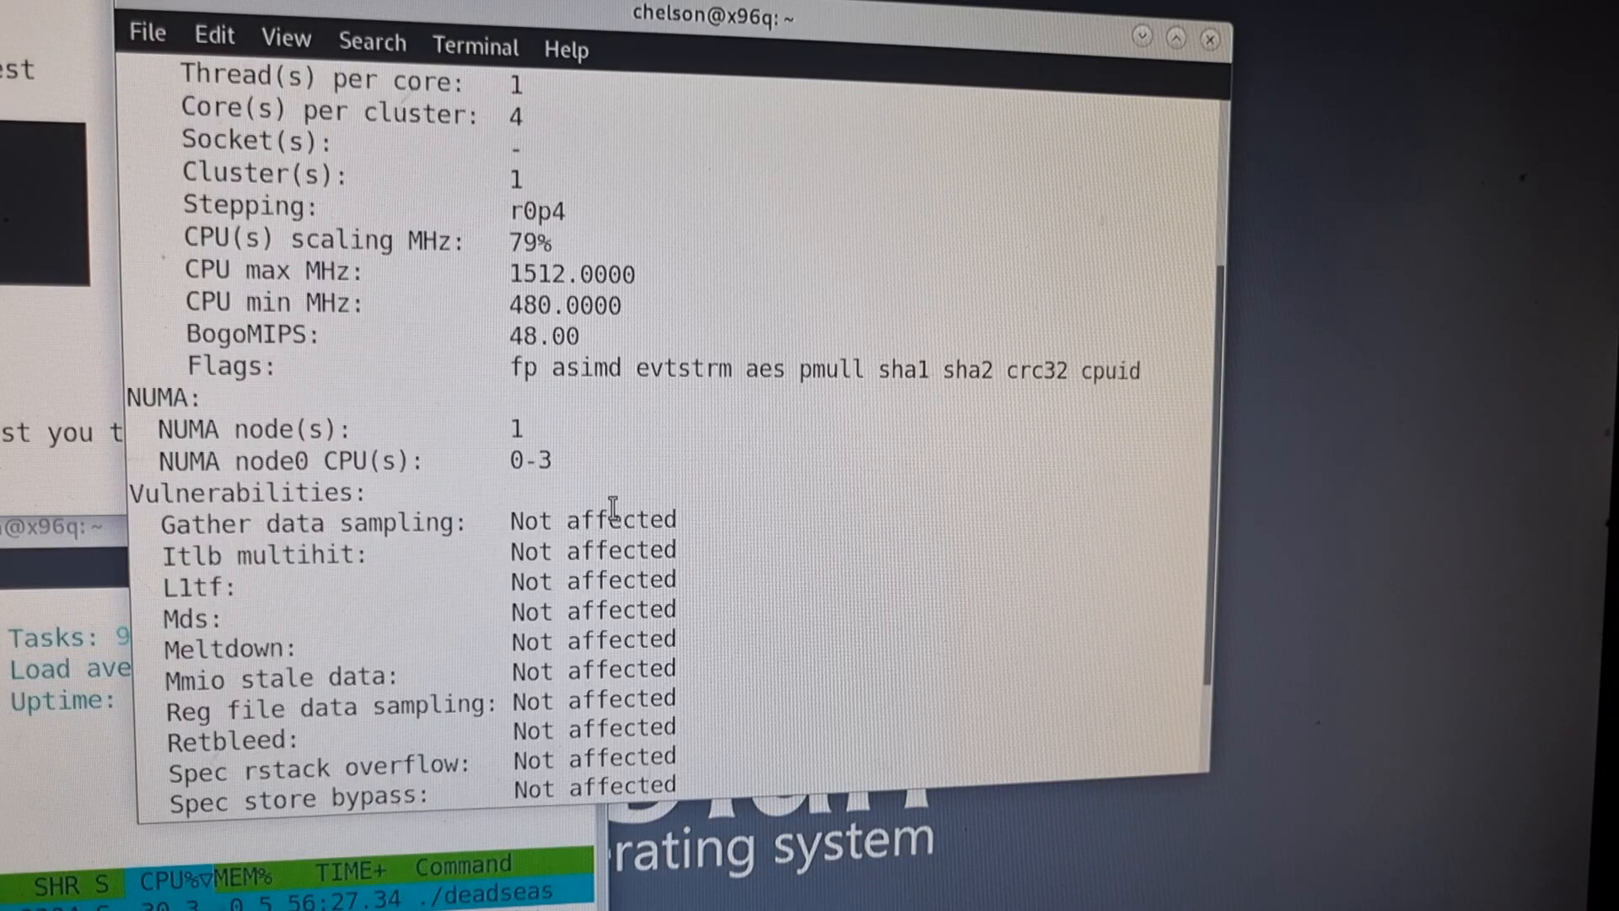
scroll("down", 3)
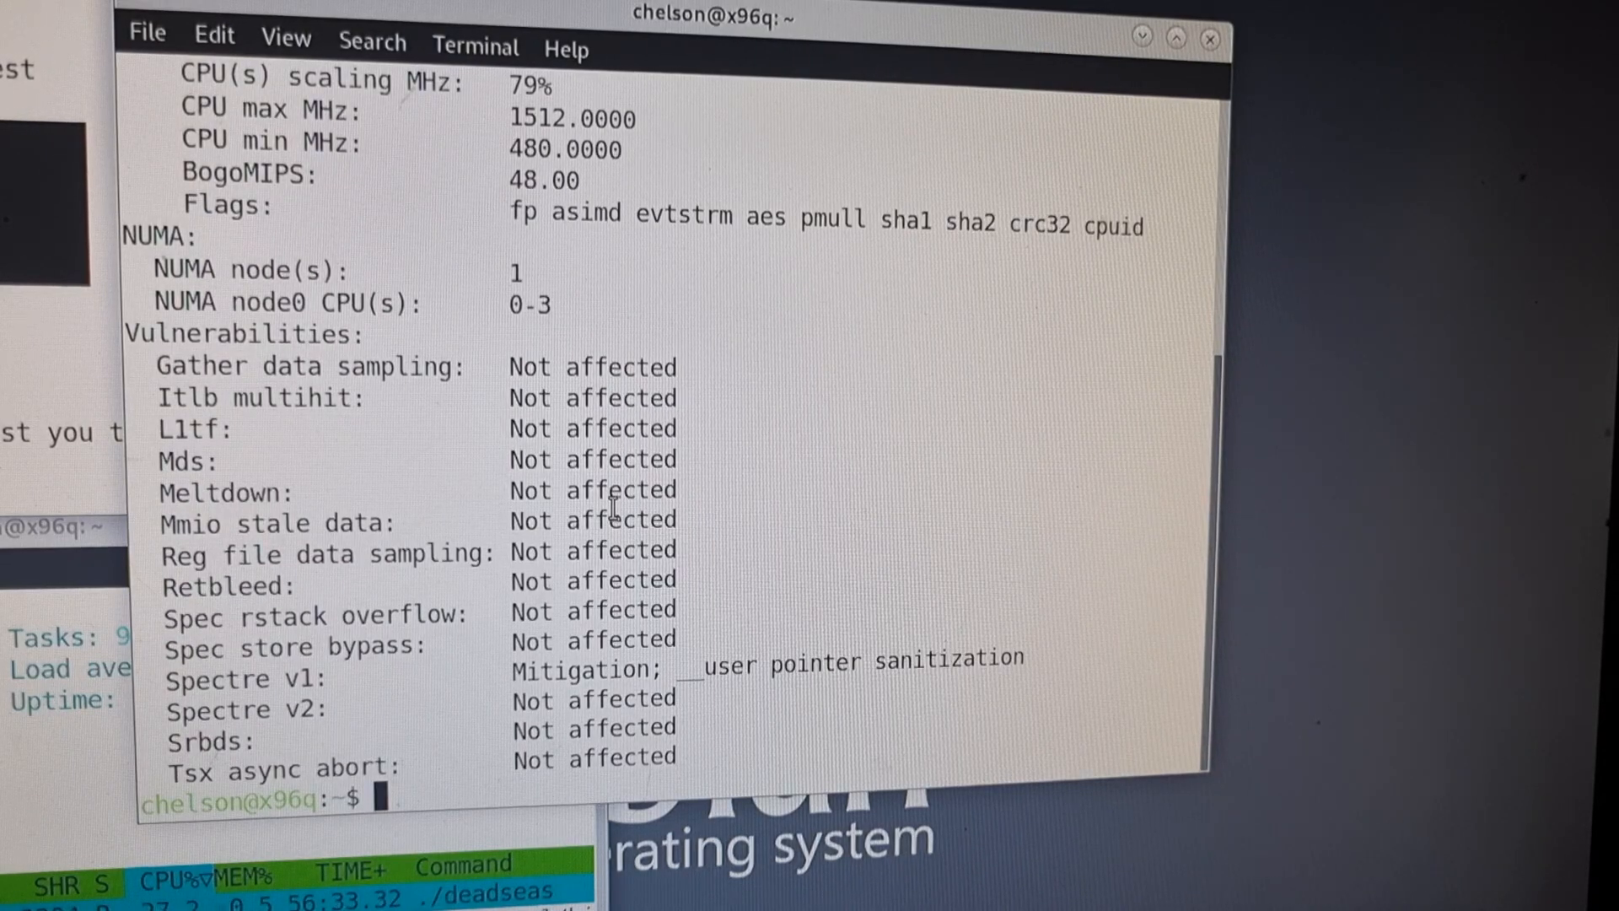
type("sudo apt install lshw")
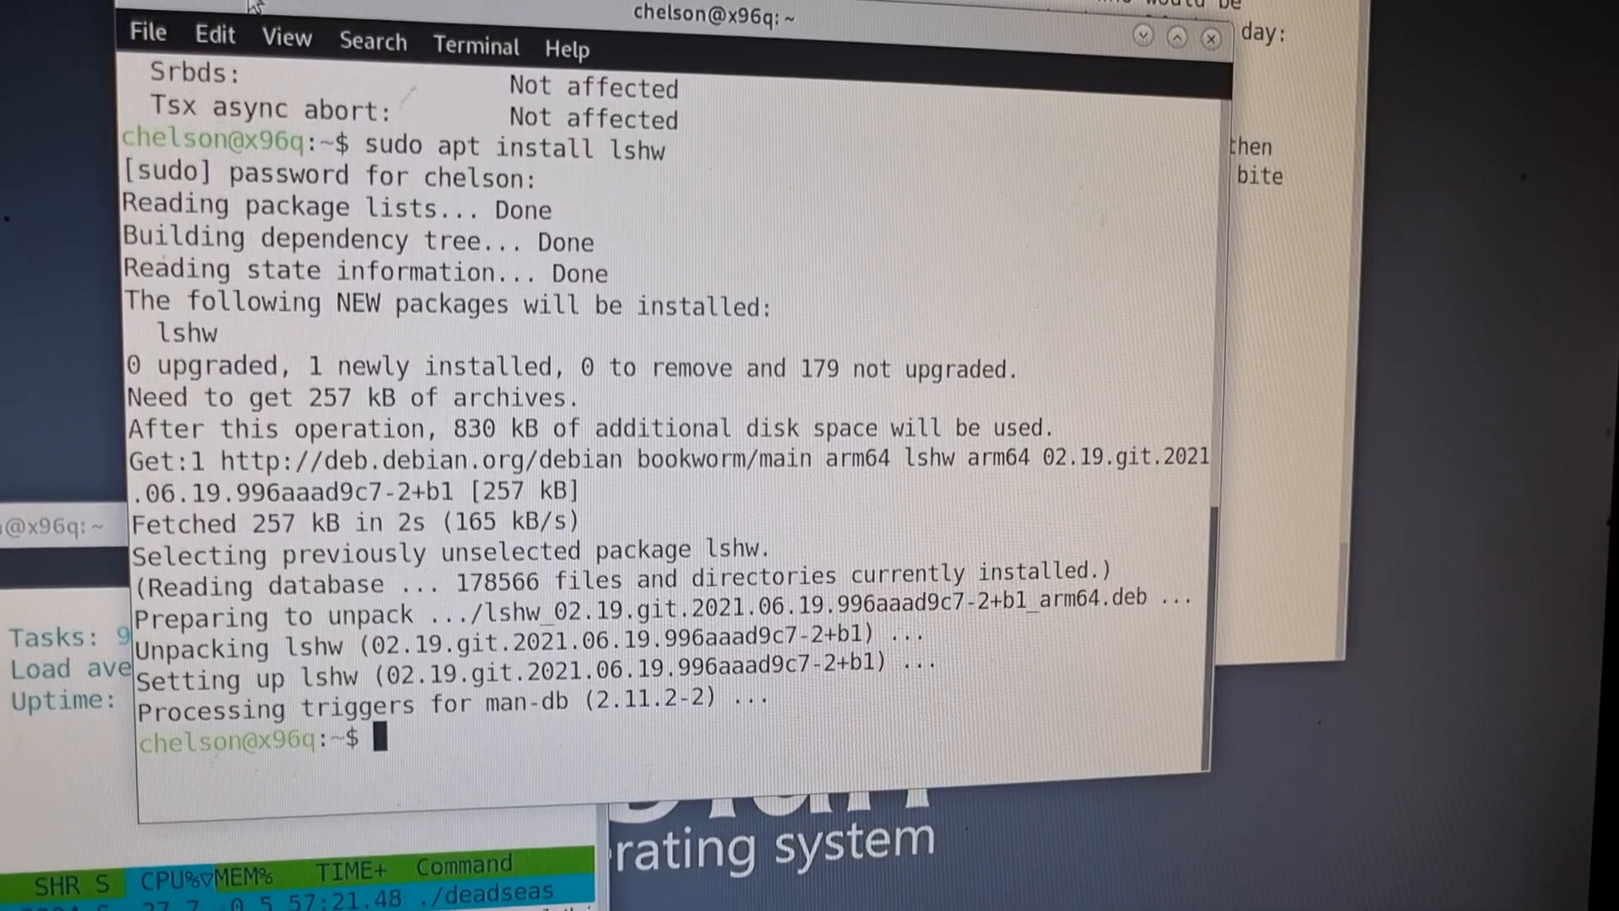
Run sudo lshw -C display to report the 1680x1050 framebuffer.
type("sudo lshw -C display")
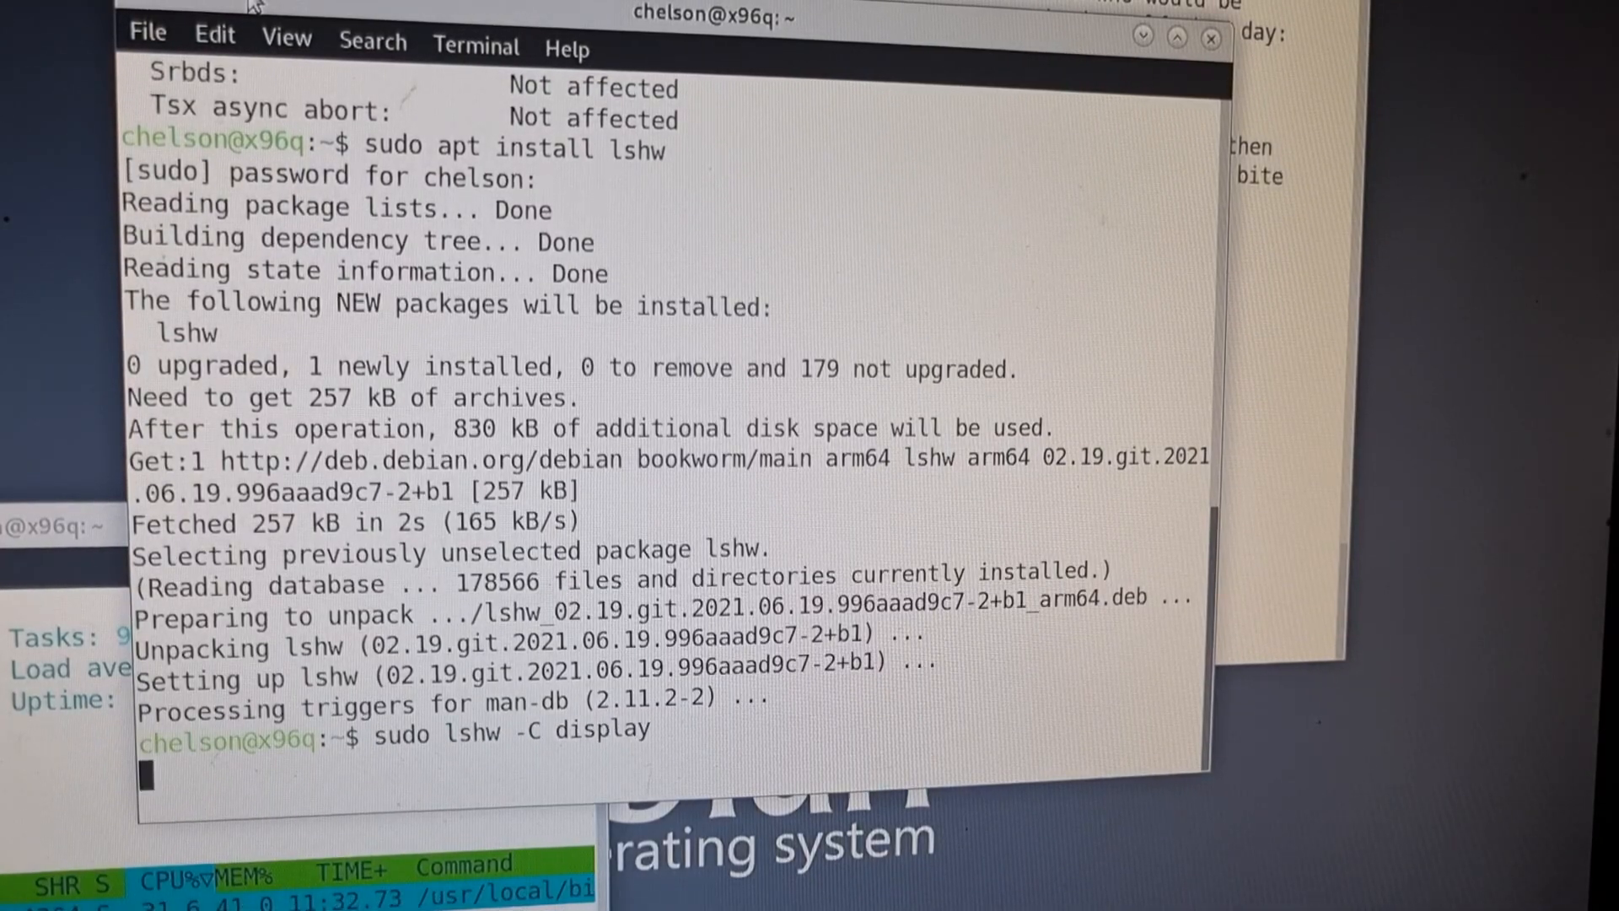
key("Return")
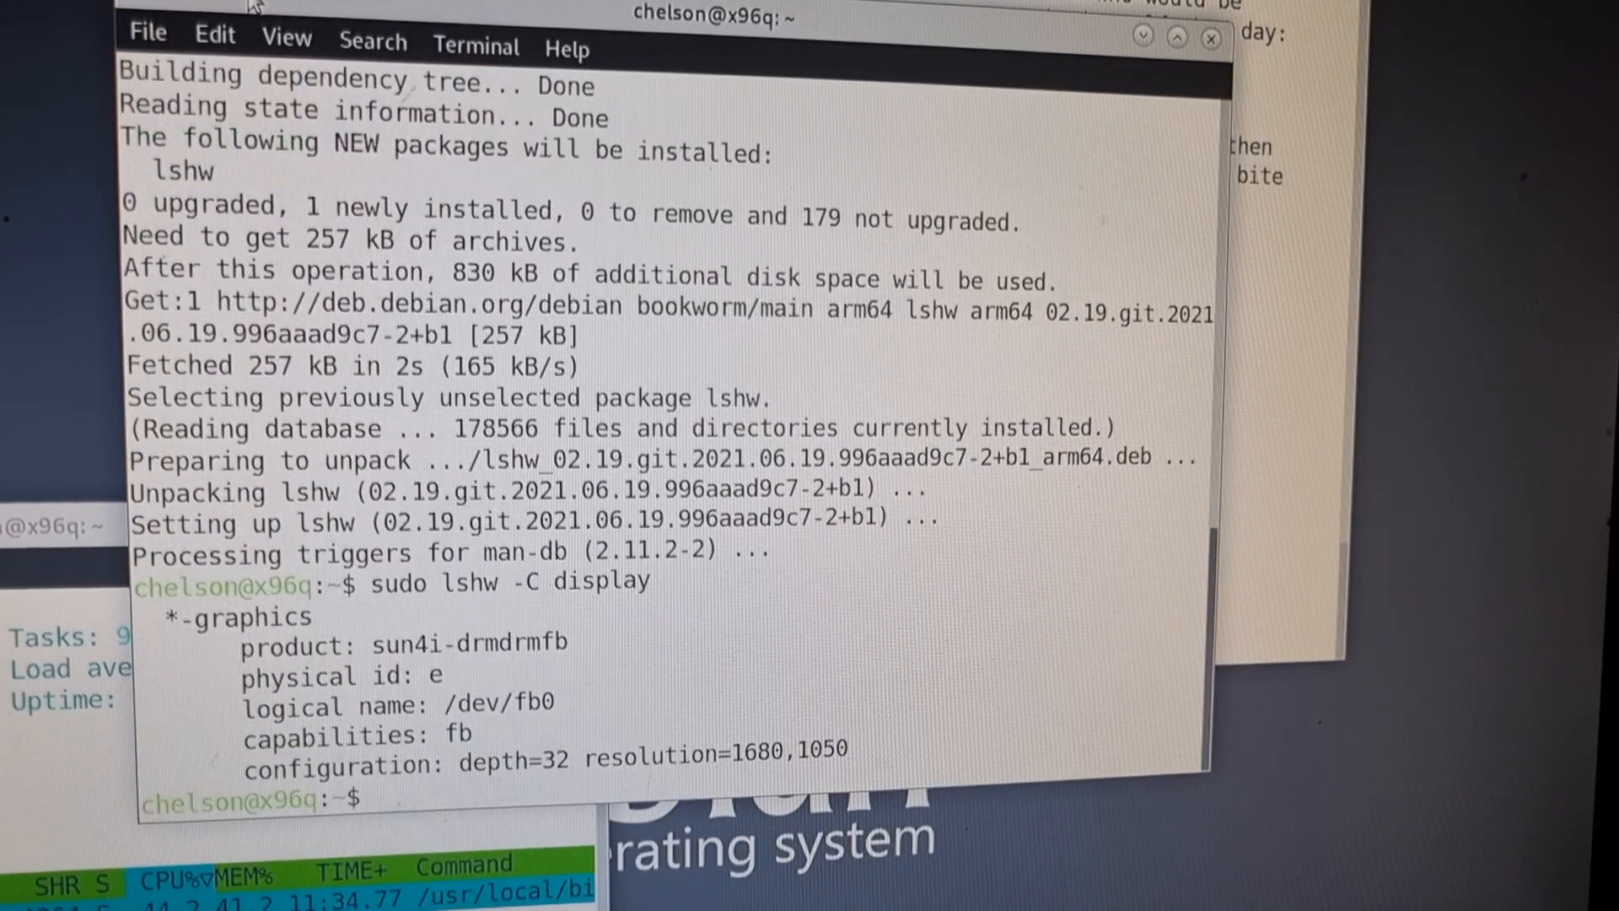
List the entries of /proc/device-tree.
type("ls /")
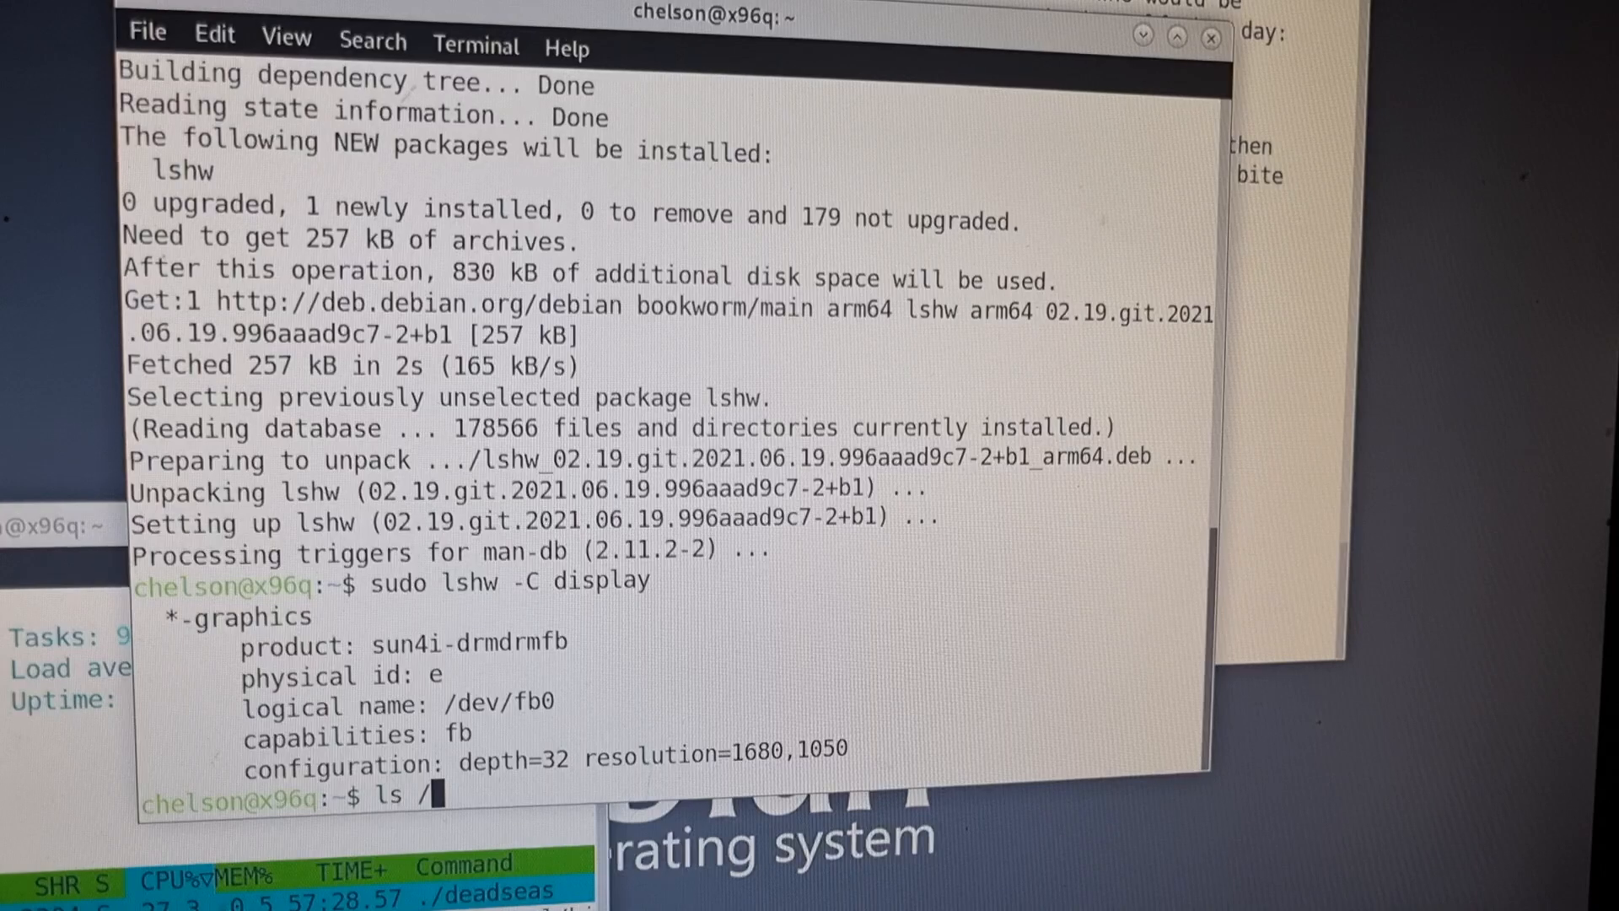
type("proc/")
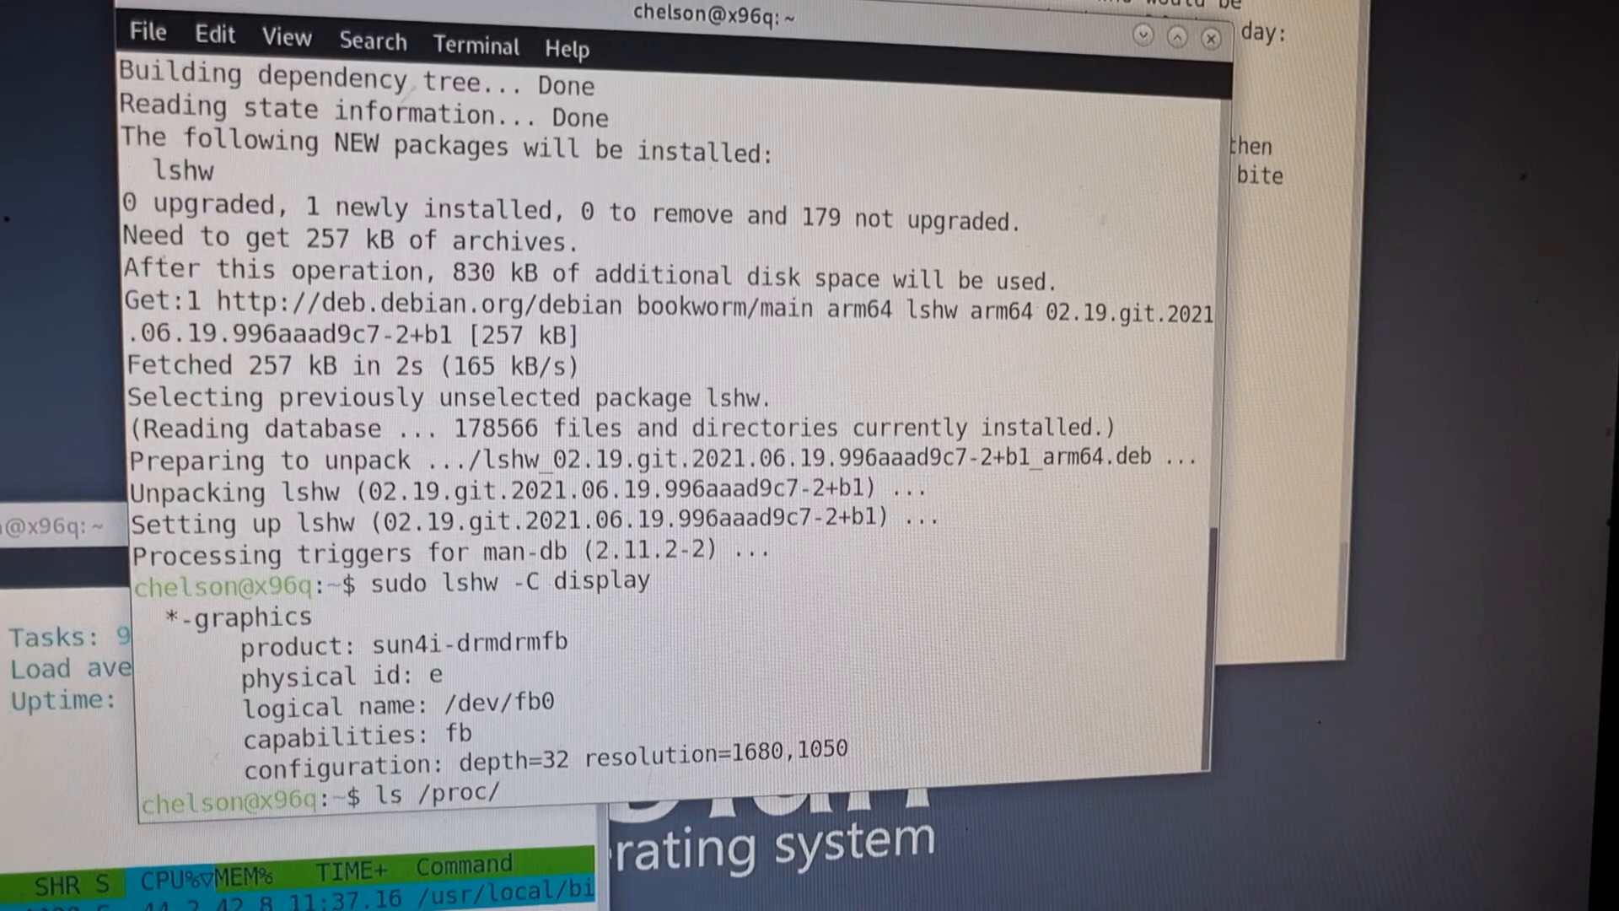
type("device-tr")
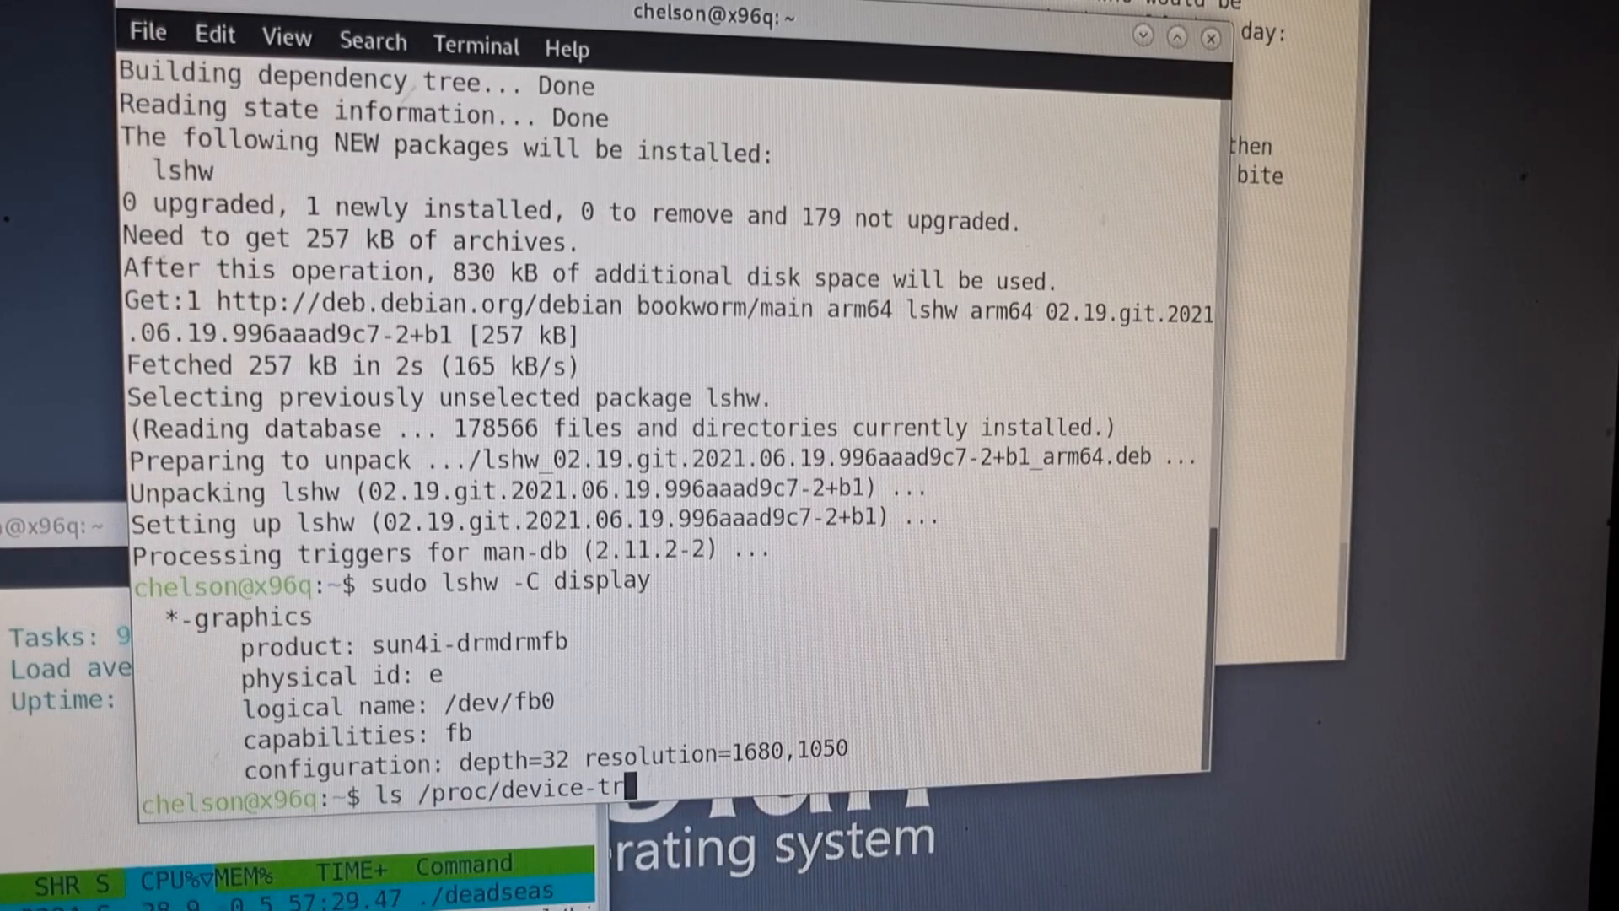
key("Return")
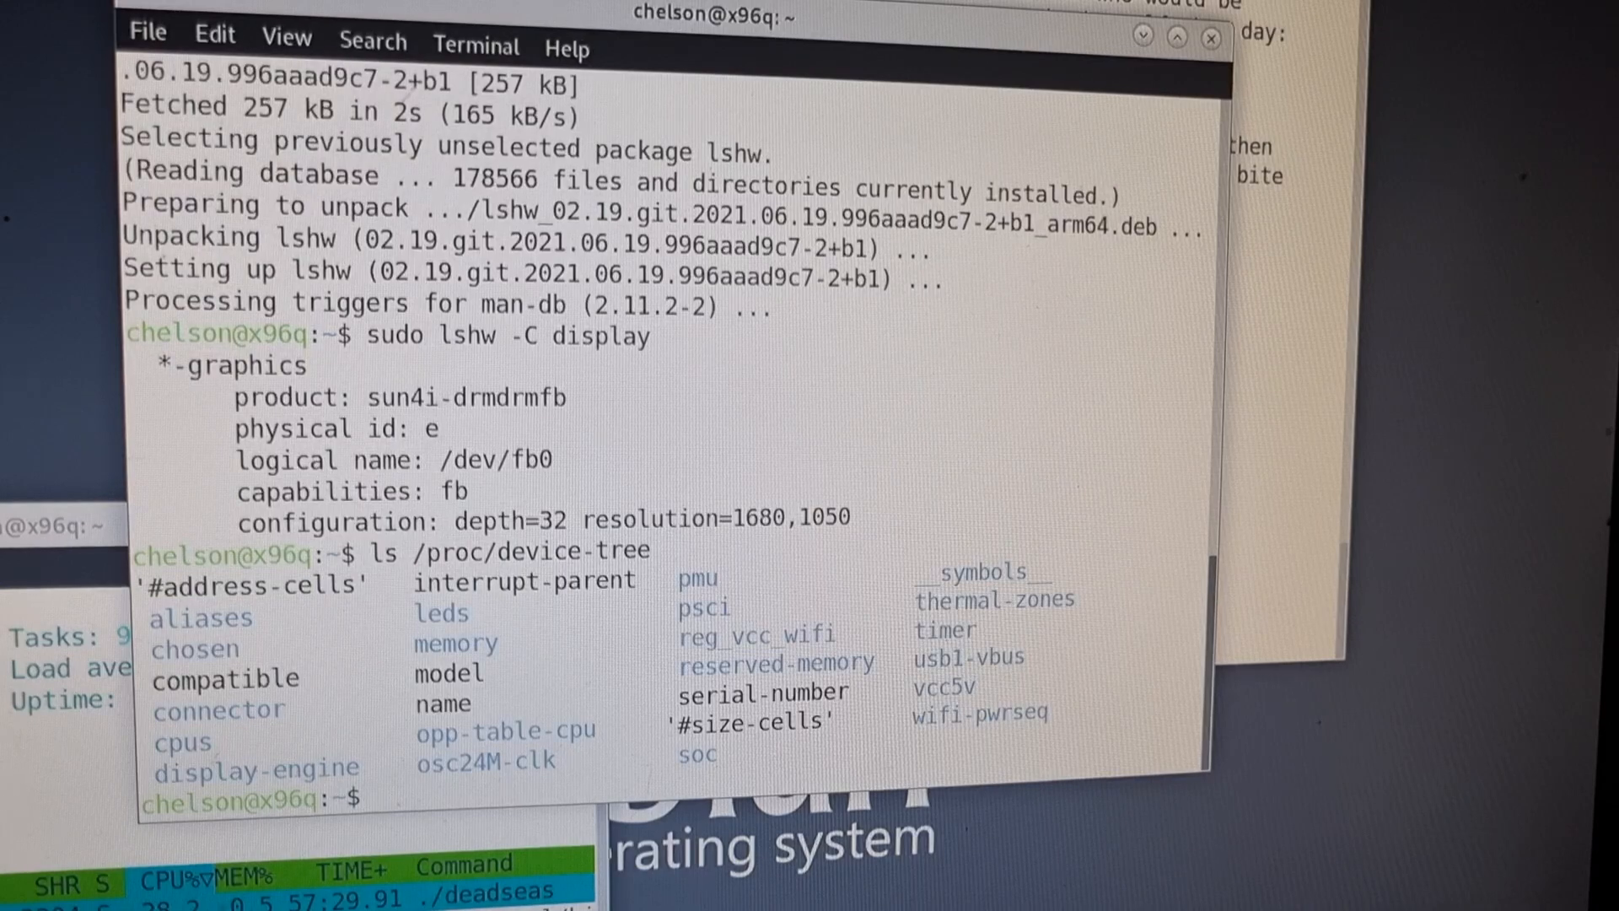
Run vulkaninfo, find it missing, and attempt a sudo apt install.
type("vulkaninfo")
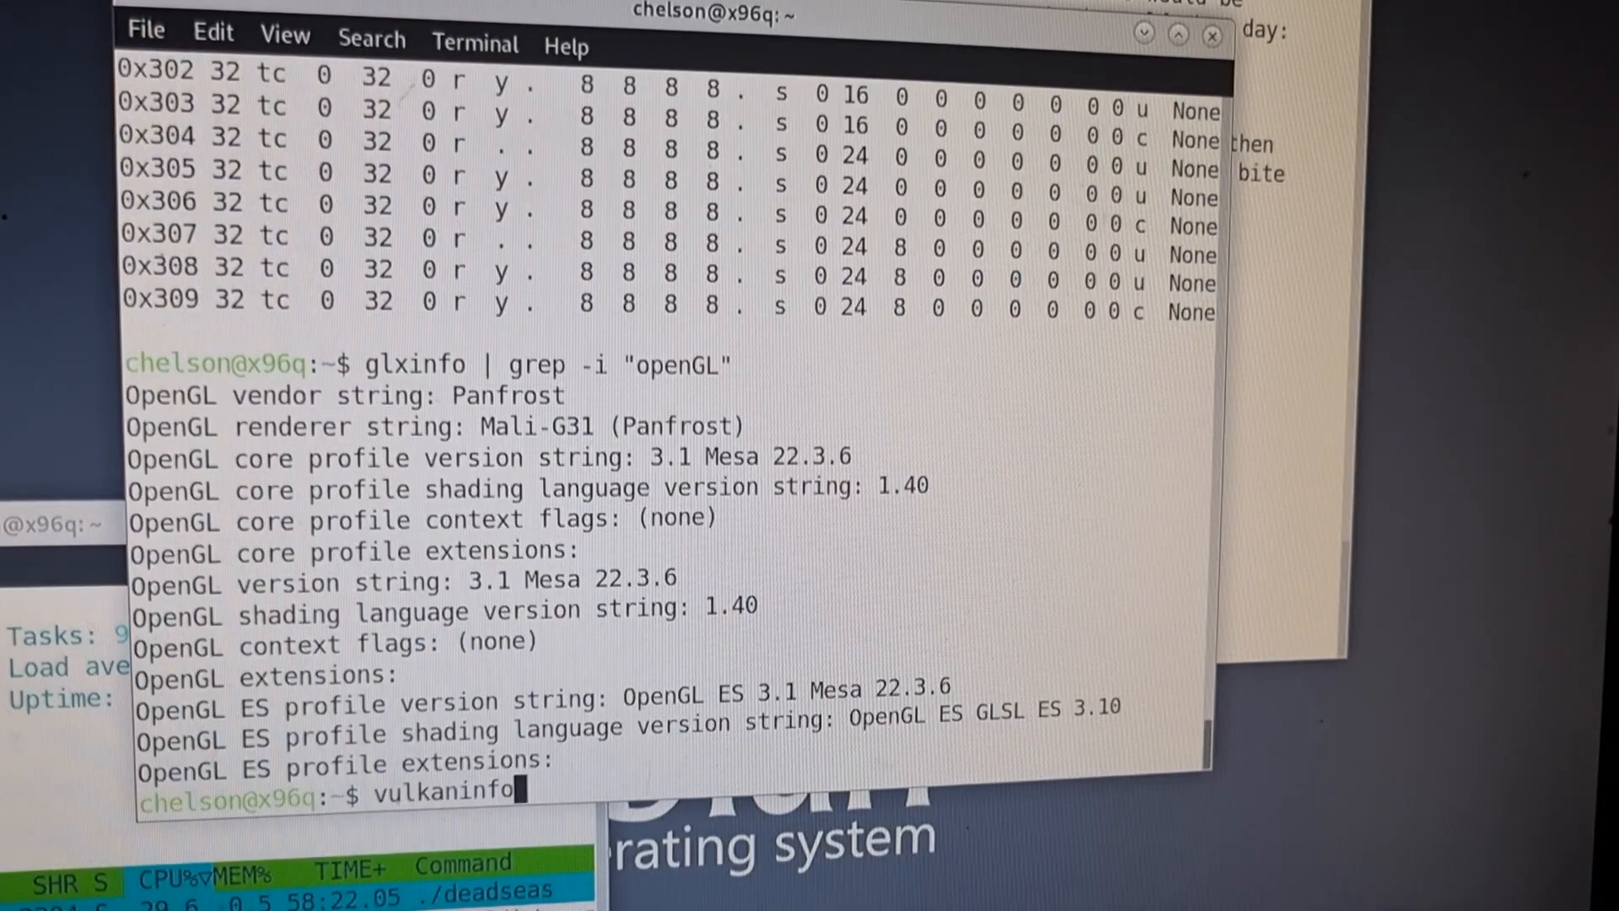
key("Return")
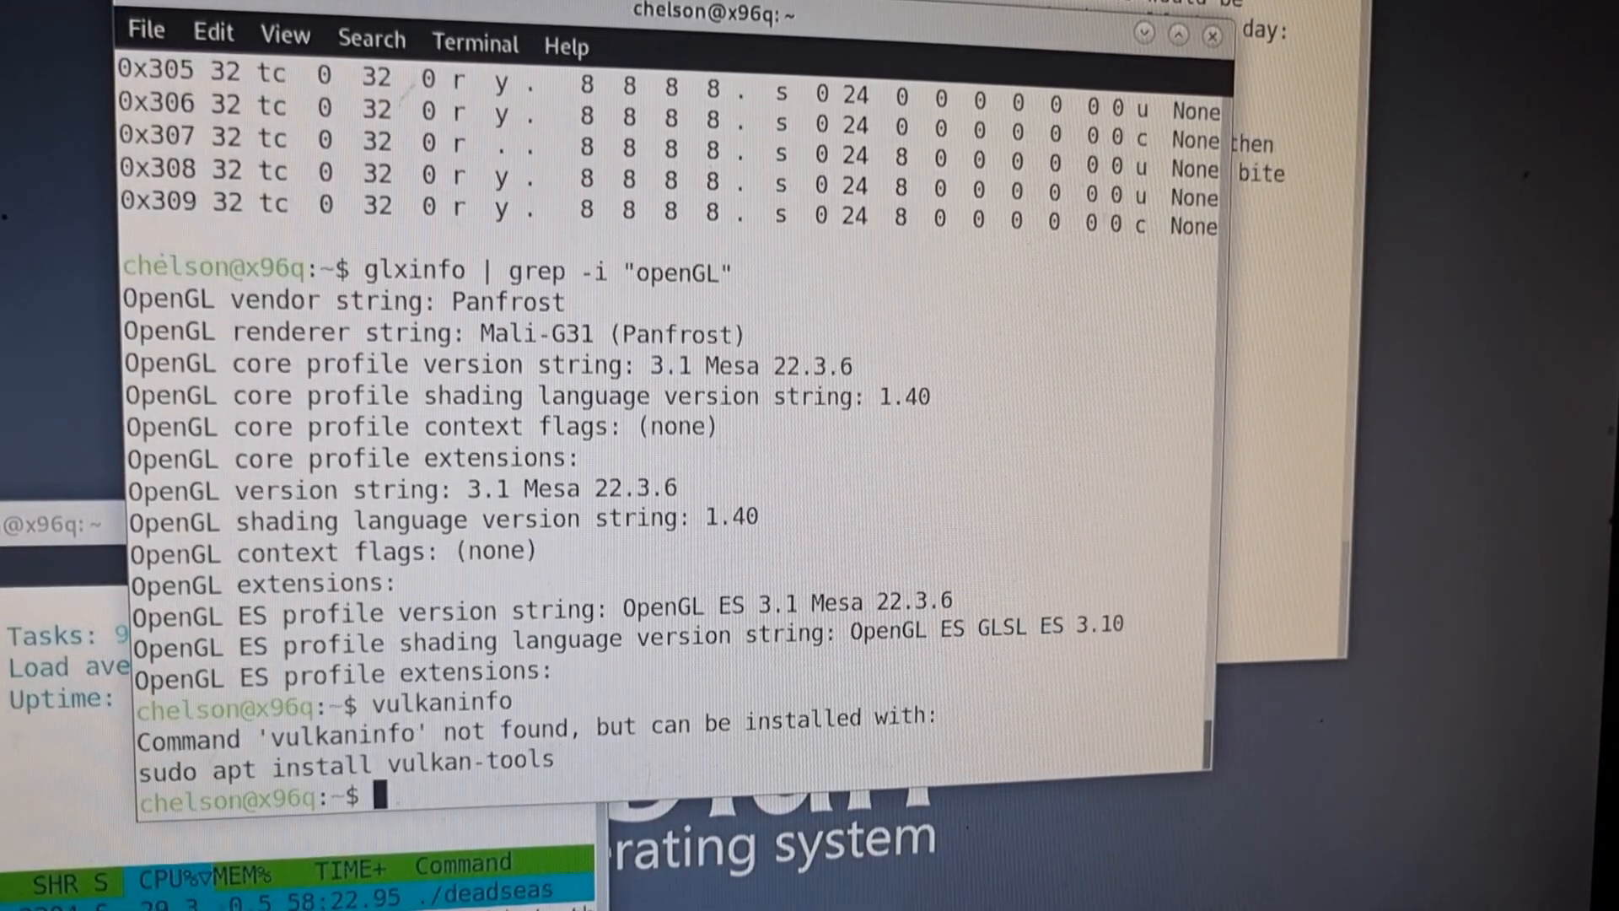
type("sudo apt")
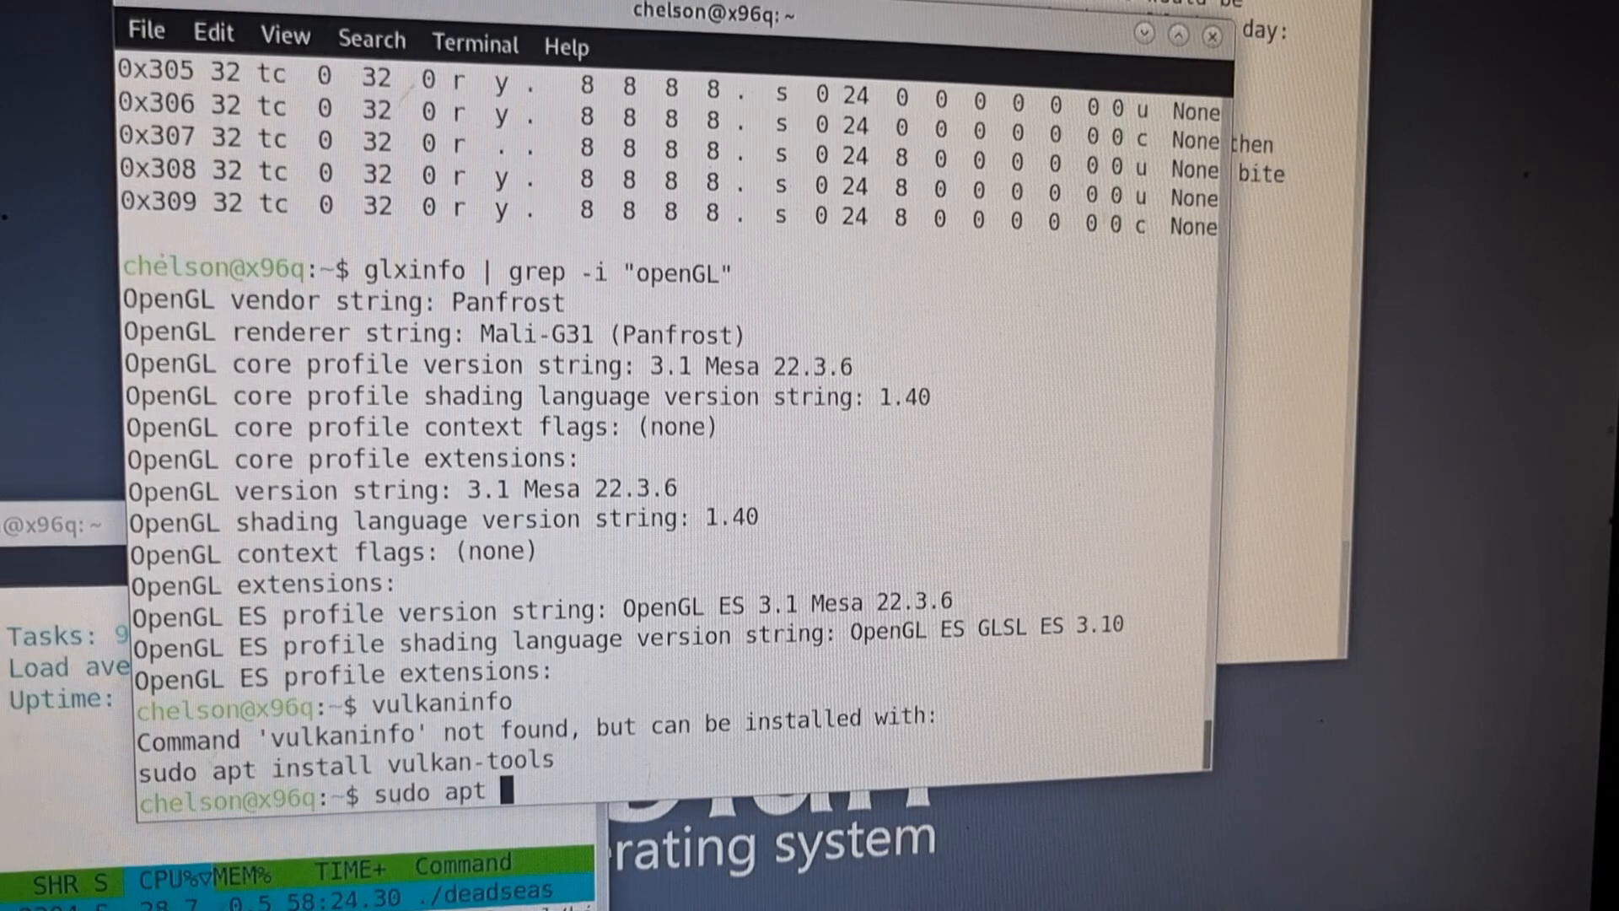
type("insta;;")
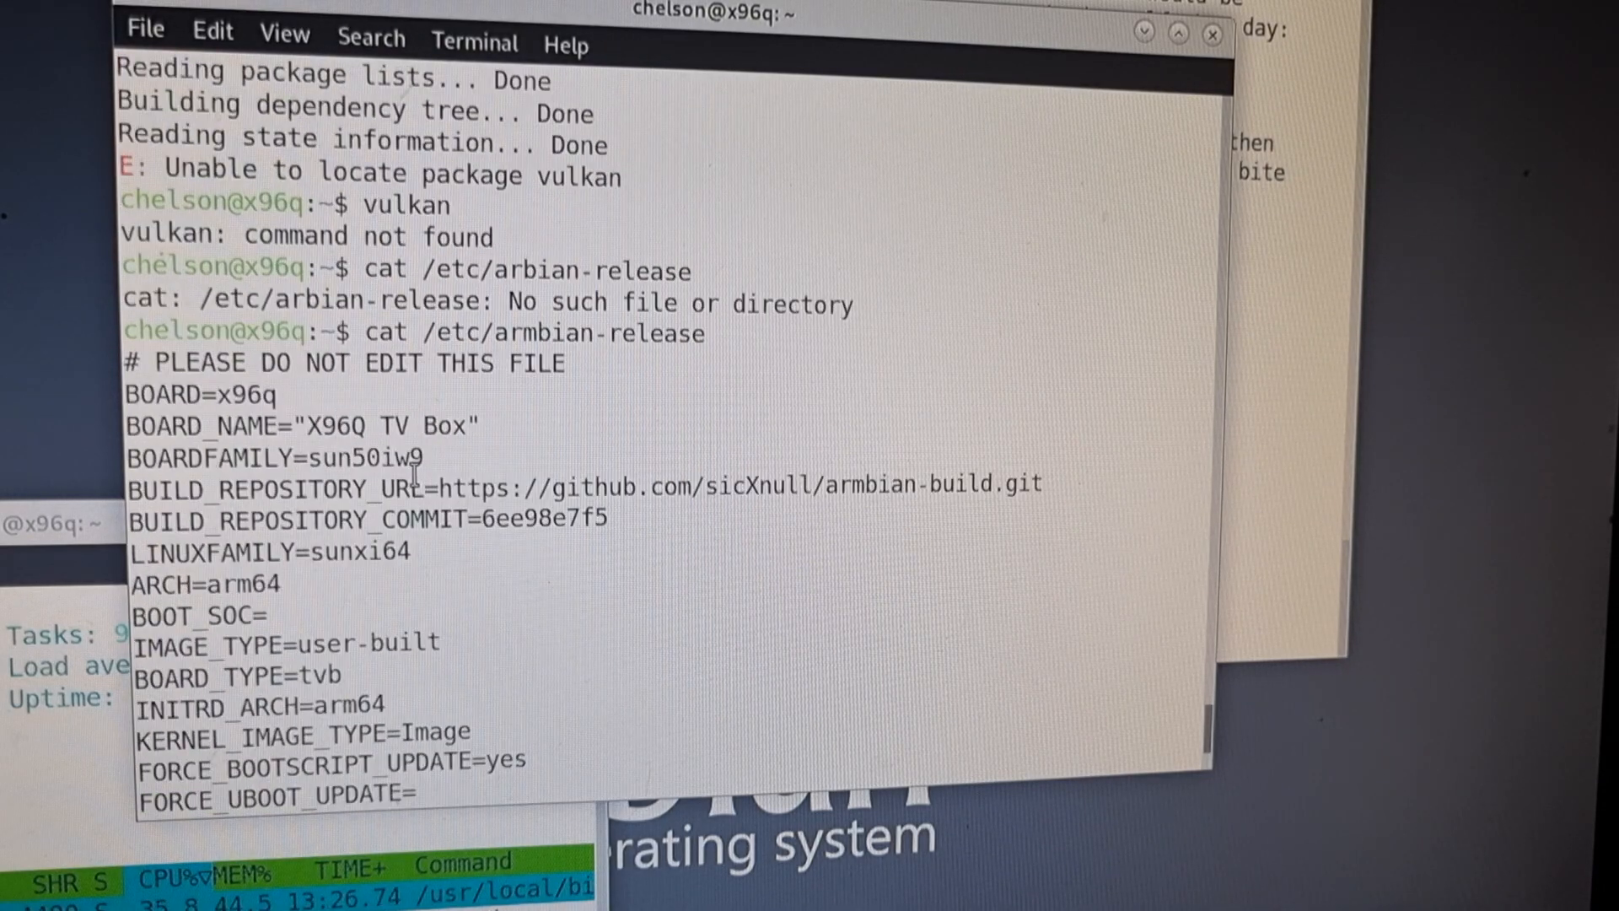
Review the Armbian release details and start a dpkg -l package listing.
scroll("down", 3)
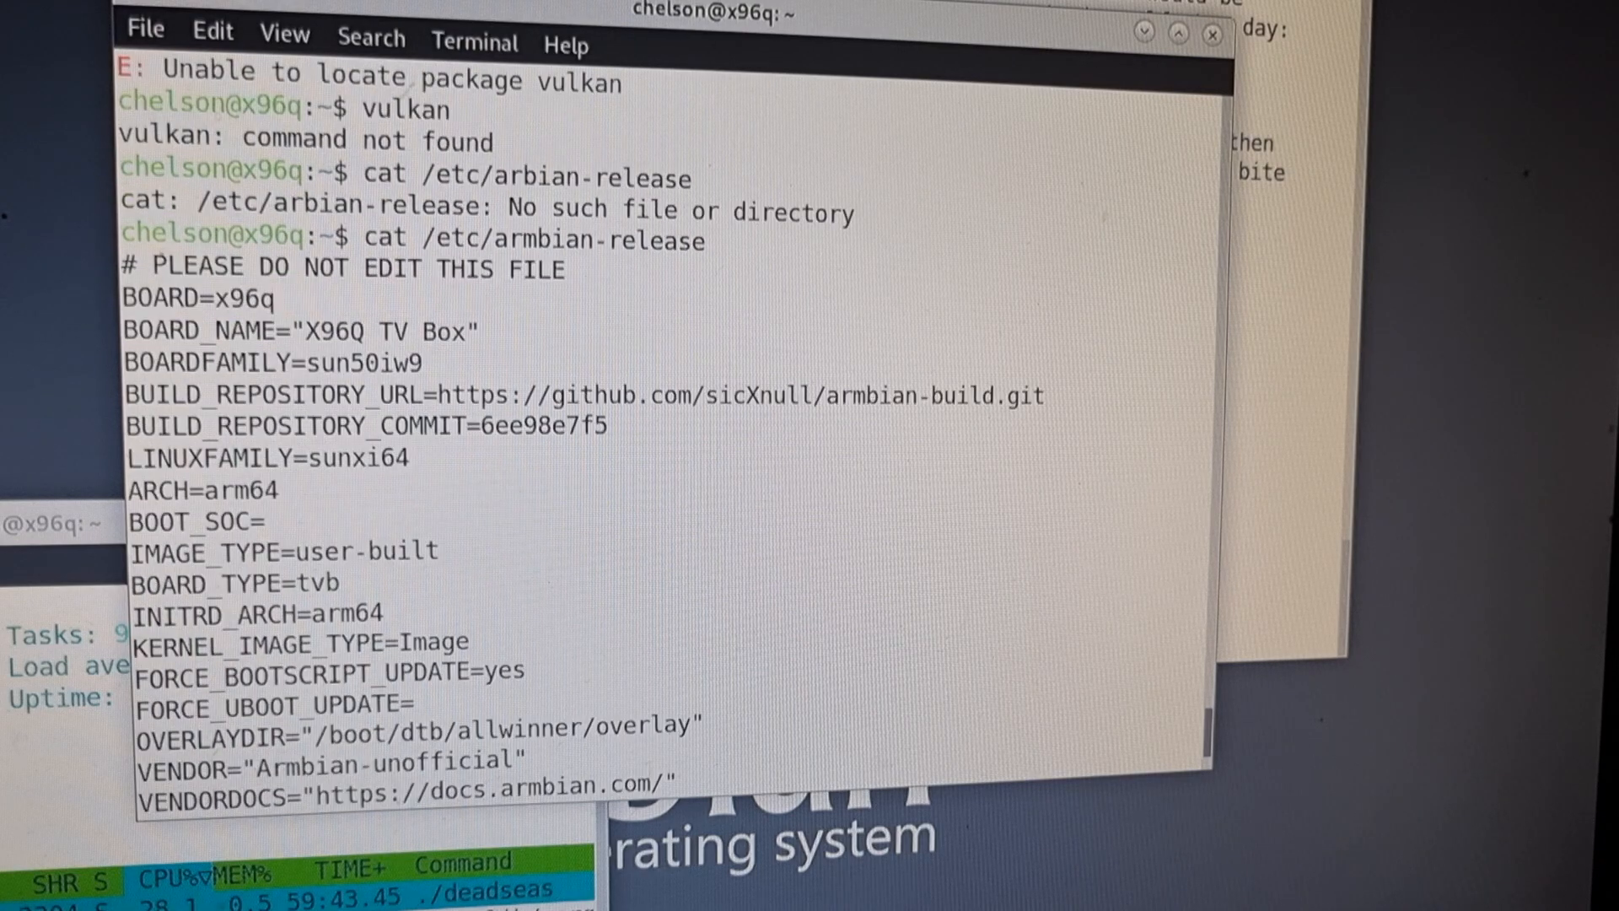
scroll("down", 3)
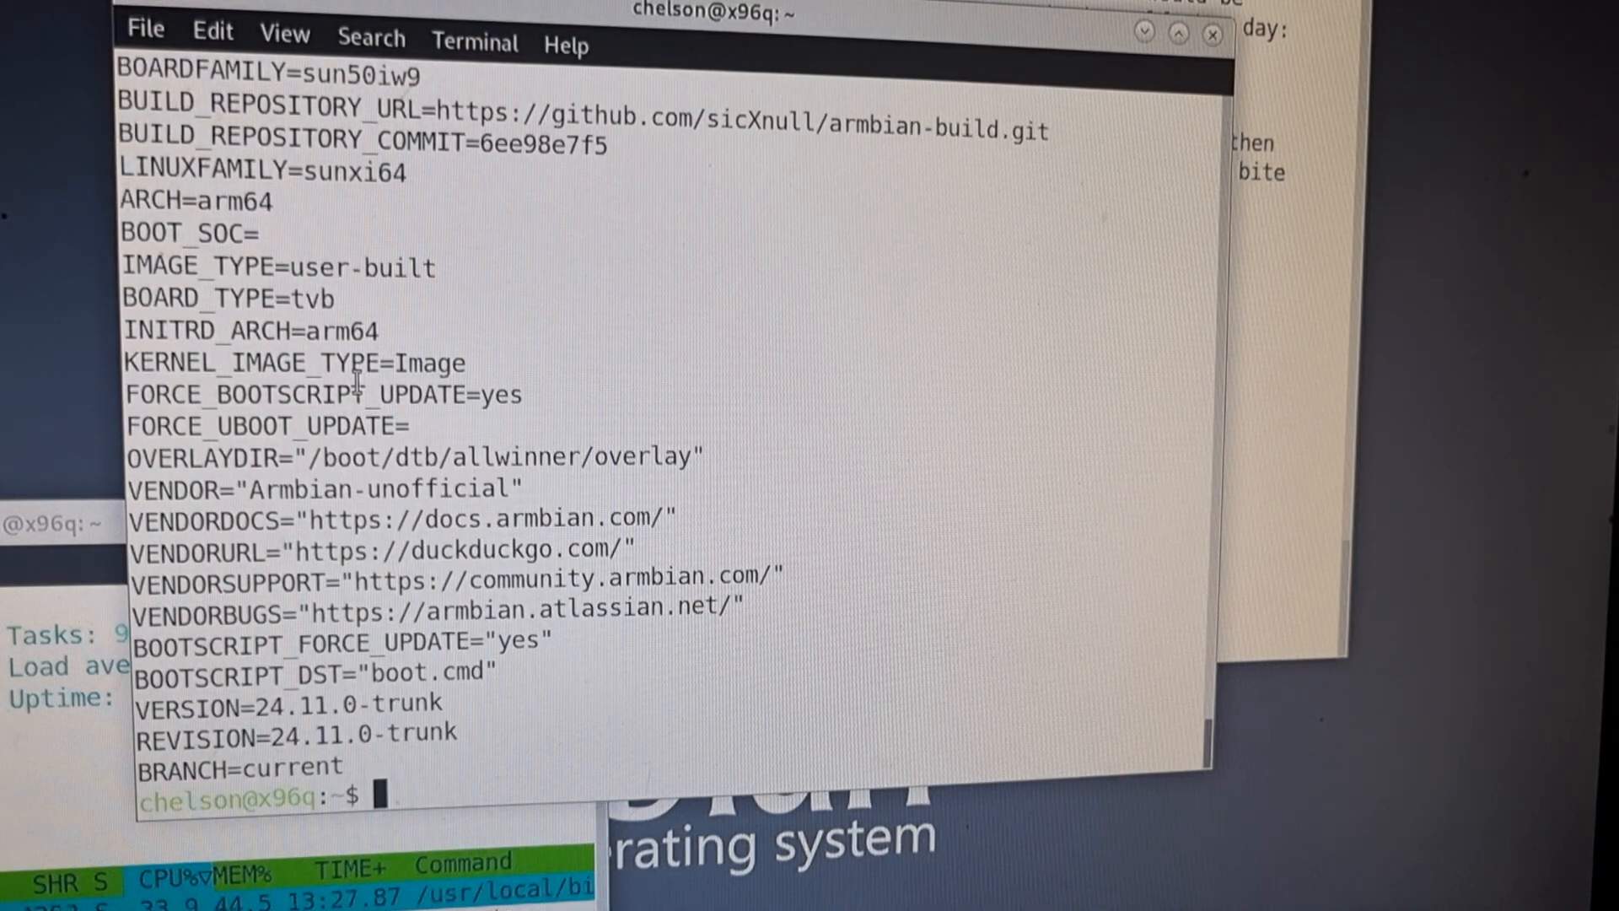
type("dpkg")
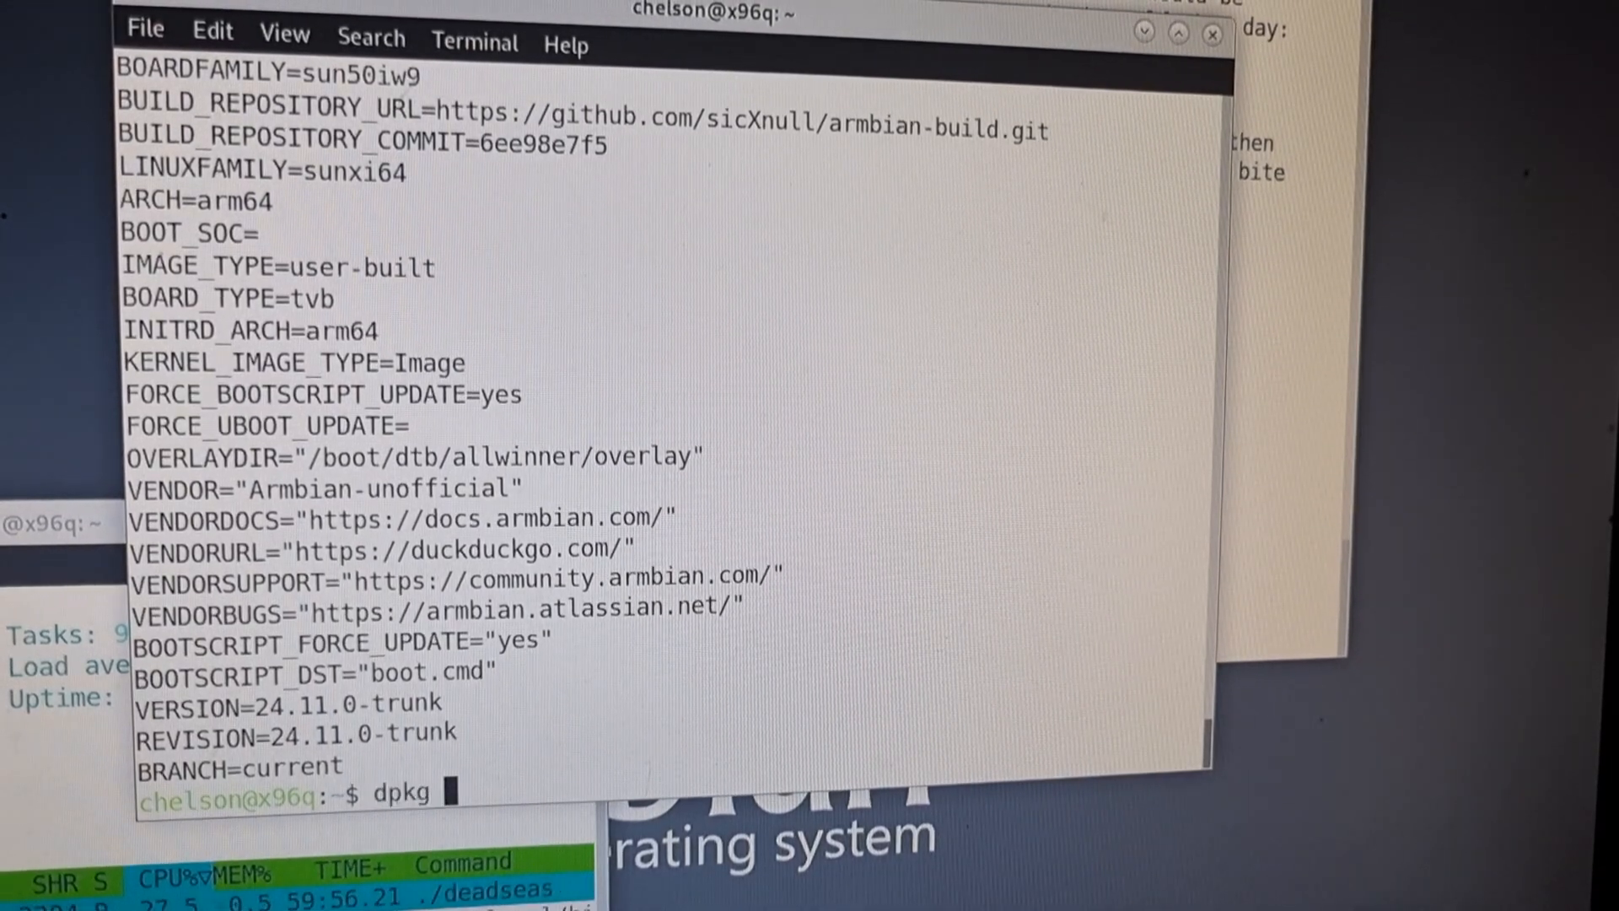
type("-l")
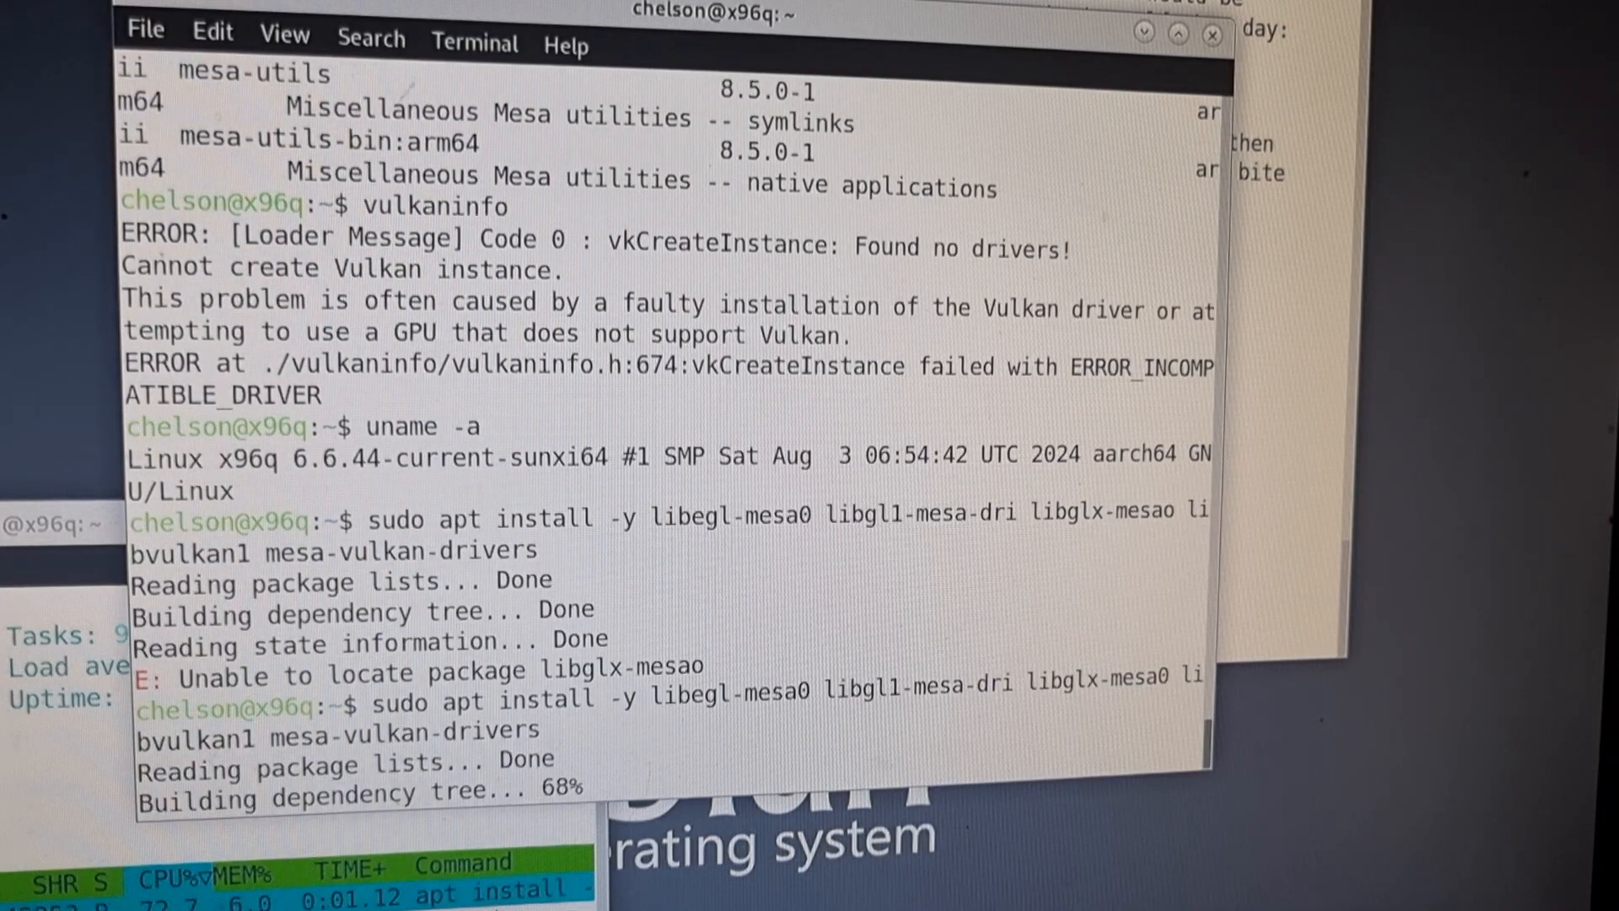
Launch the vkcube Vulkan cube test after the Mesa drivers install.
scroll("down", 3)
type("vkc")
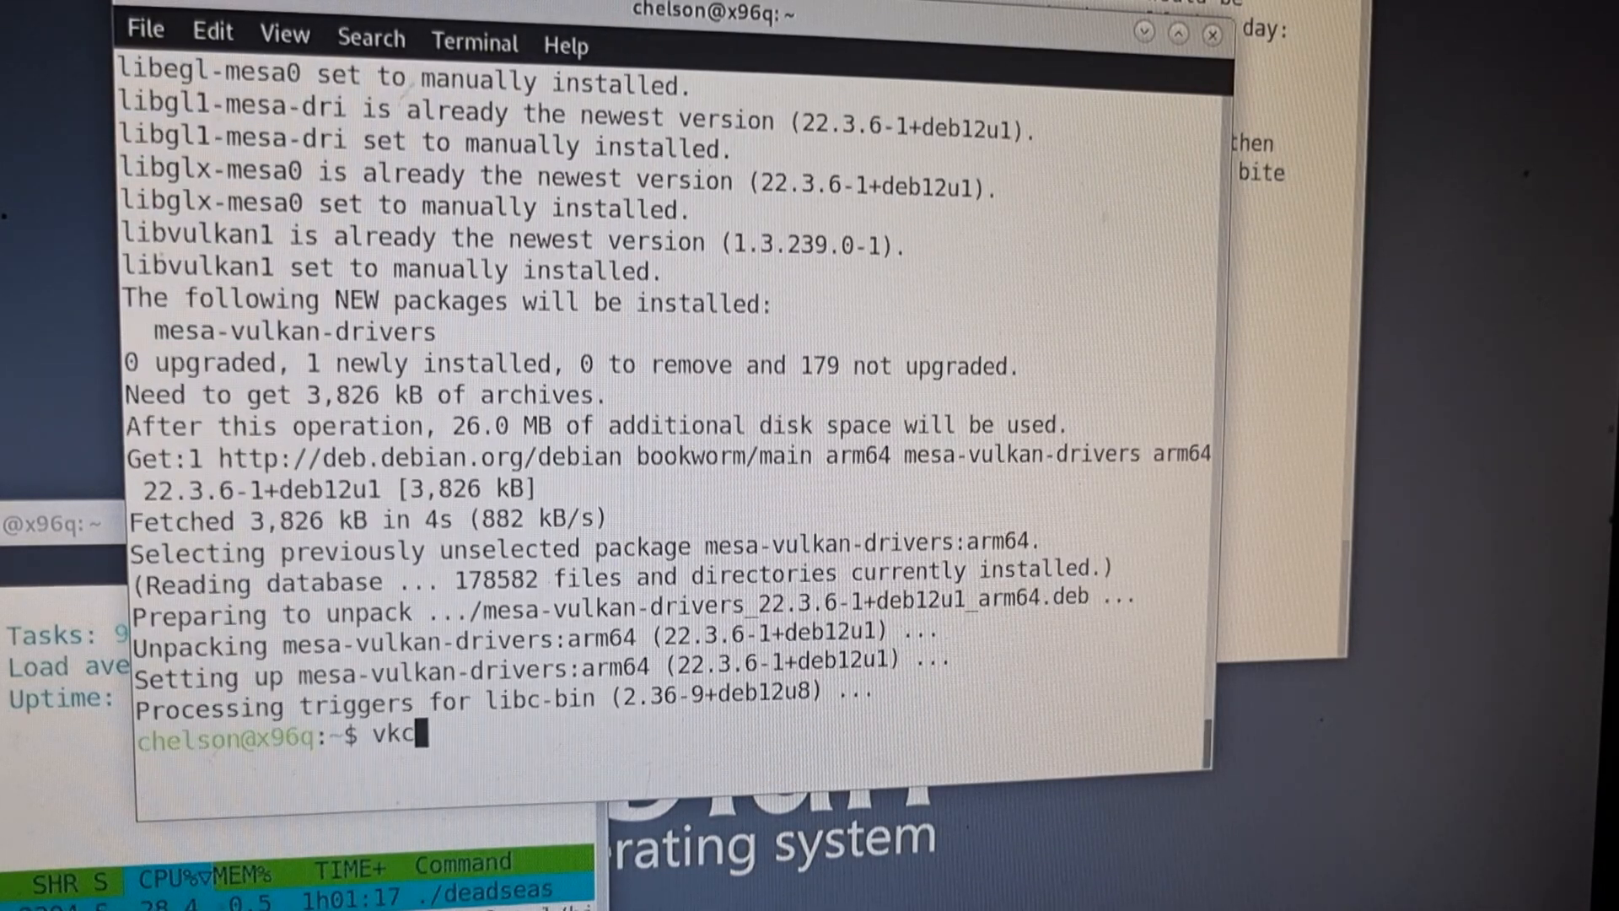
type("ube")
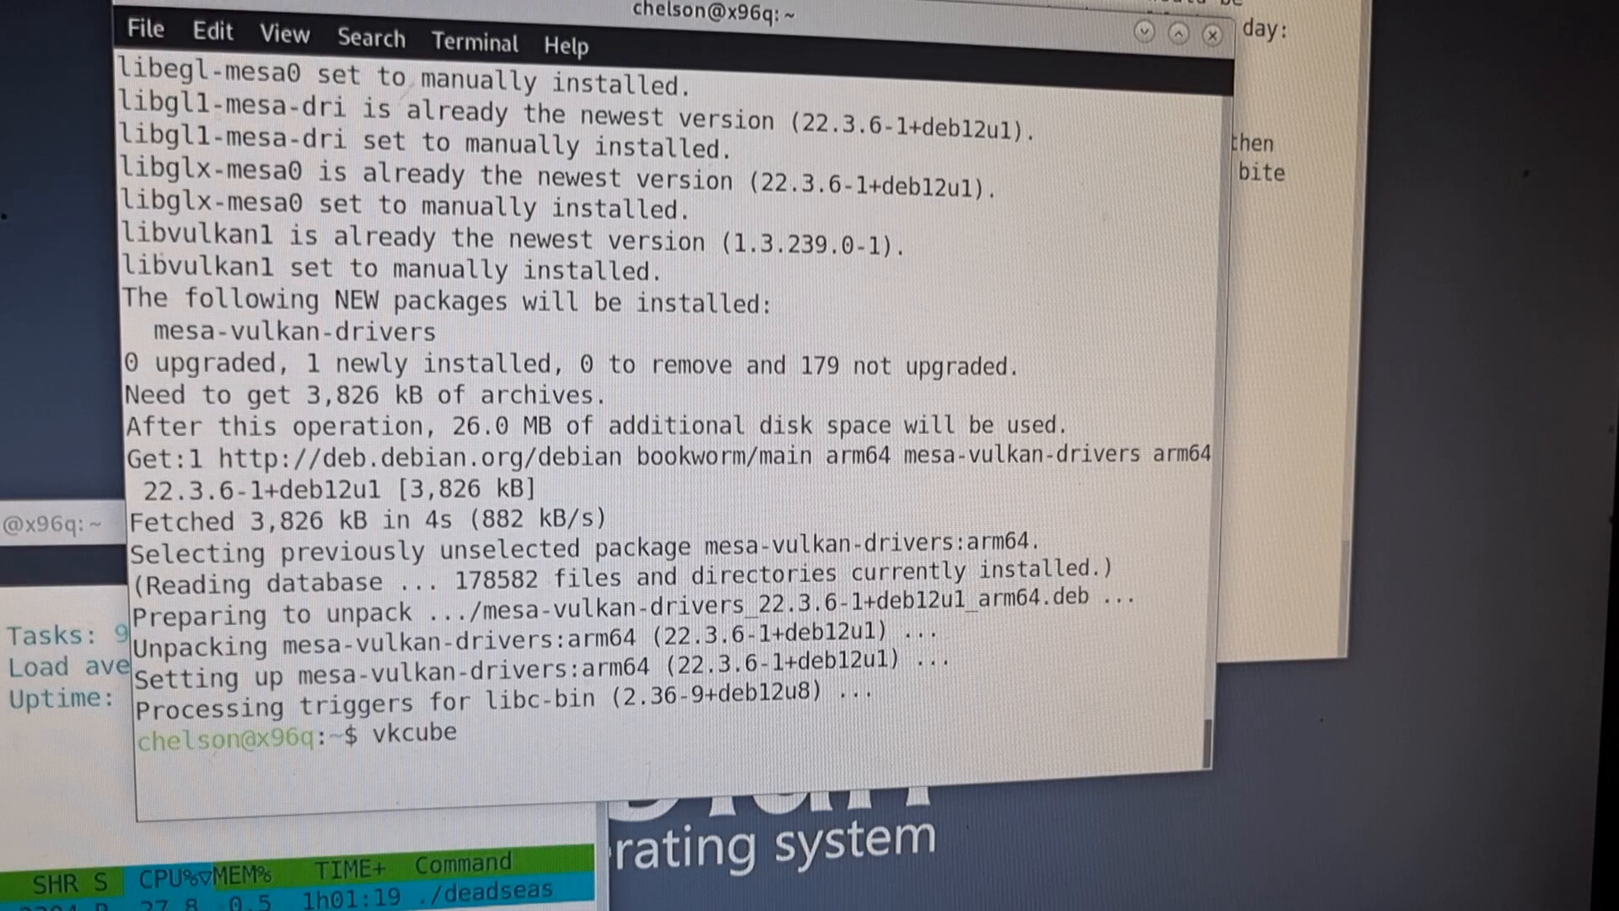
key("Return")
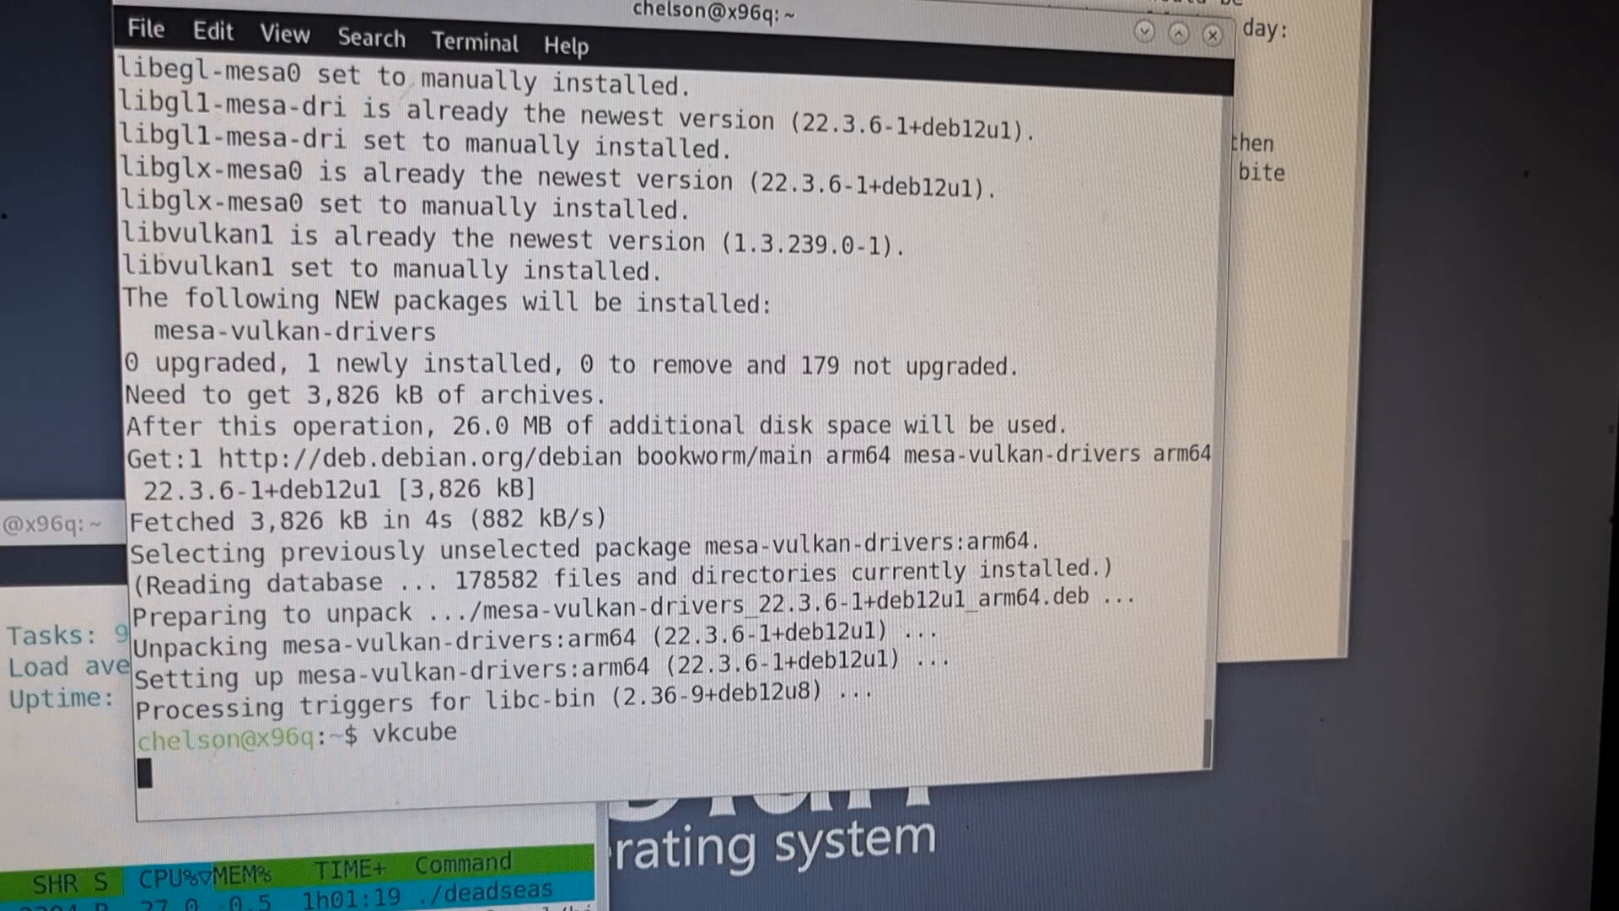
key("Return")
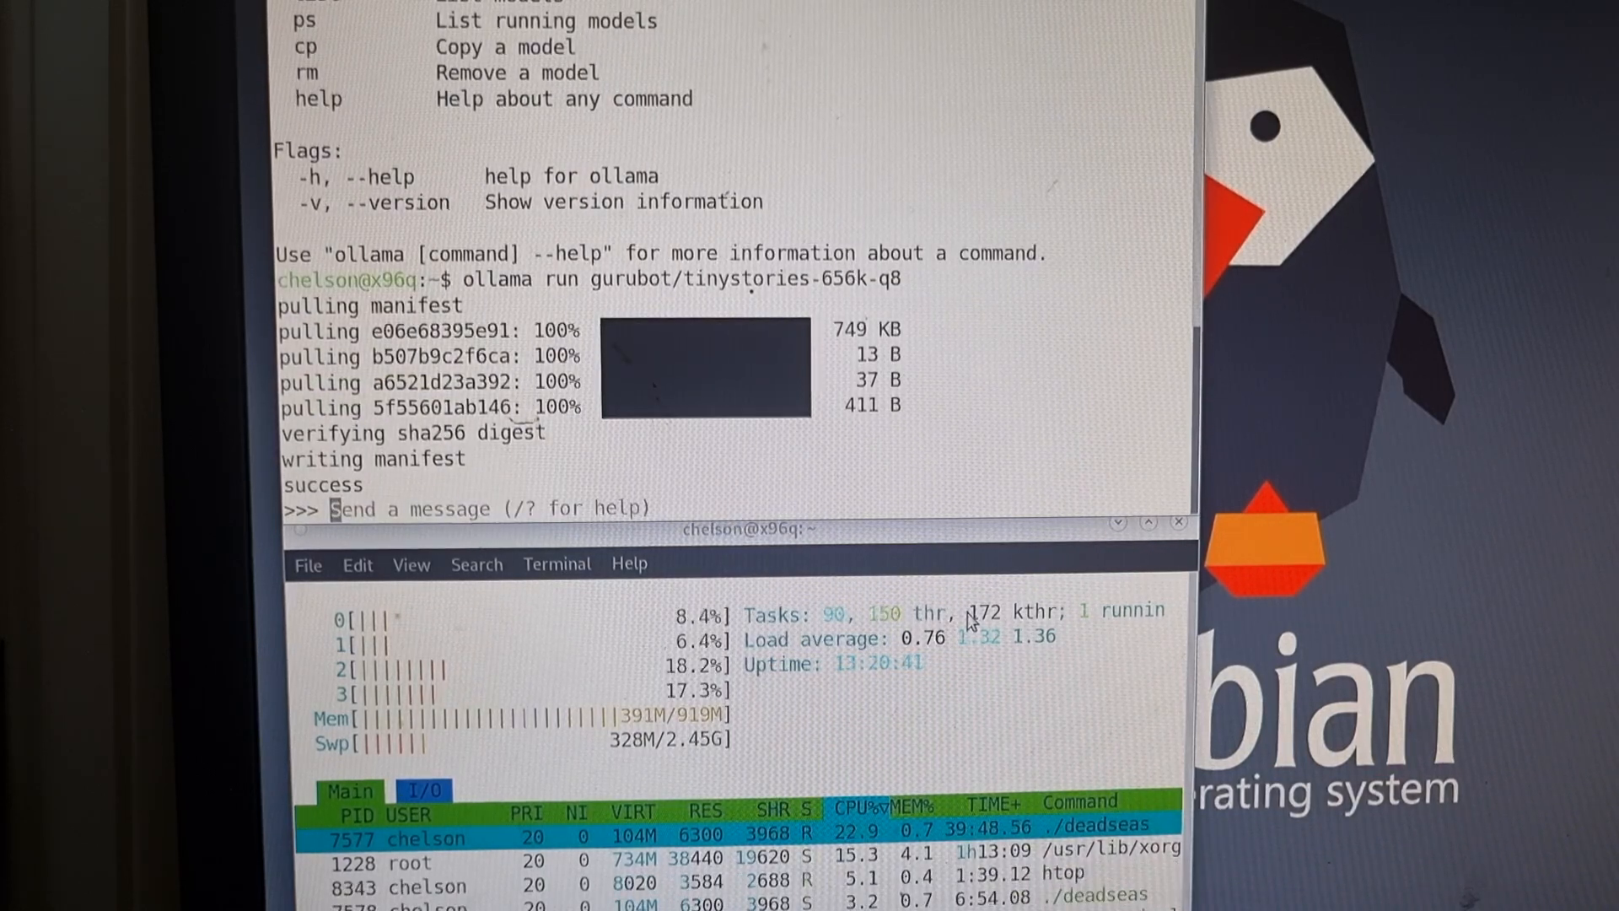
Send a first greeting to the TinyStories model at the ollama prompt.
type("h")
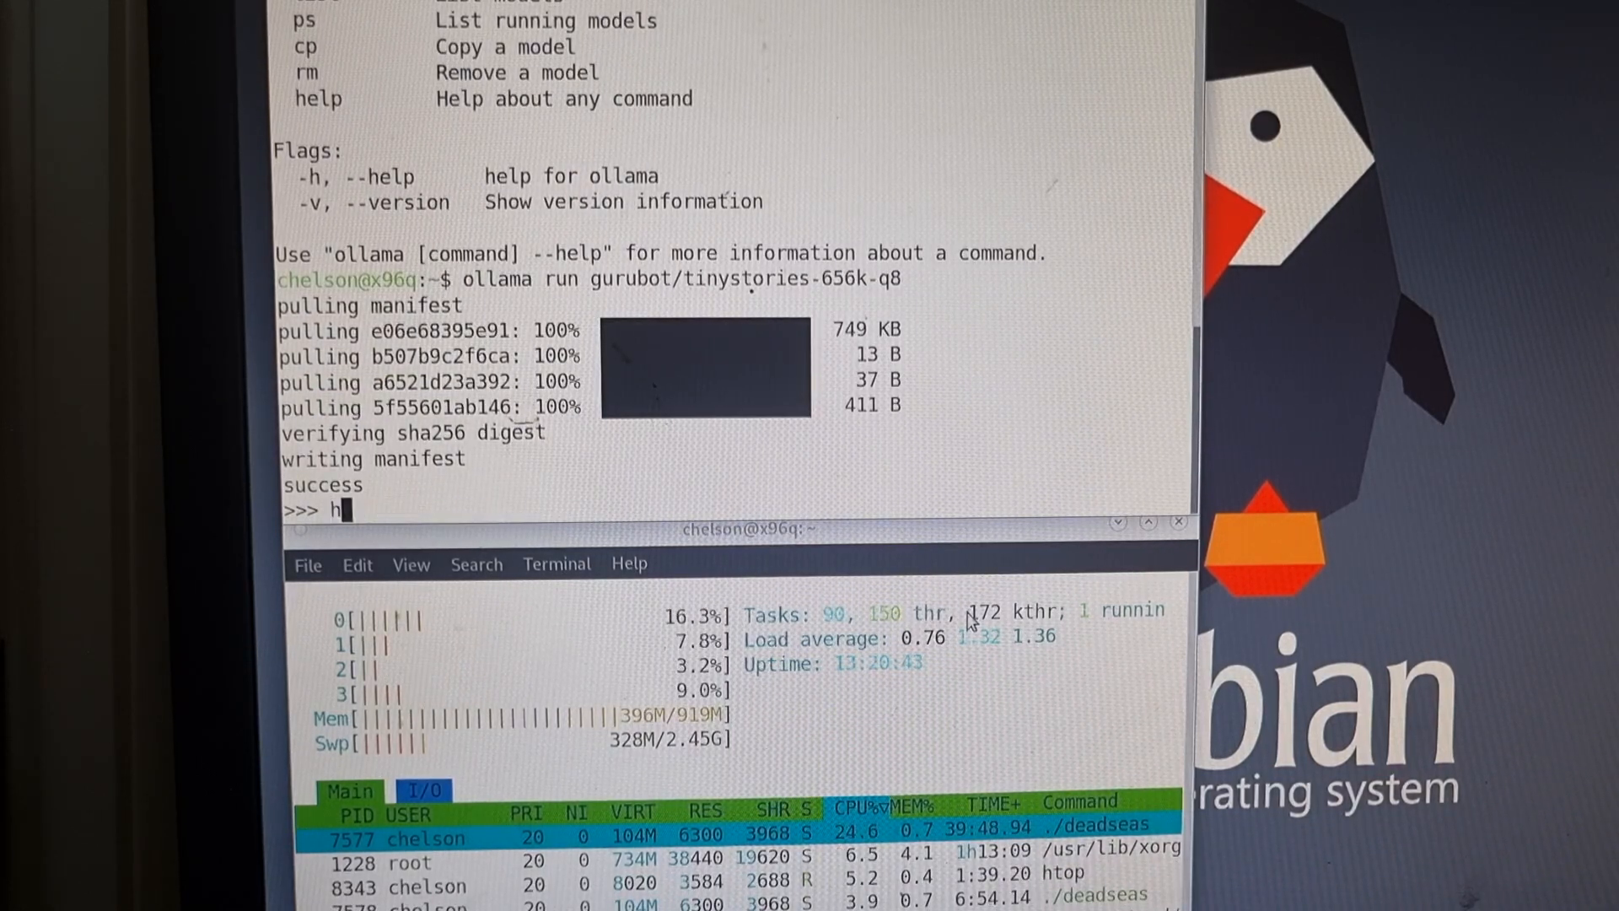
type("eel==")
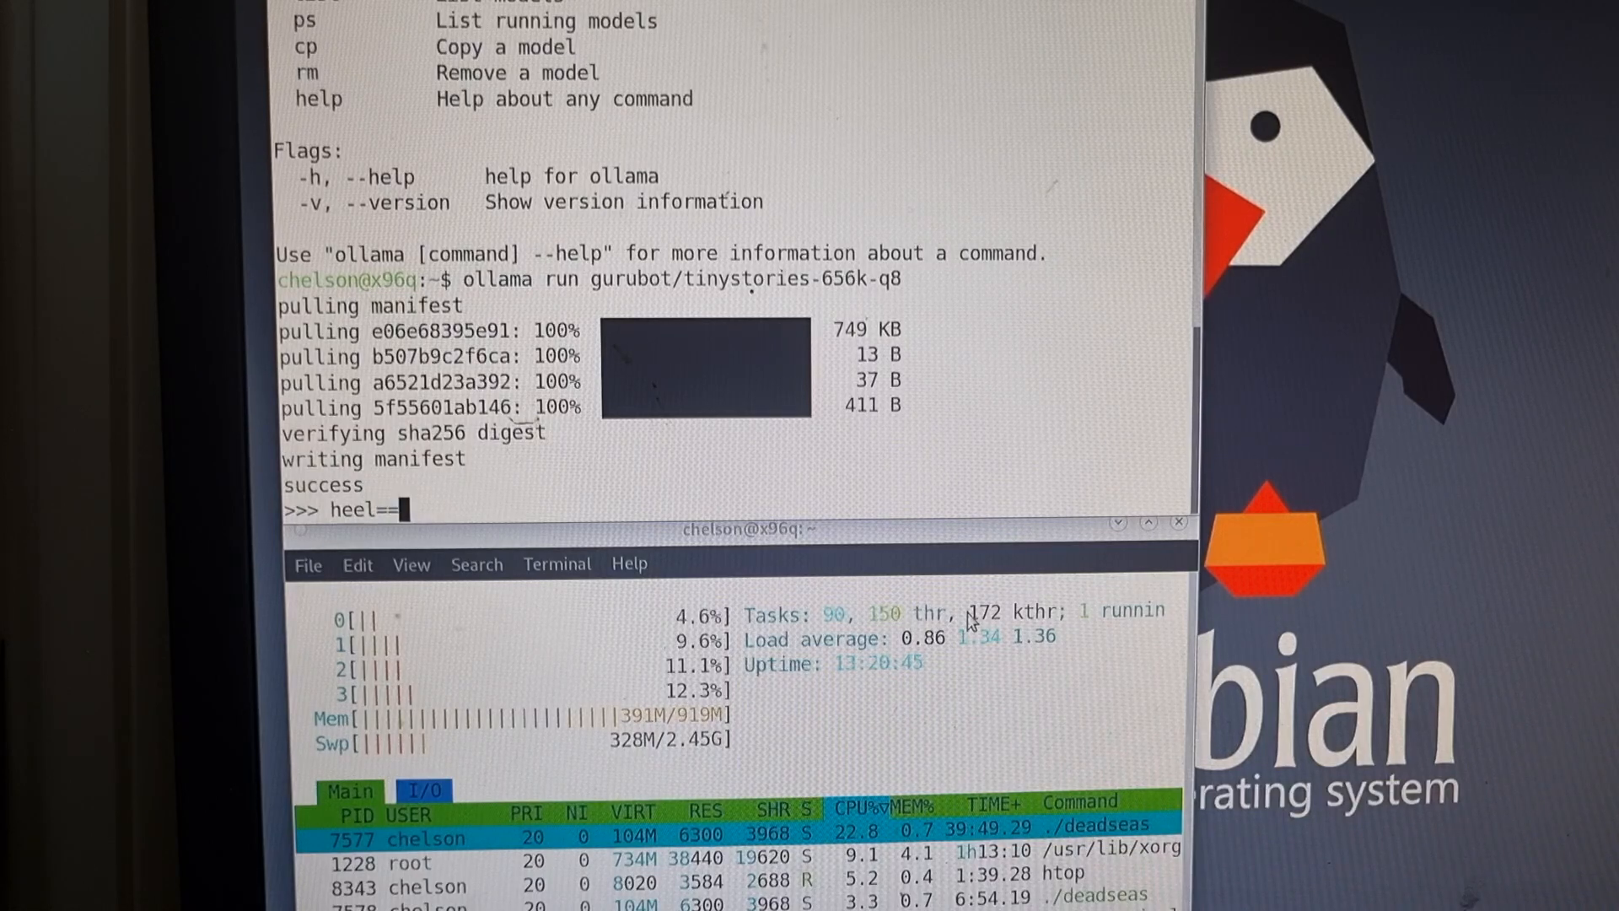
key("Backspace")
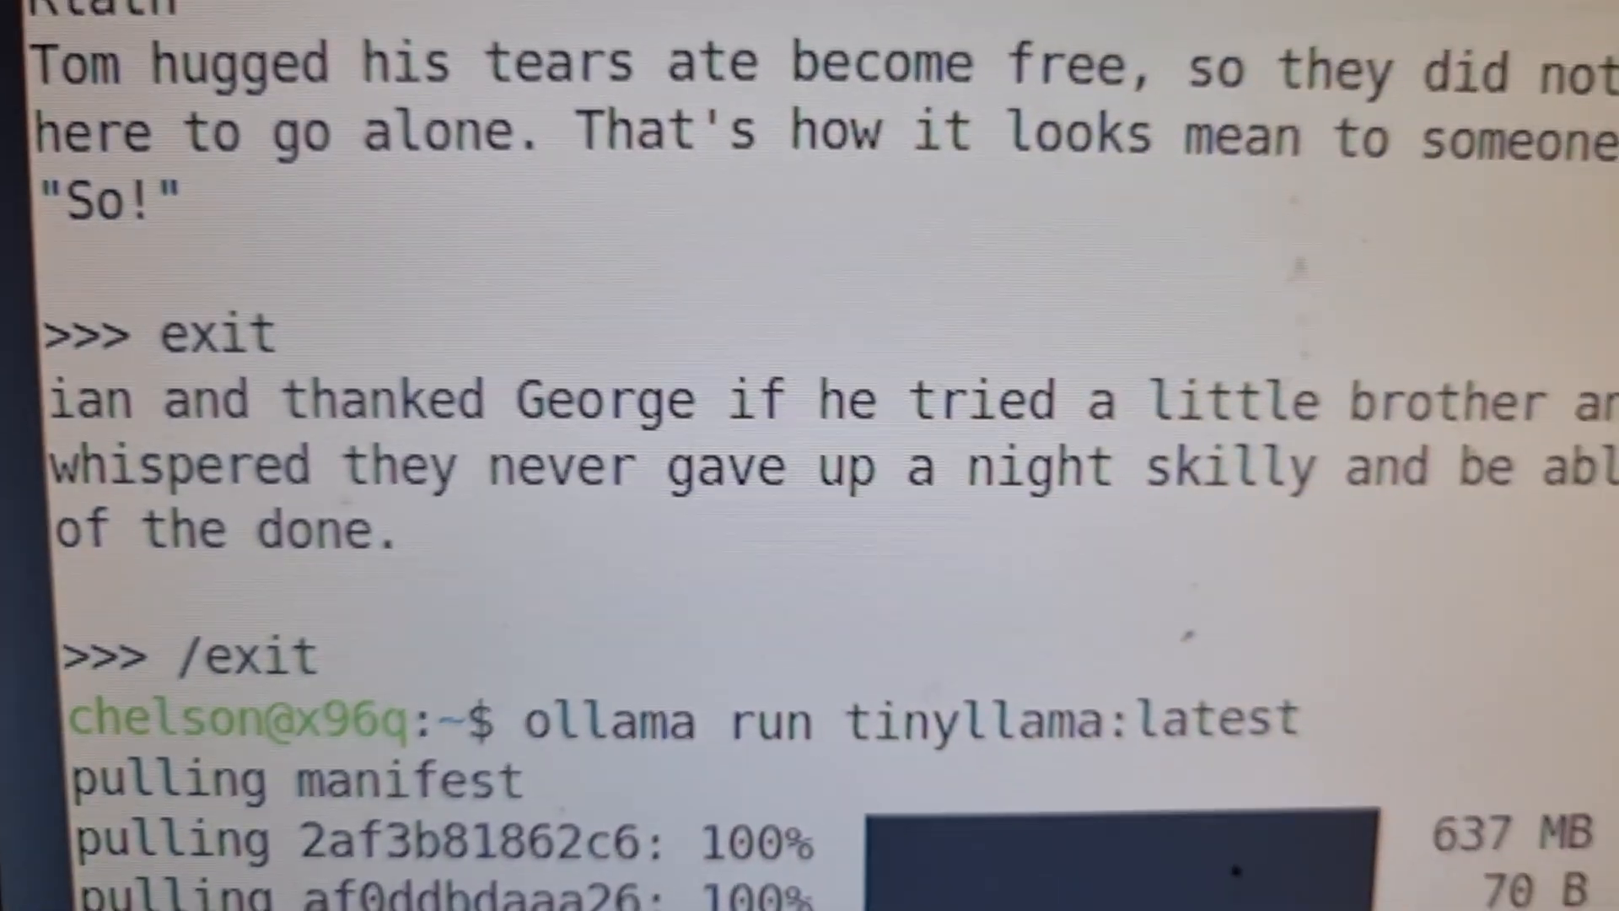
Scroll the terminal to follow the tinyllama:latest pull progress.
scroll("down", 3)
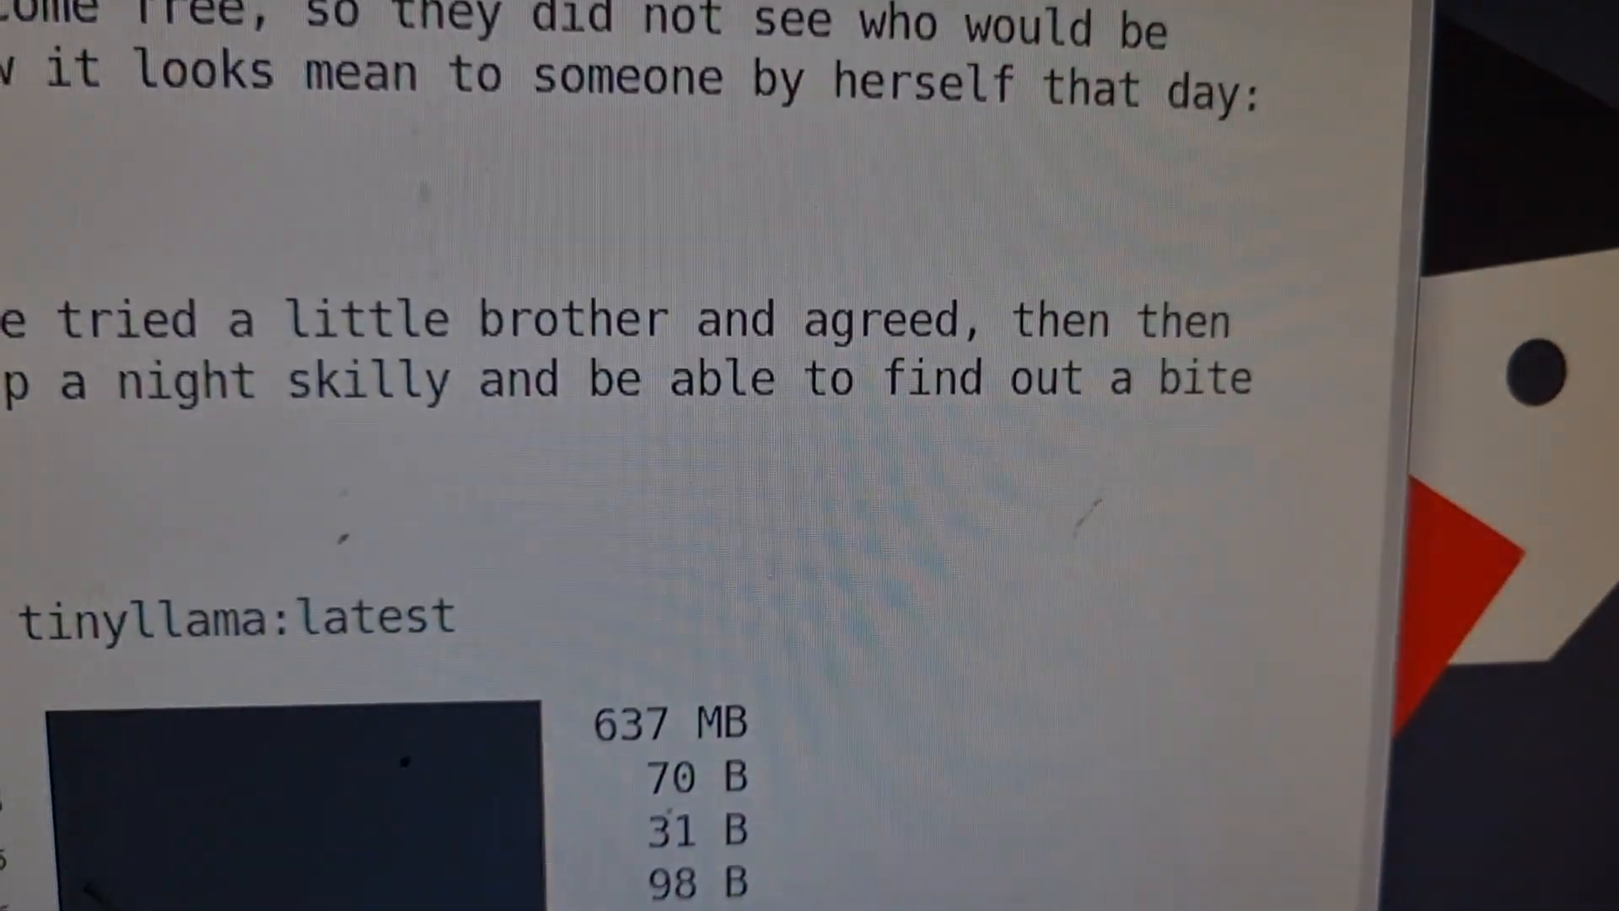